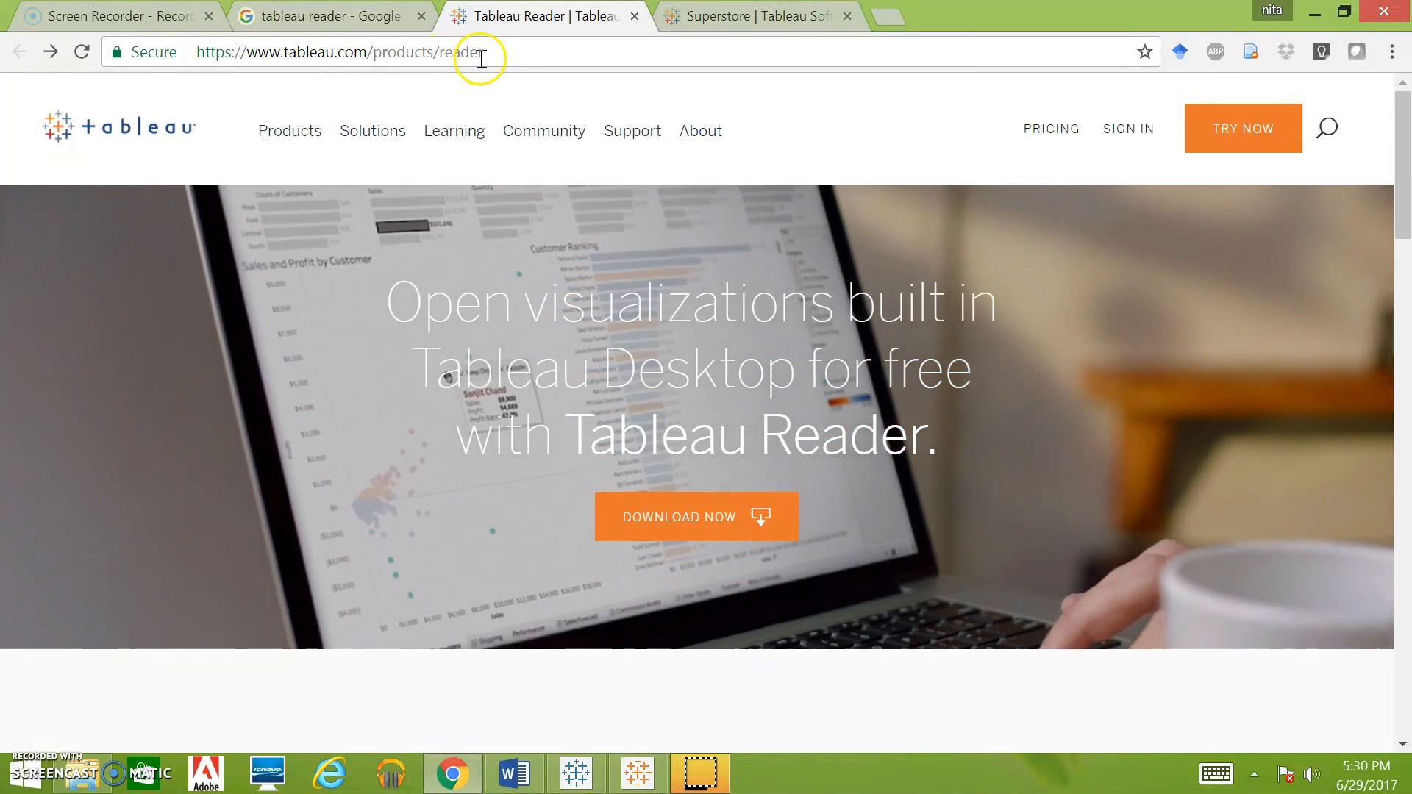
pyautogui.moveTo(693, 517)
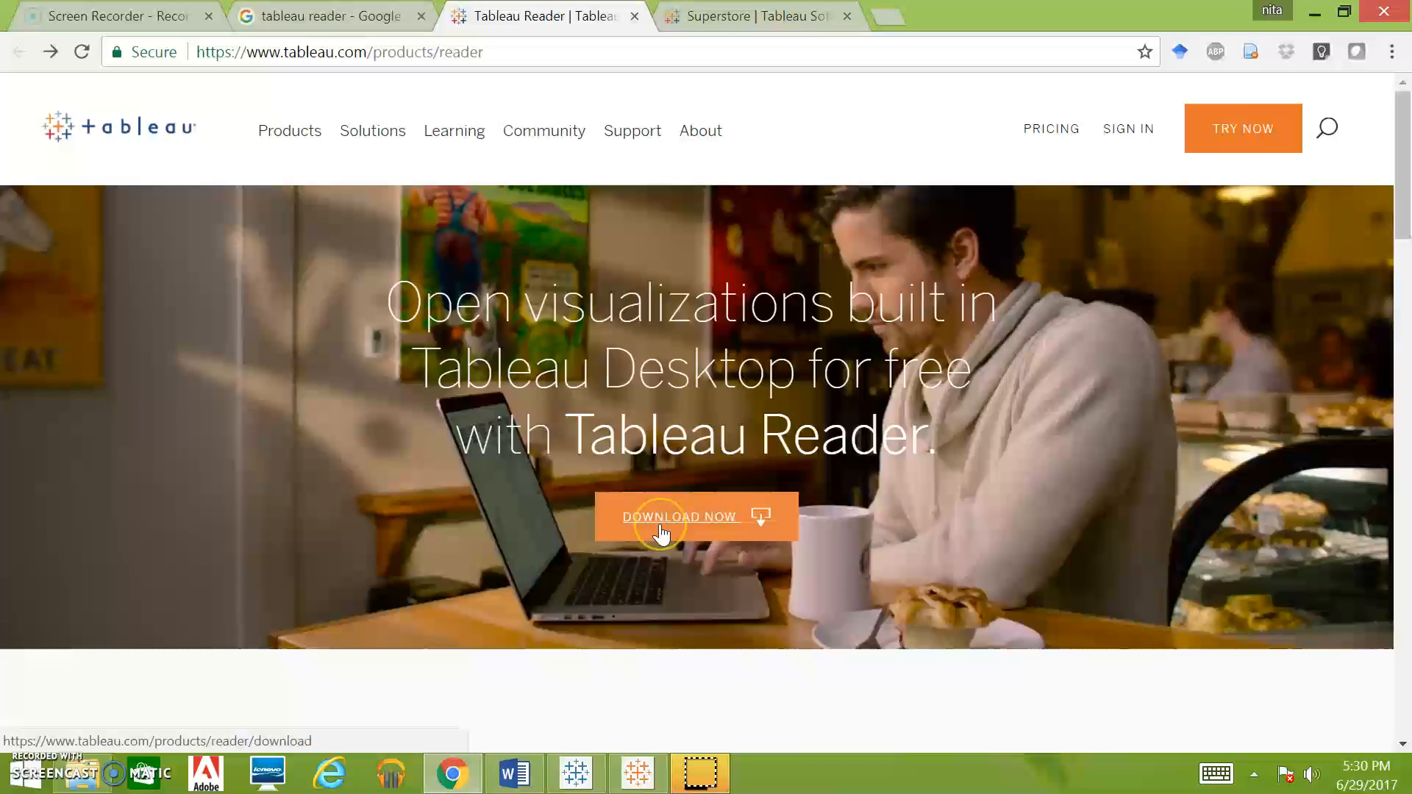
# Start the Tableau Reader download from the product page's Download Now button.
pyautogui.click(679, 516)
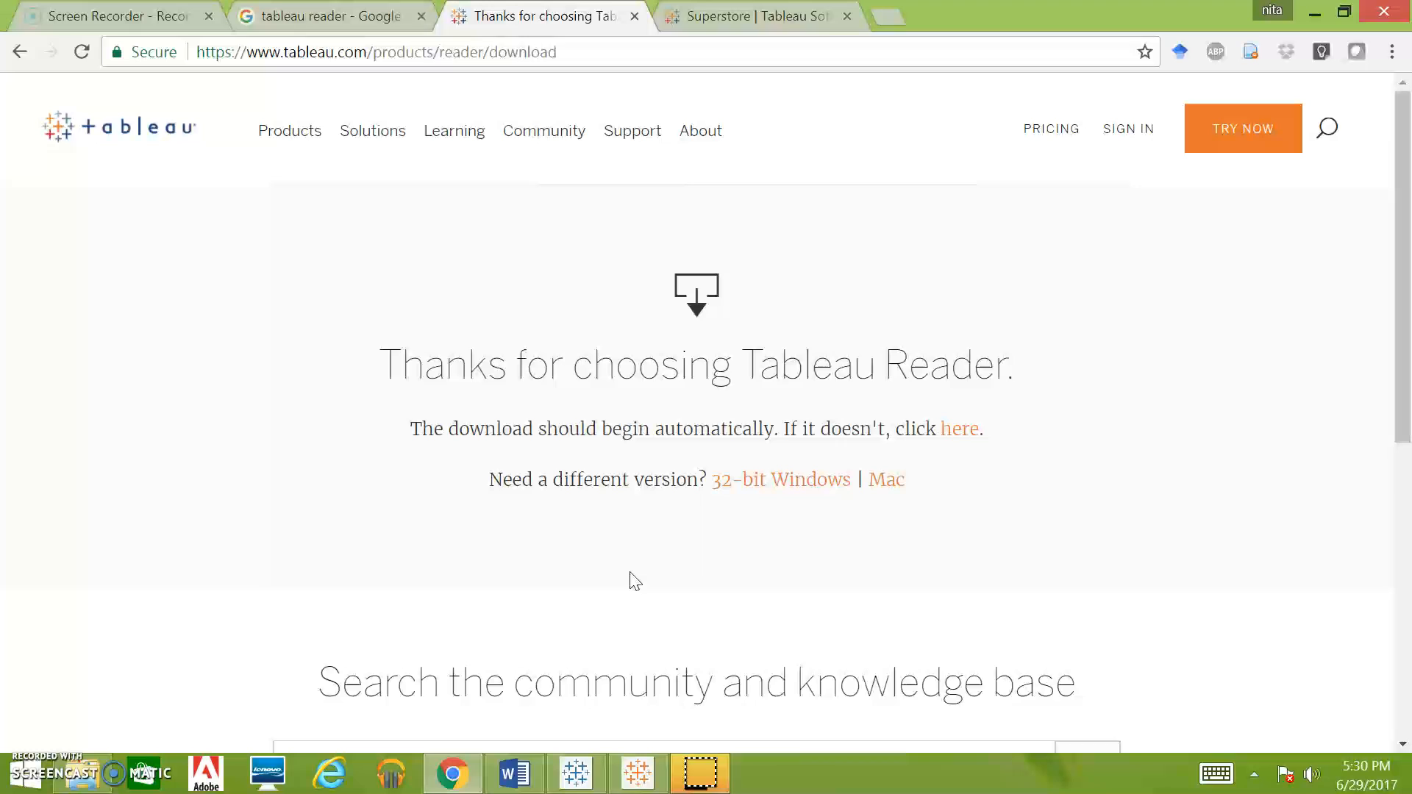
pyautogui.moveTo(911, 505)
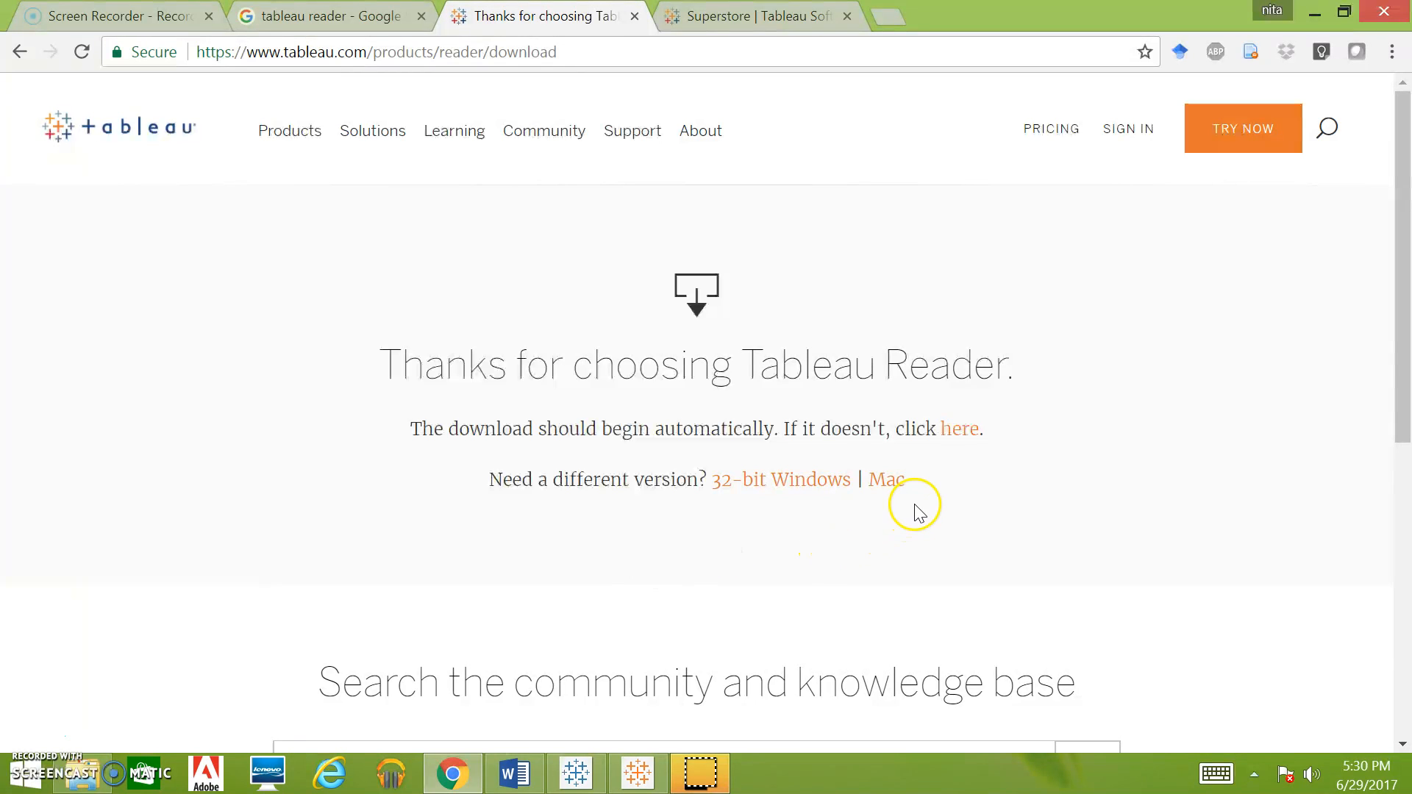
pyautogui.moveTo(932, 480)
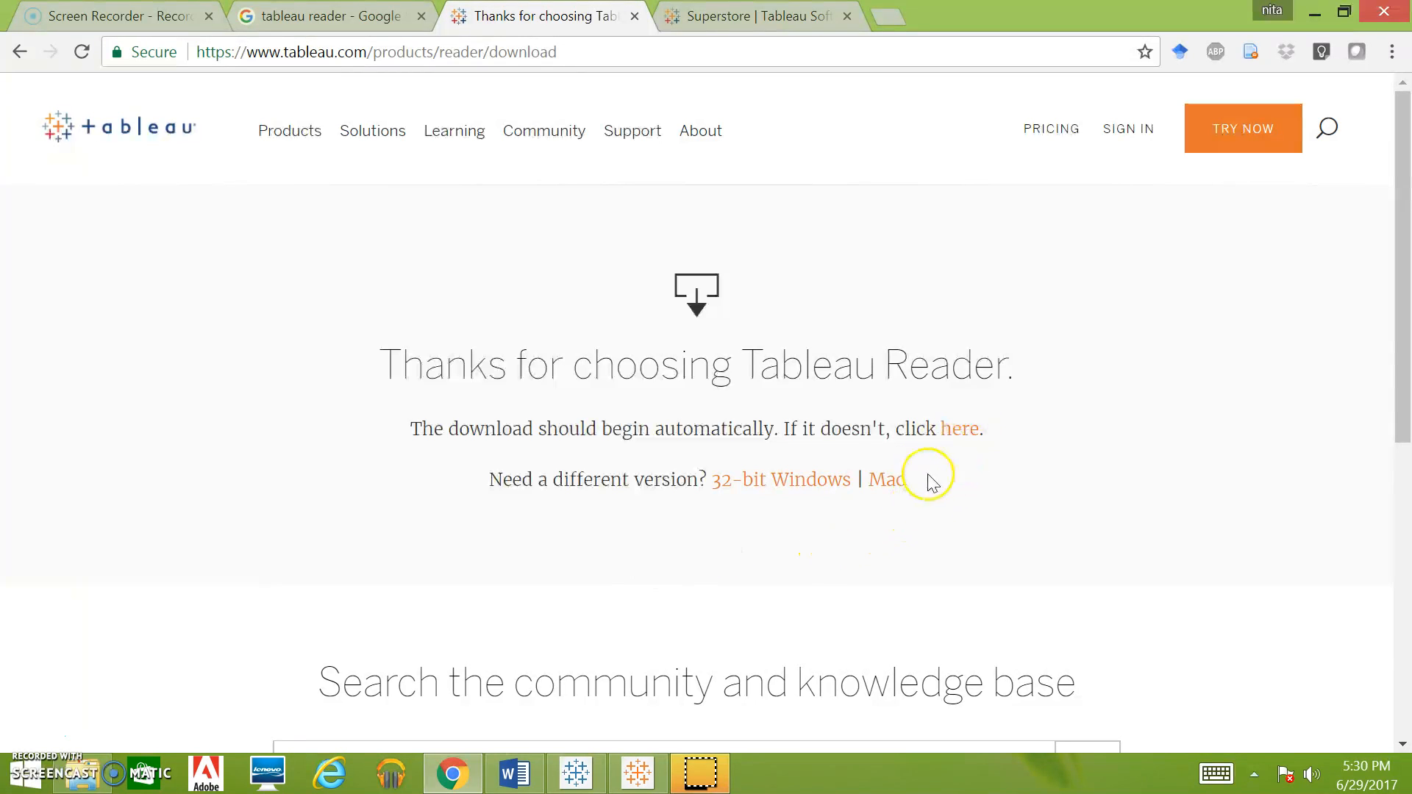
pyautogui.moveTo(900, 482)
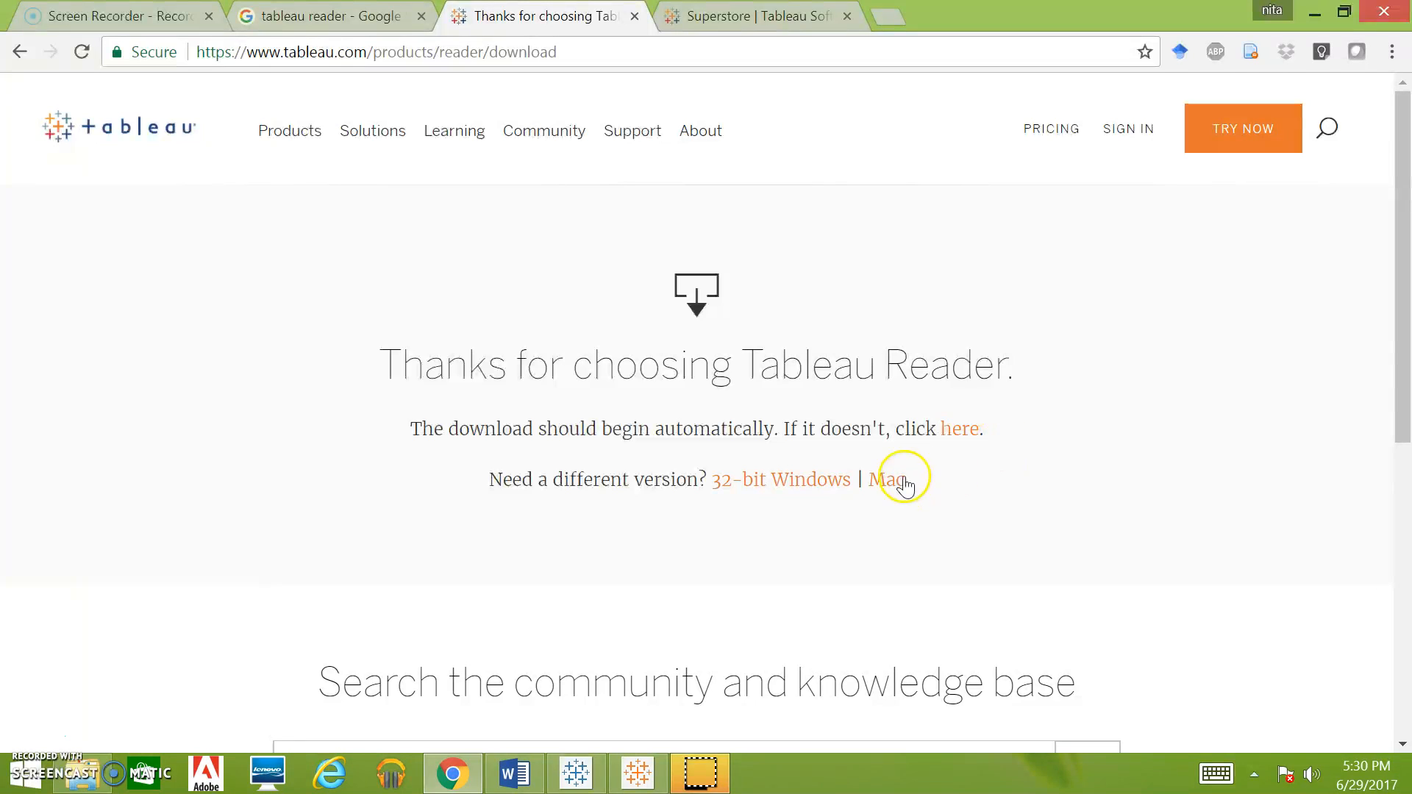
pyautogui.moveTo(966, 525)
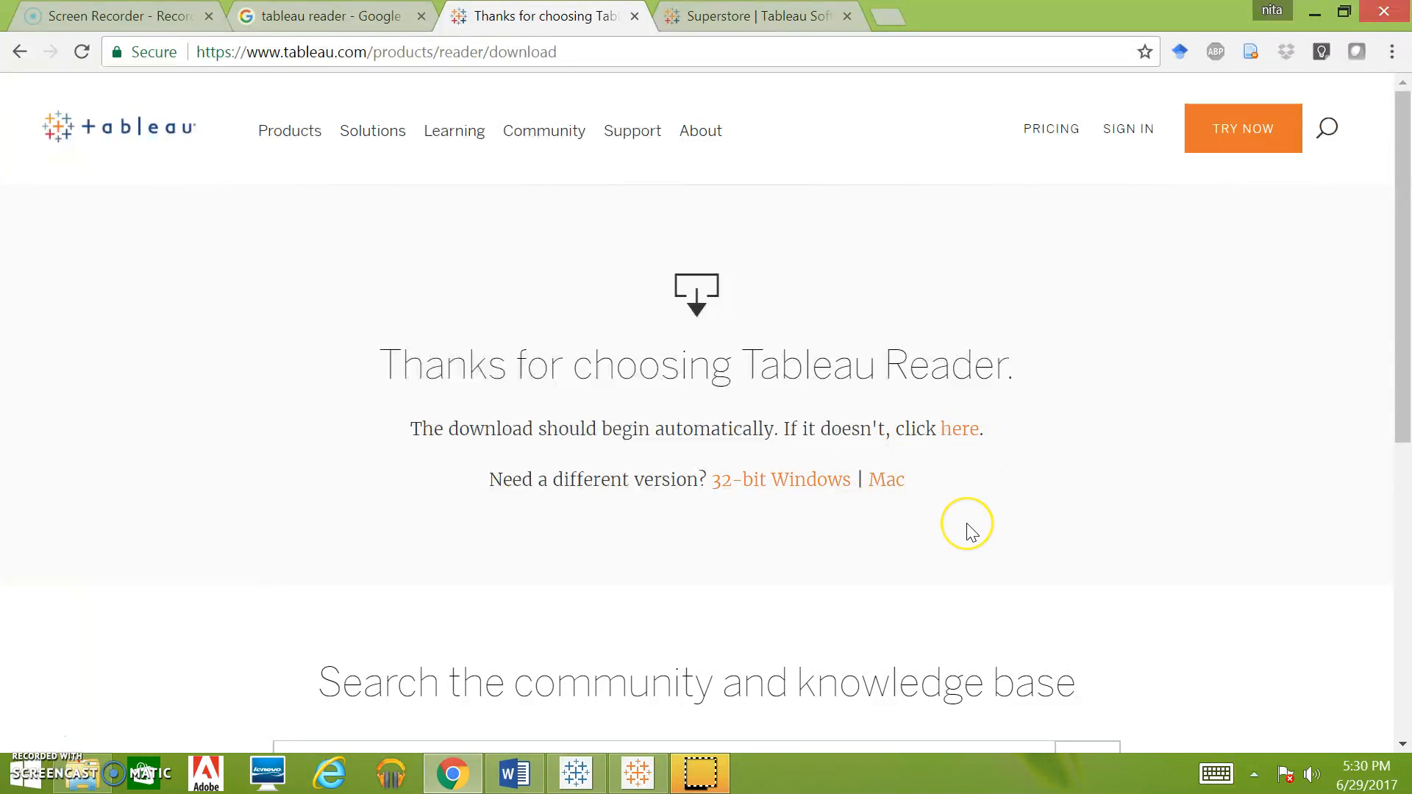
pyautogui.moveTo(768, 772)
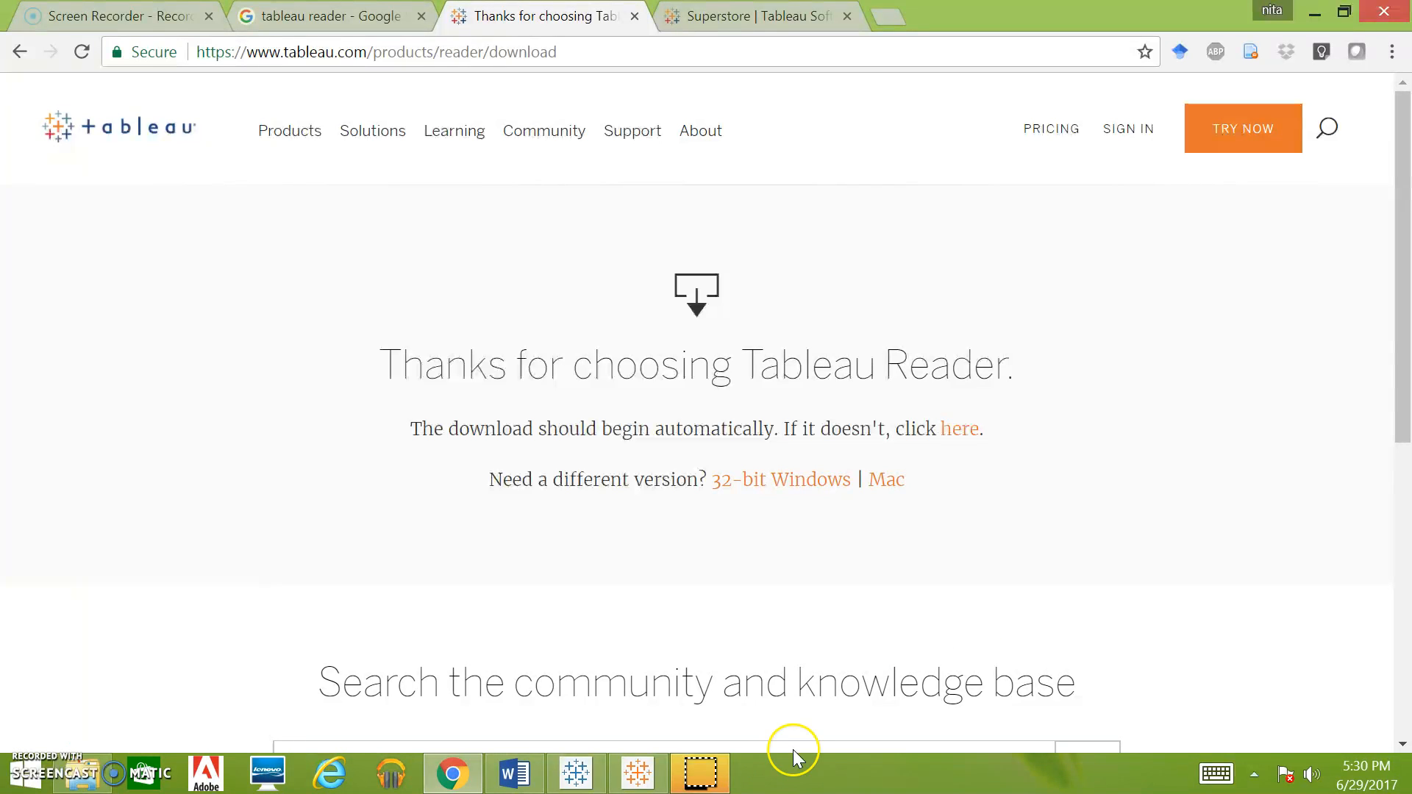
pyautogui.click(959, 429)
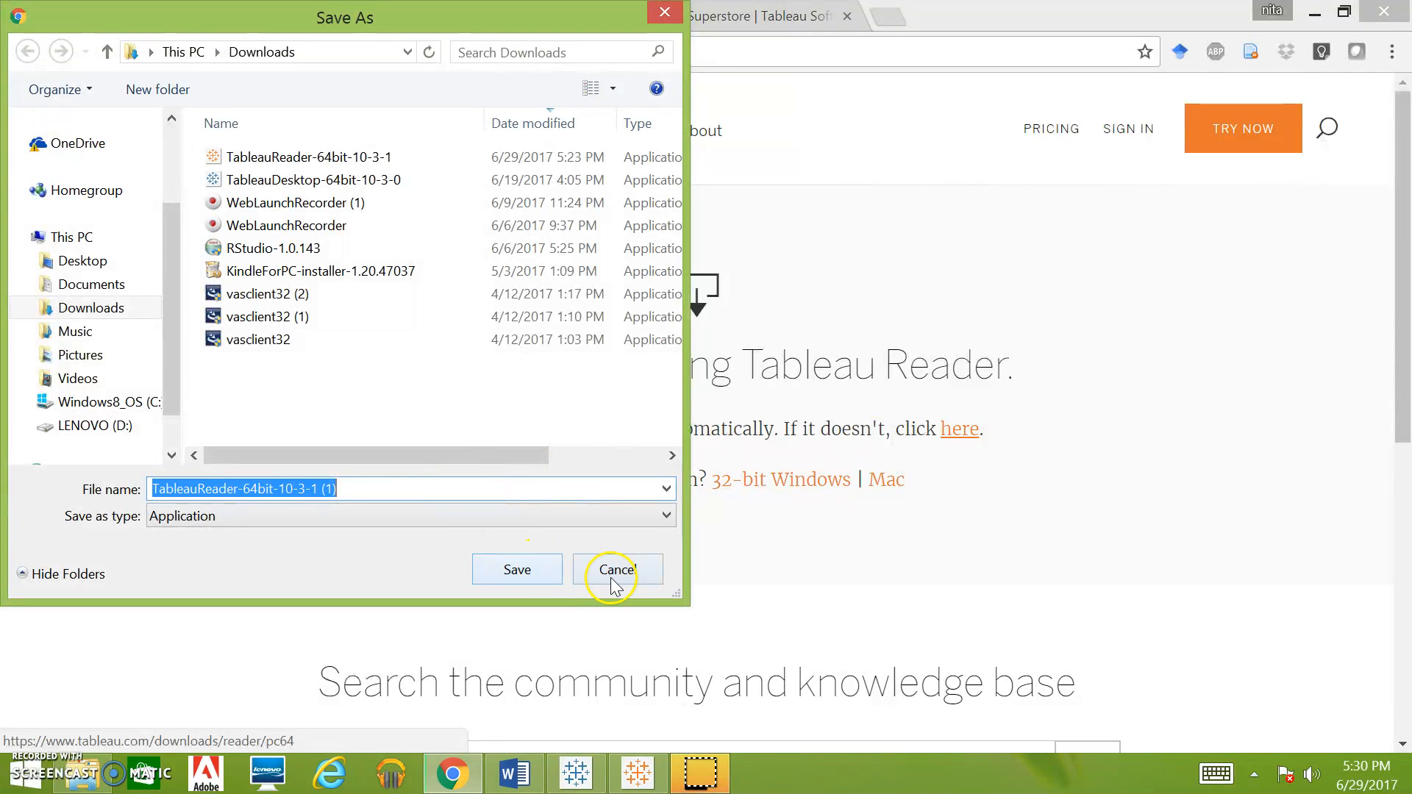
pyautogui.click(617, 569)
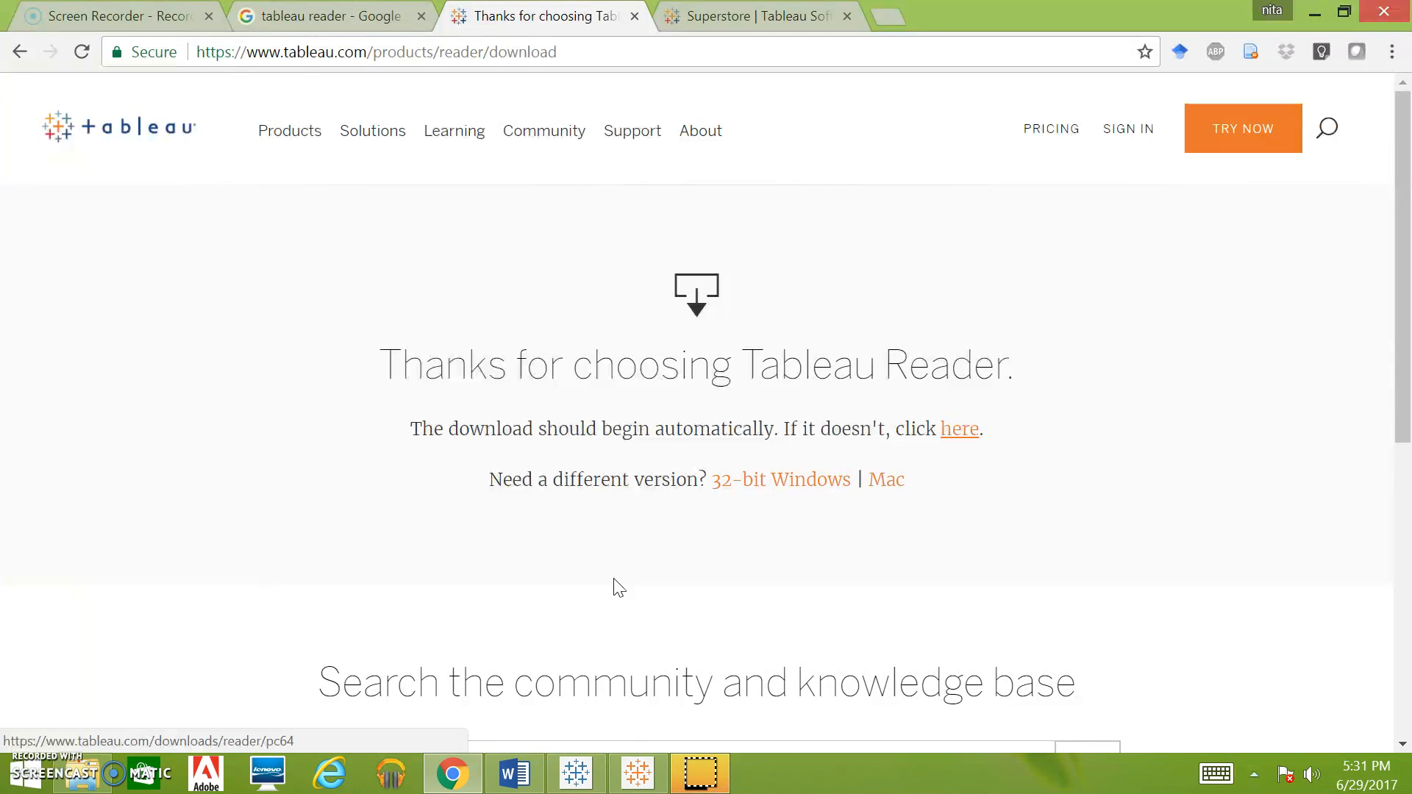
pyautogui.moveTo(637, 774)
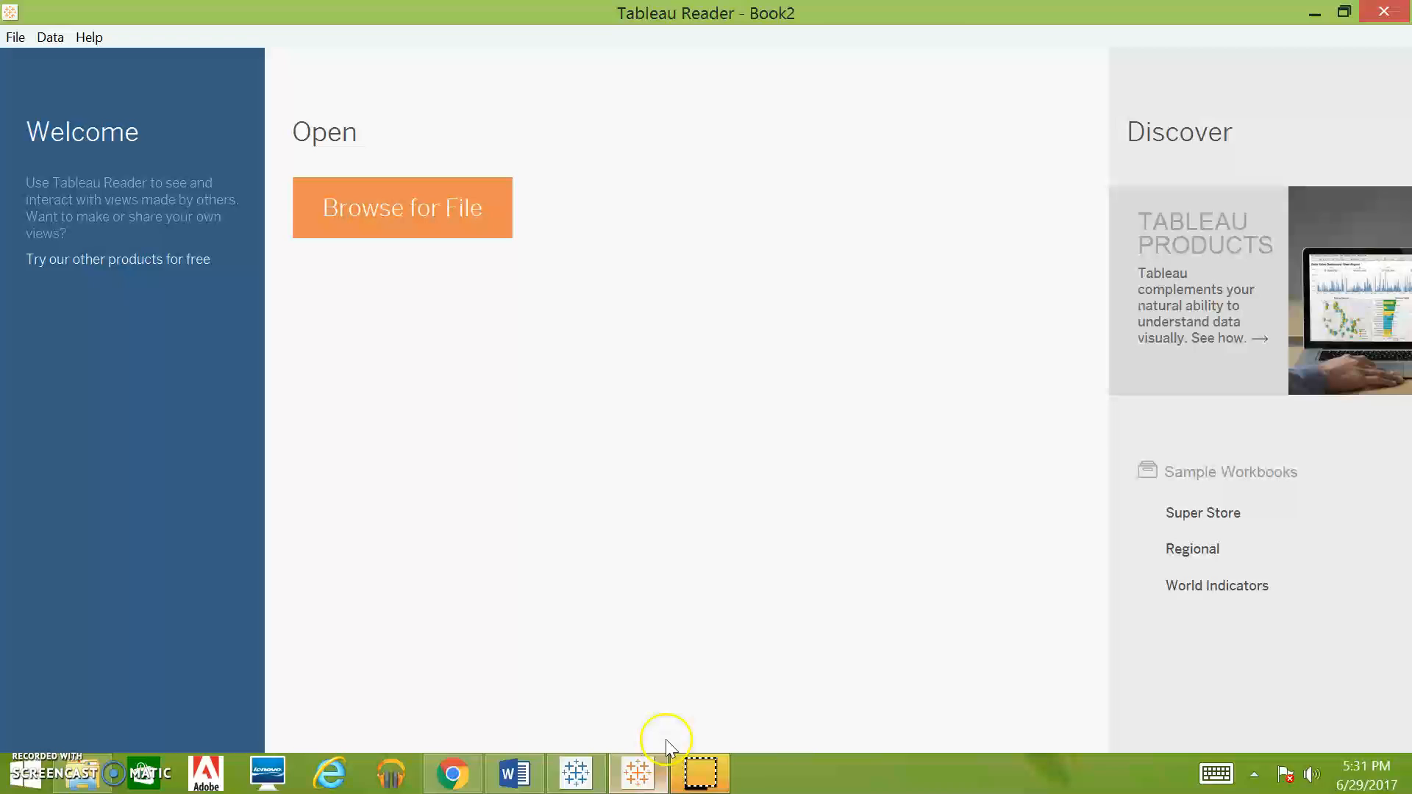
pyautogui.moveTo(624, 583)
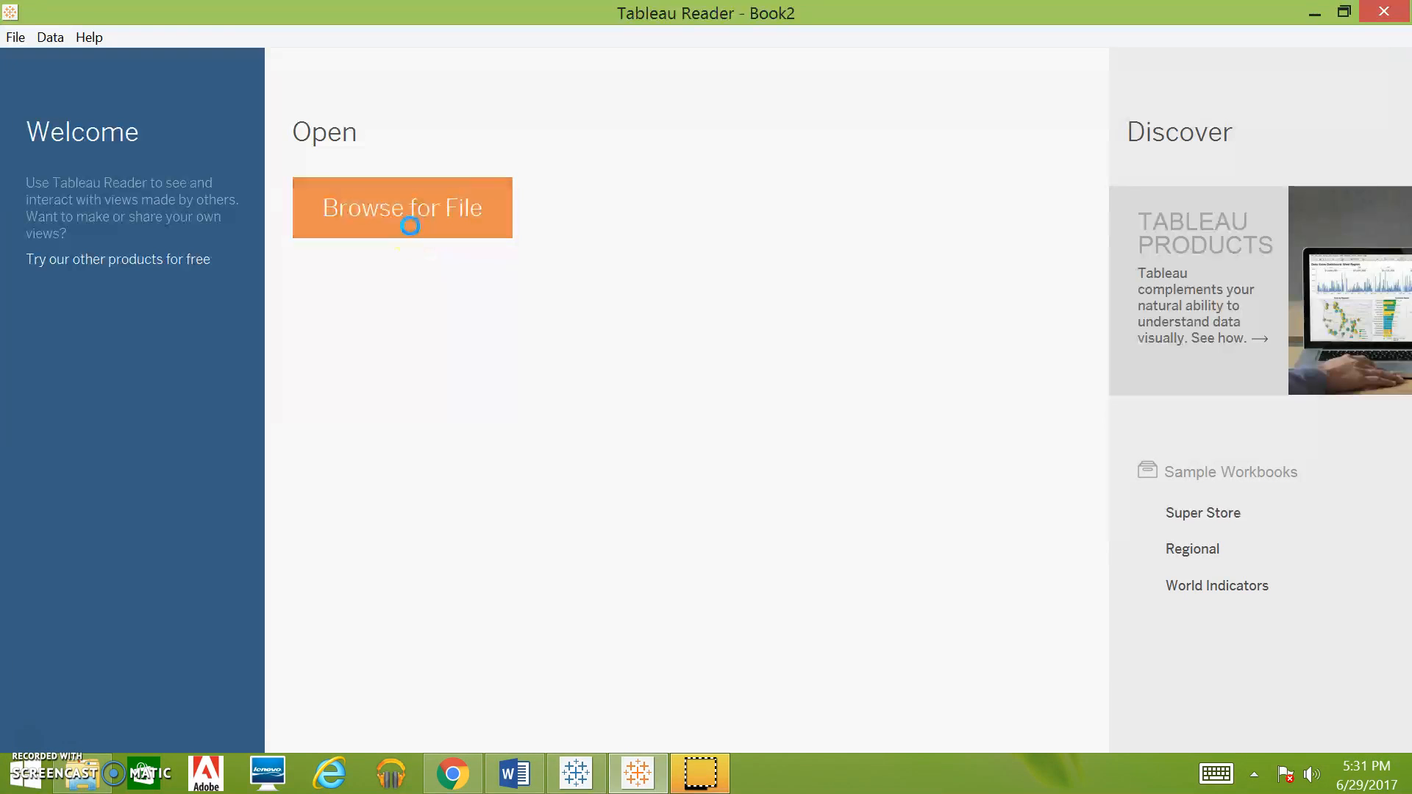
pyautogui.click(401, 207)
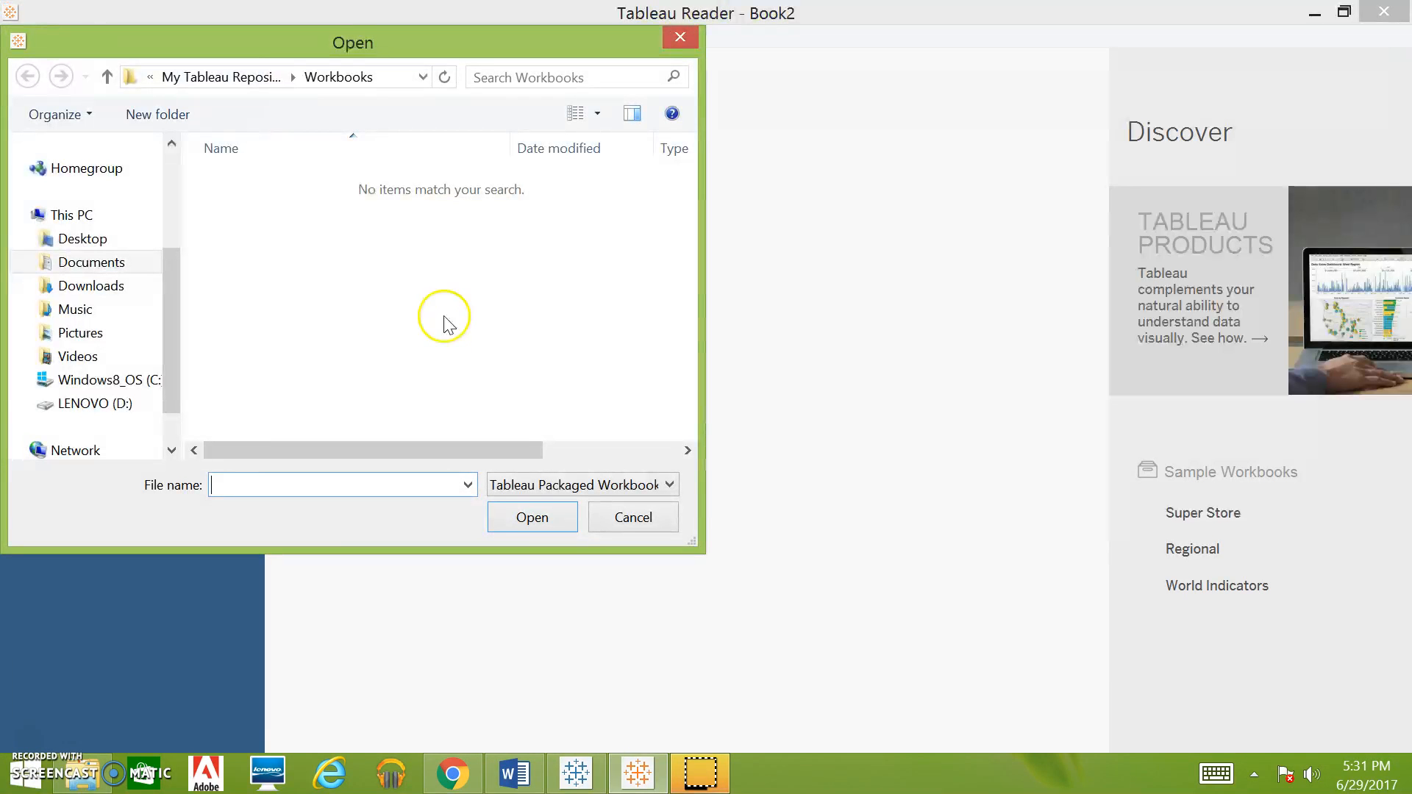
pyautogui.moveTo(459, 351)
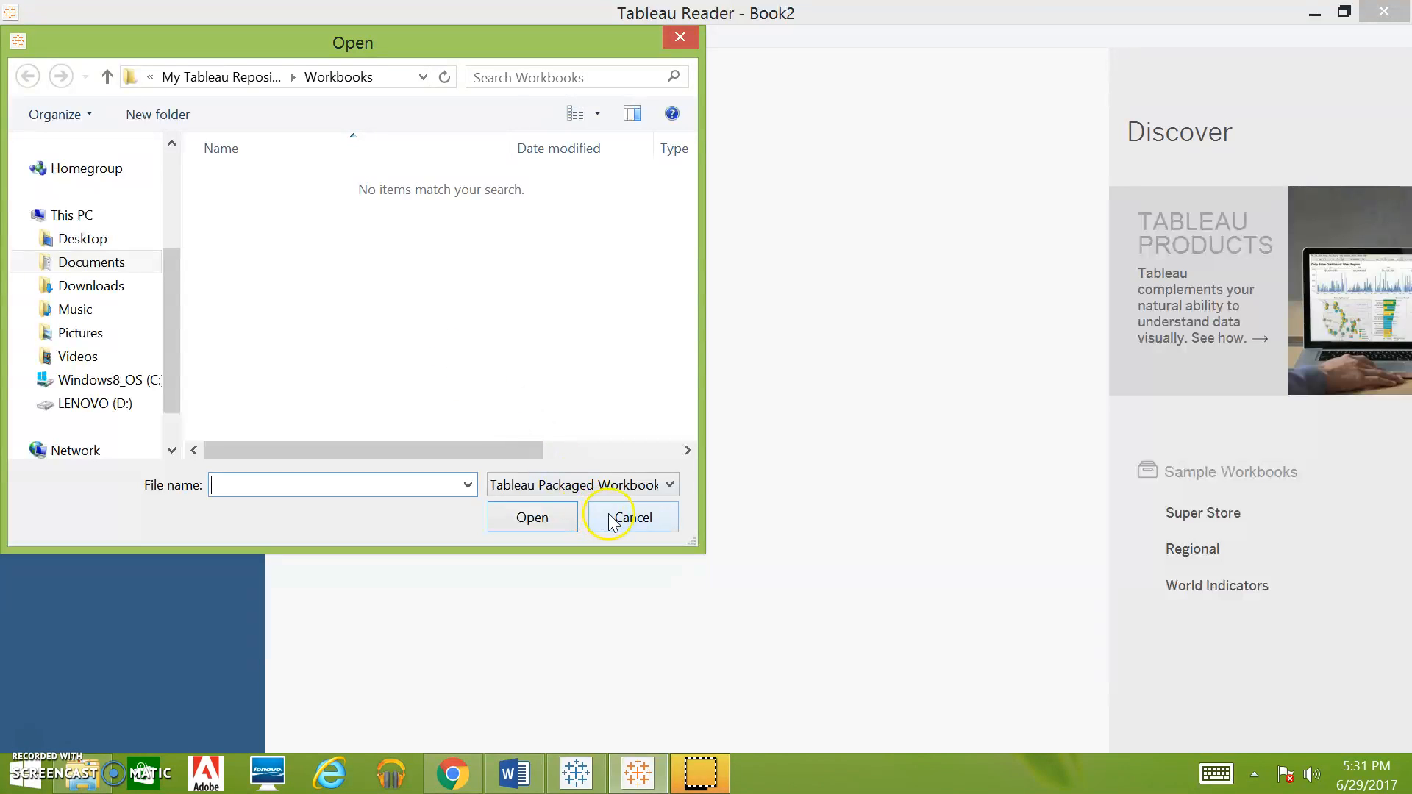
pyautogui.click(631, 516)
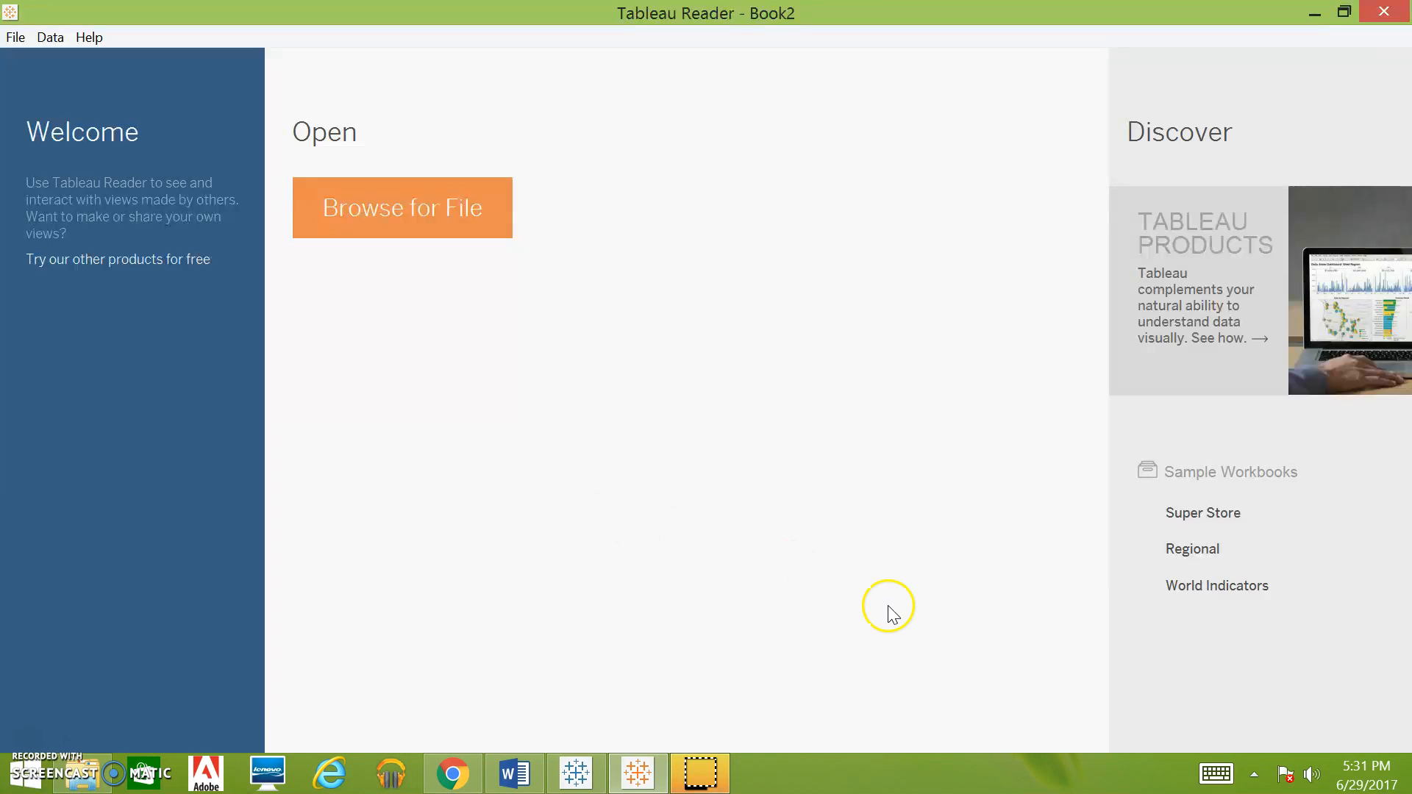
pyautogui.moveTo(983, 644)
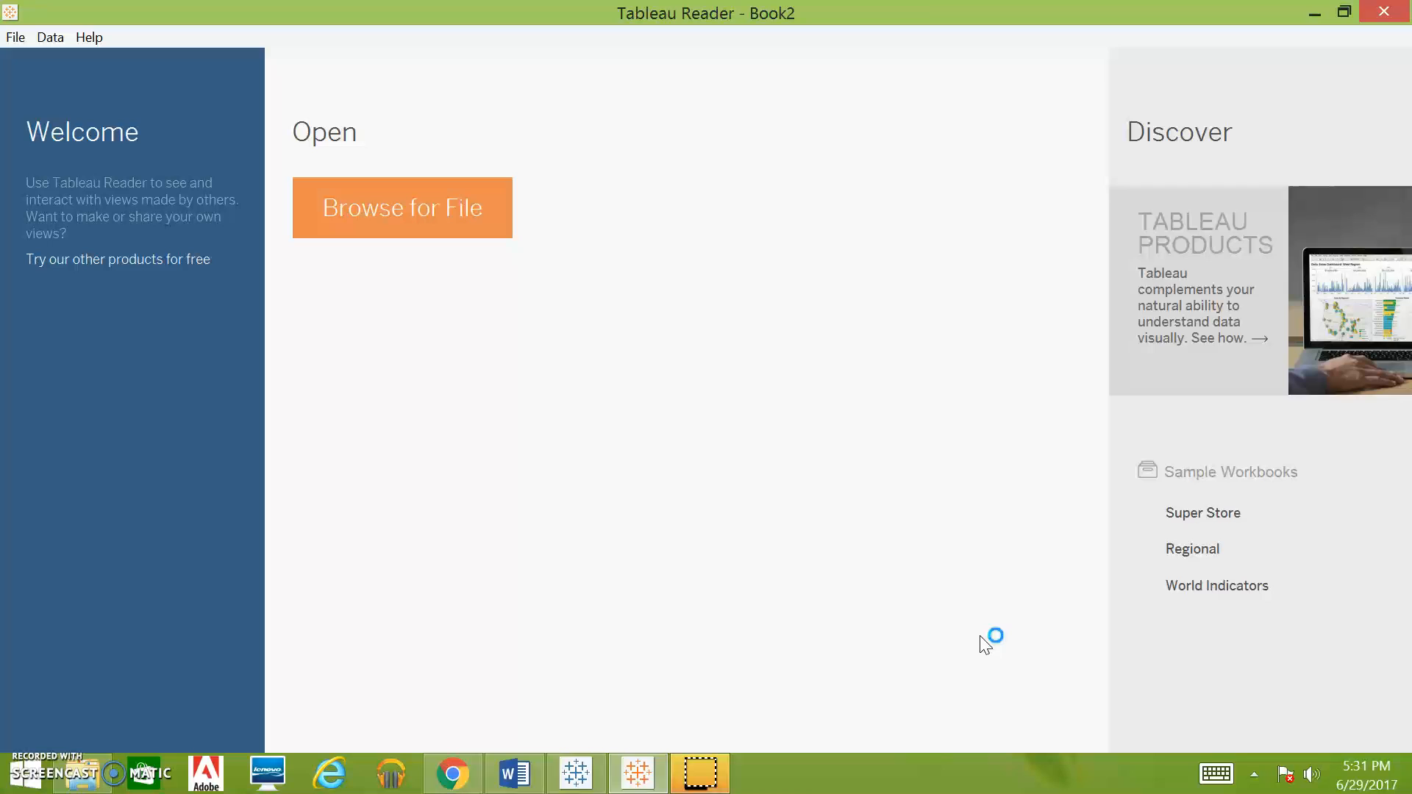
pyautogui.moveTo(1064, 677)
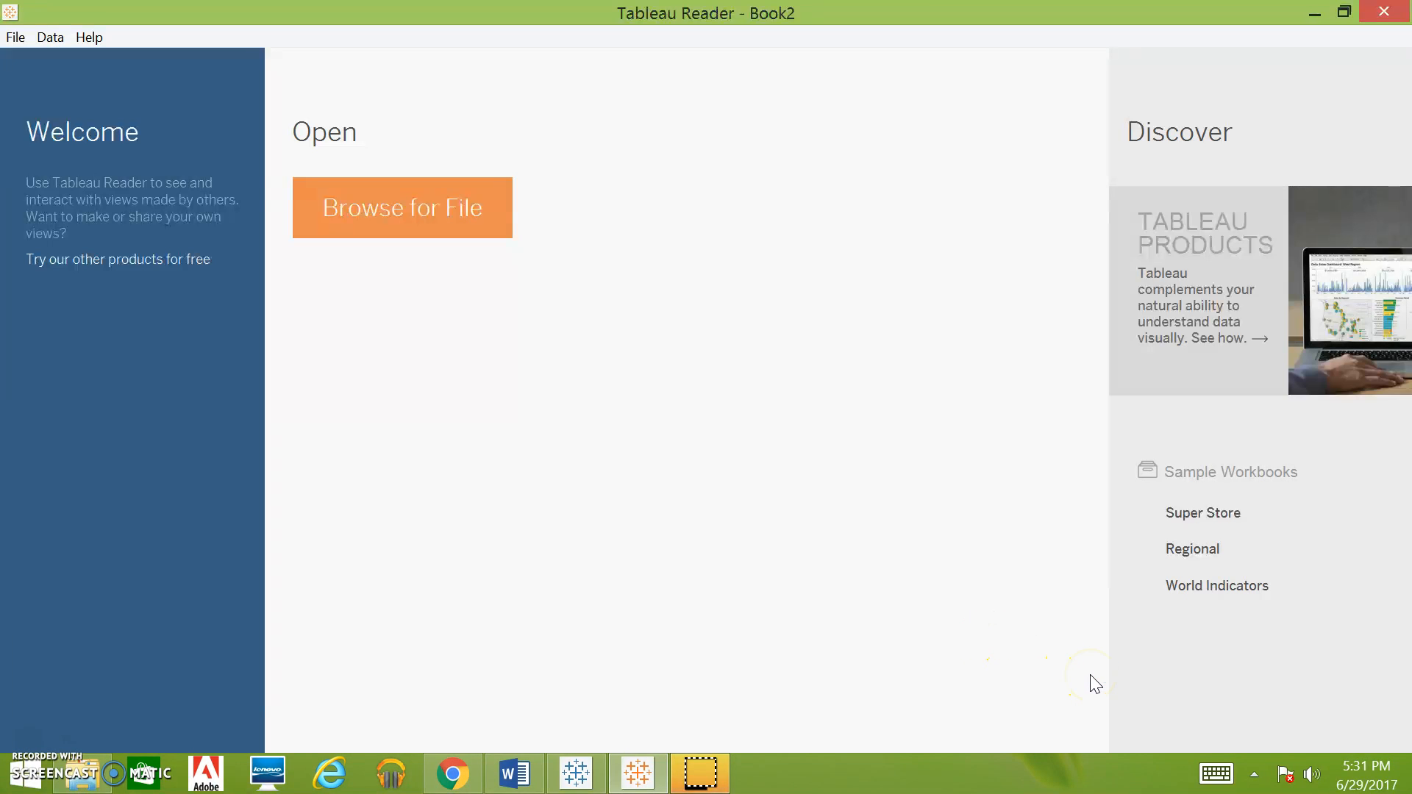
pyautogui.moveTo(1203, 512)
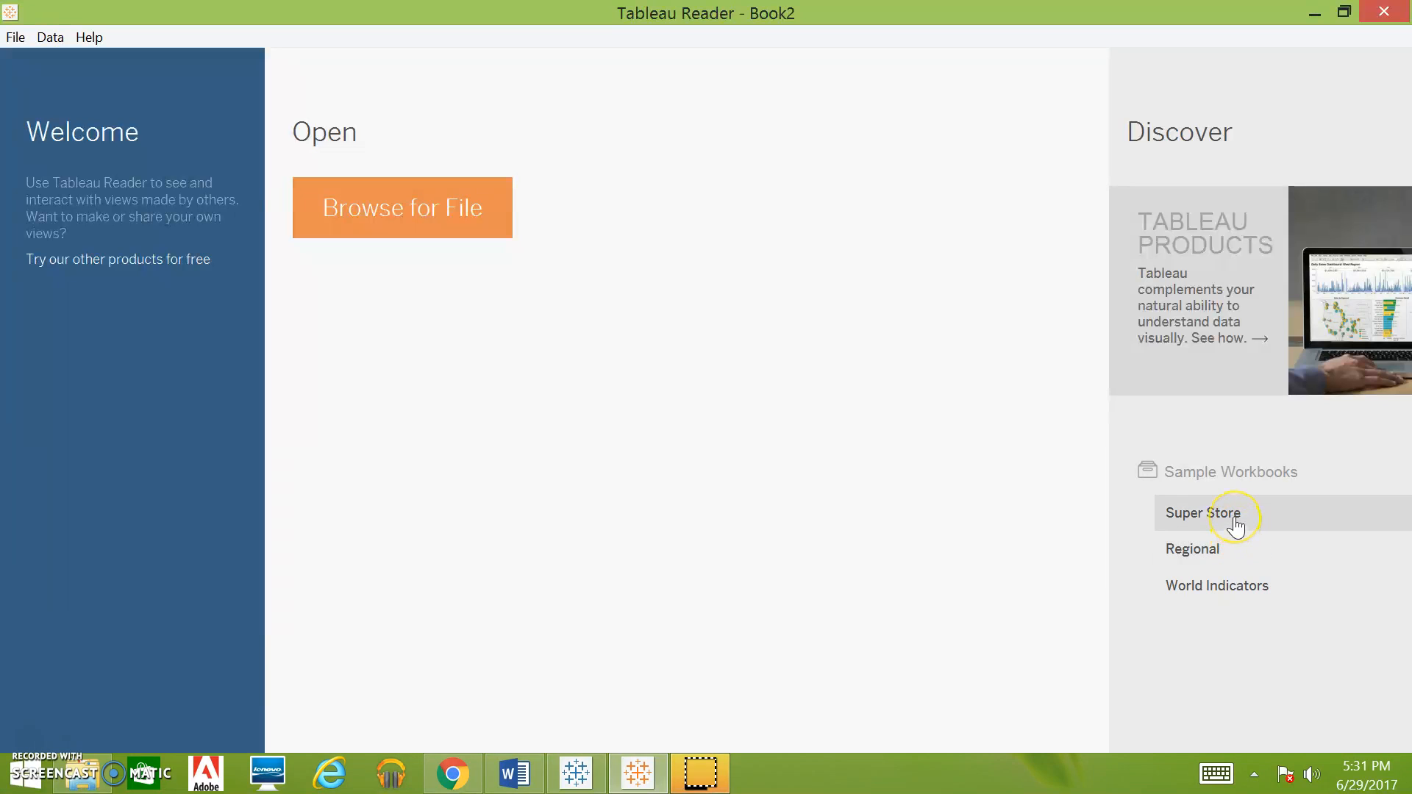
pyautogui.moveTo(1235, 525)
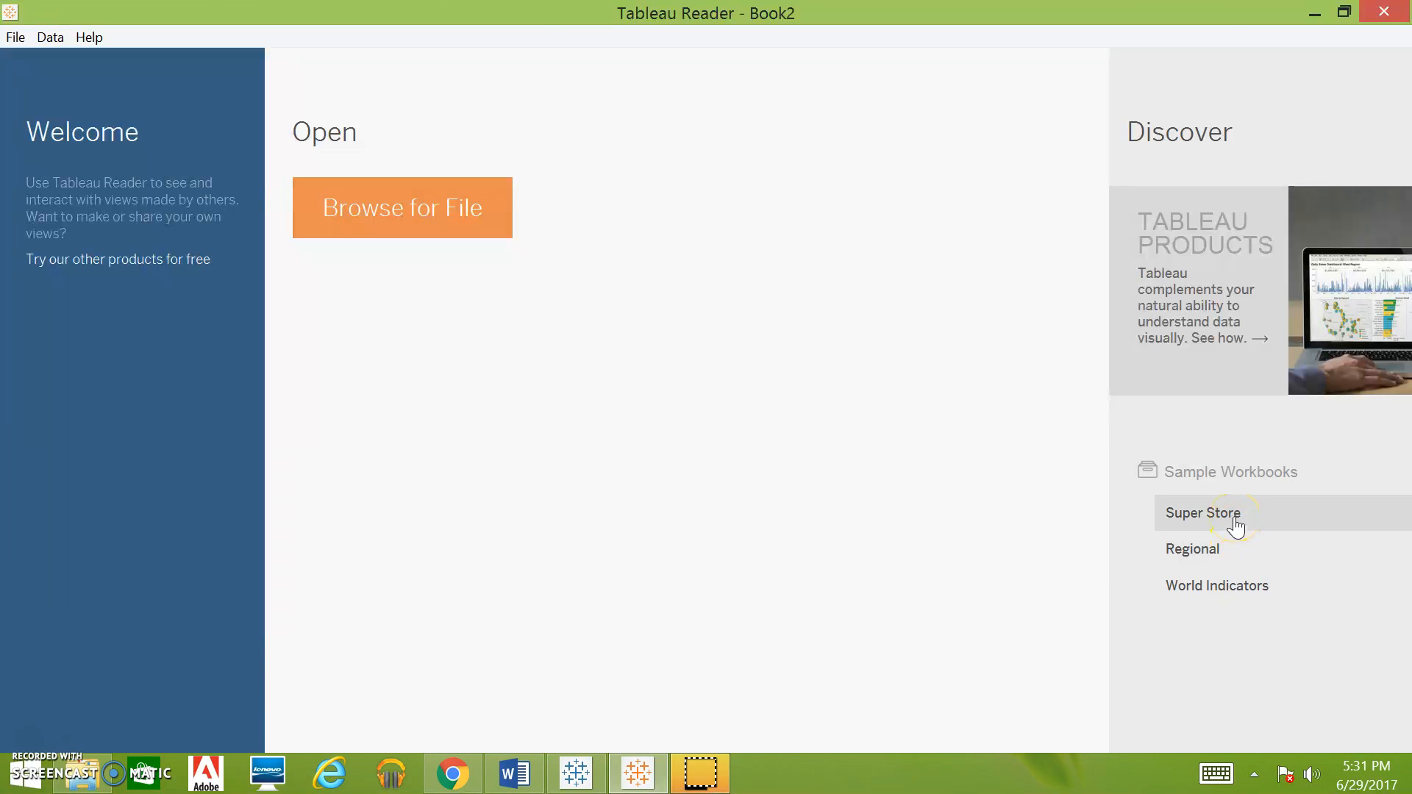
# Open the Super Store sample workbook, look over its monthly sales charts, and show it full screen.
pyautogui.click(1205, 511)
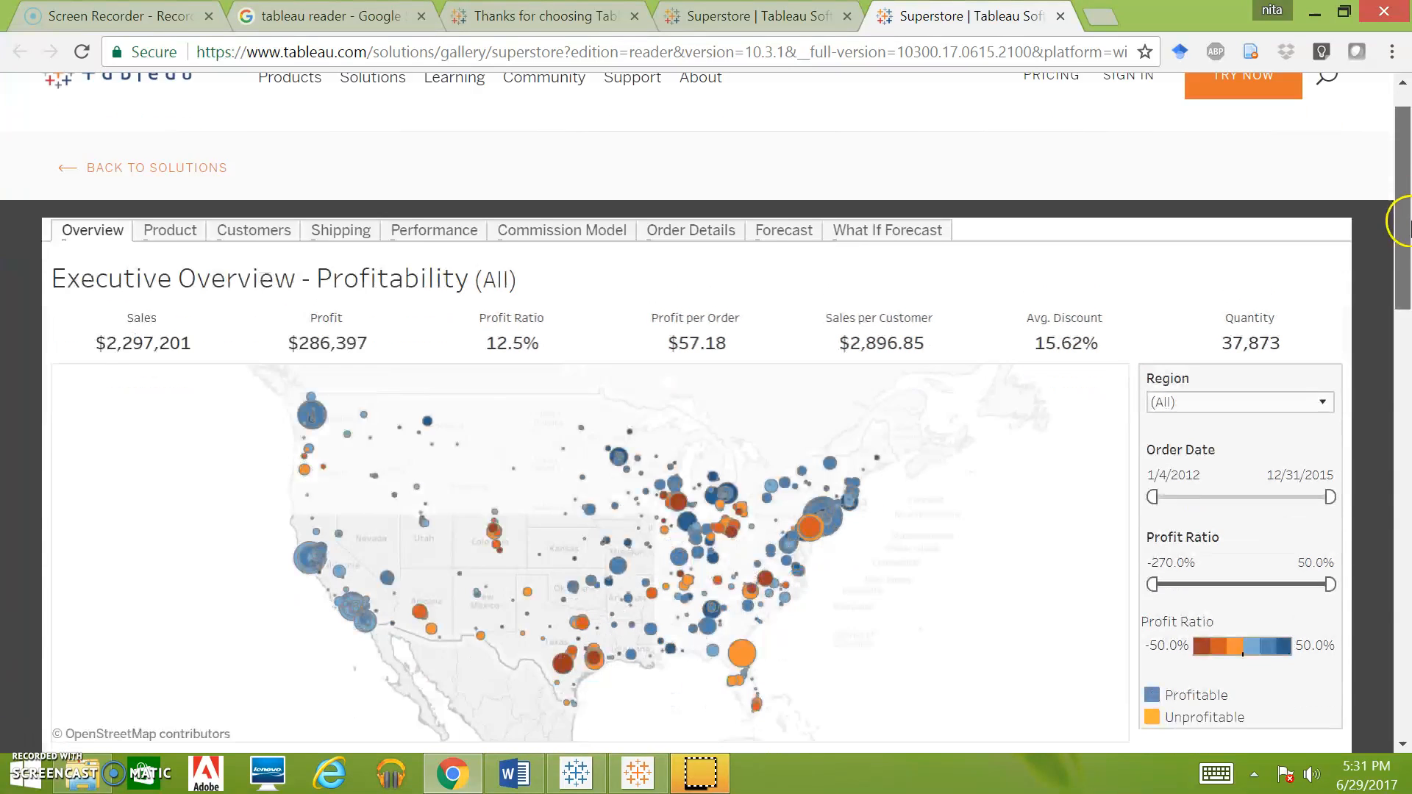
pyautogui.scroll(-3)
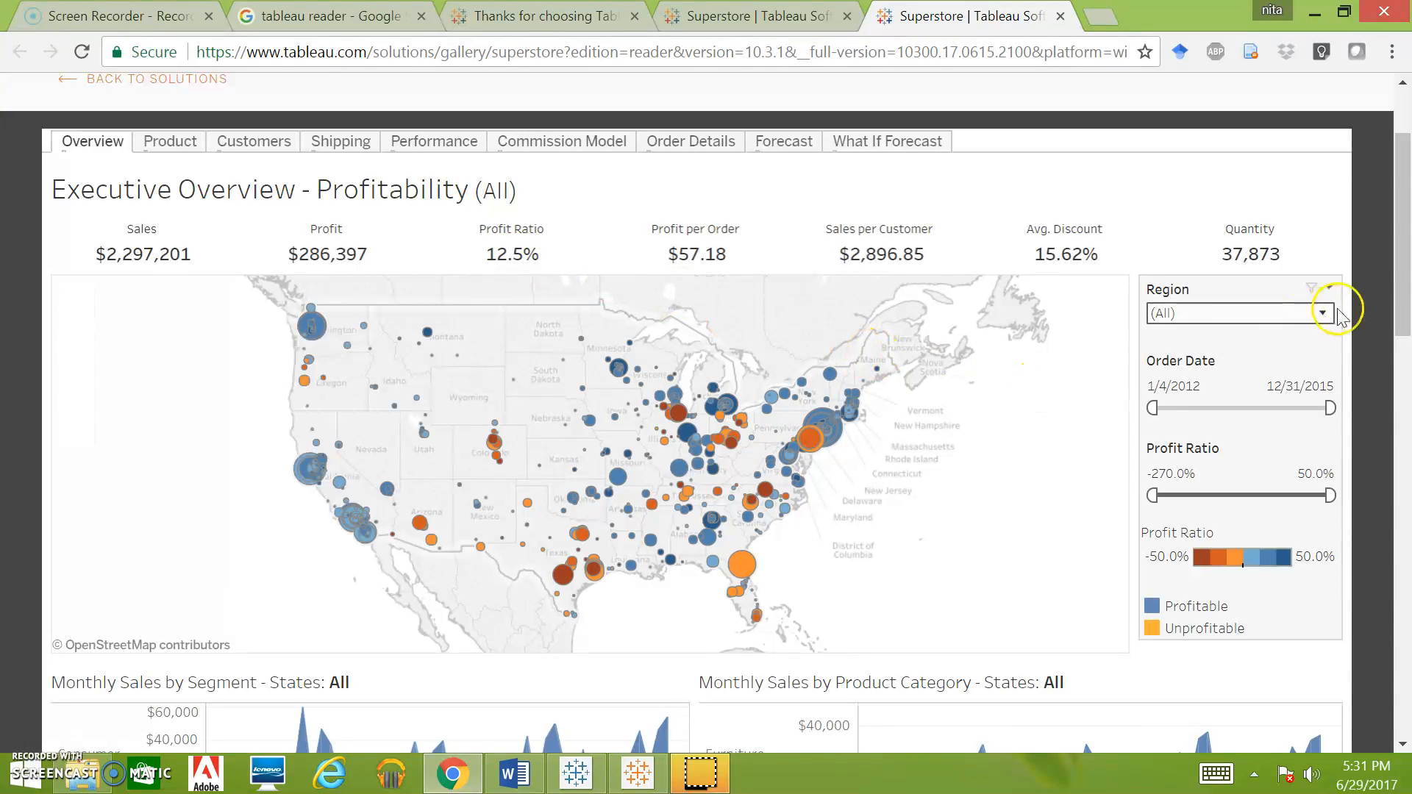
pyautogui.scroll(-3)
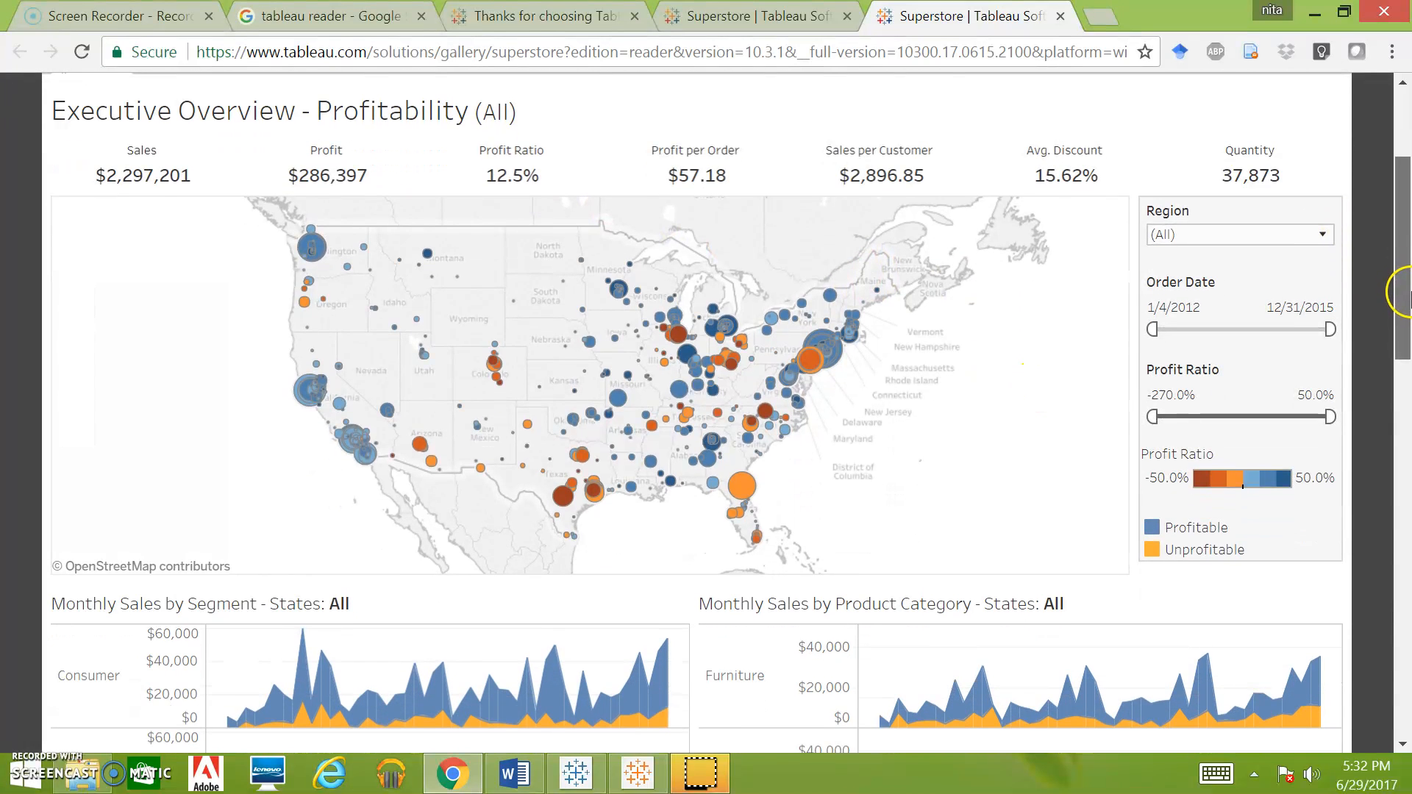
pyautogui.scroll(3)
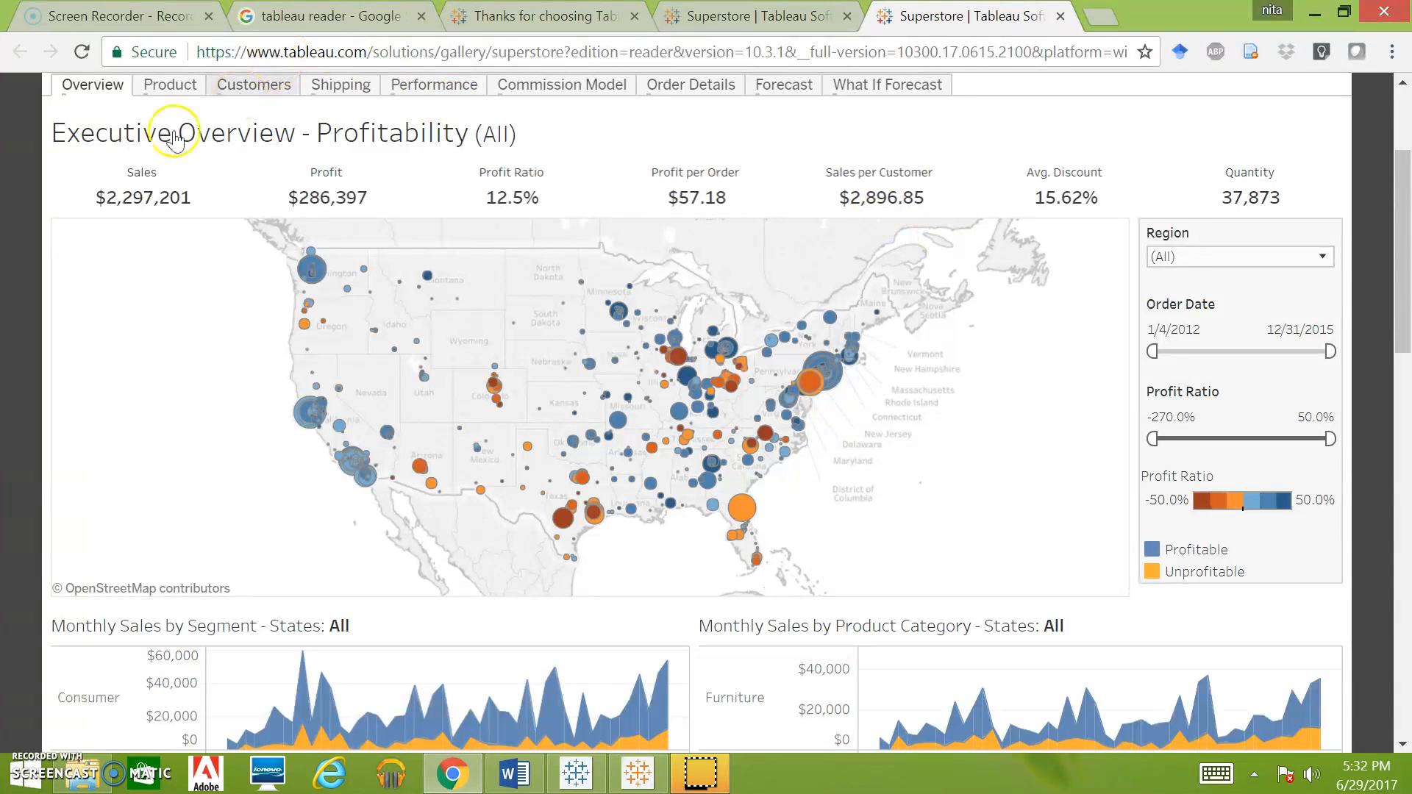
pyautogui.moveTo(437, 151)
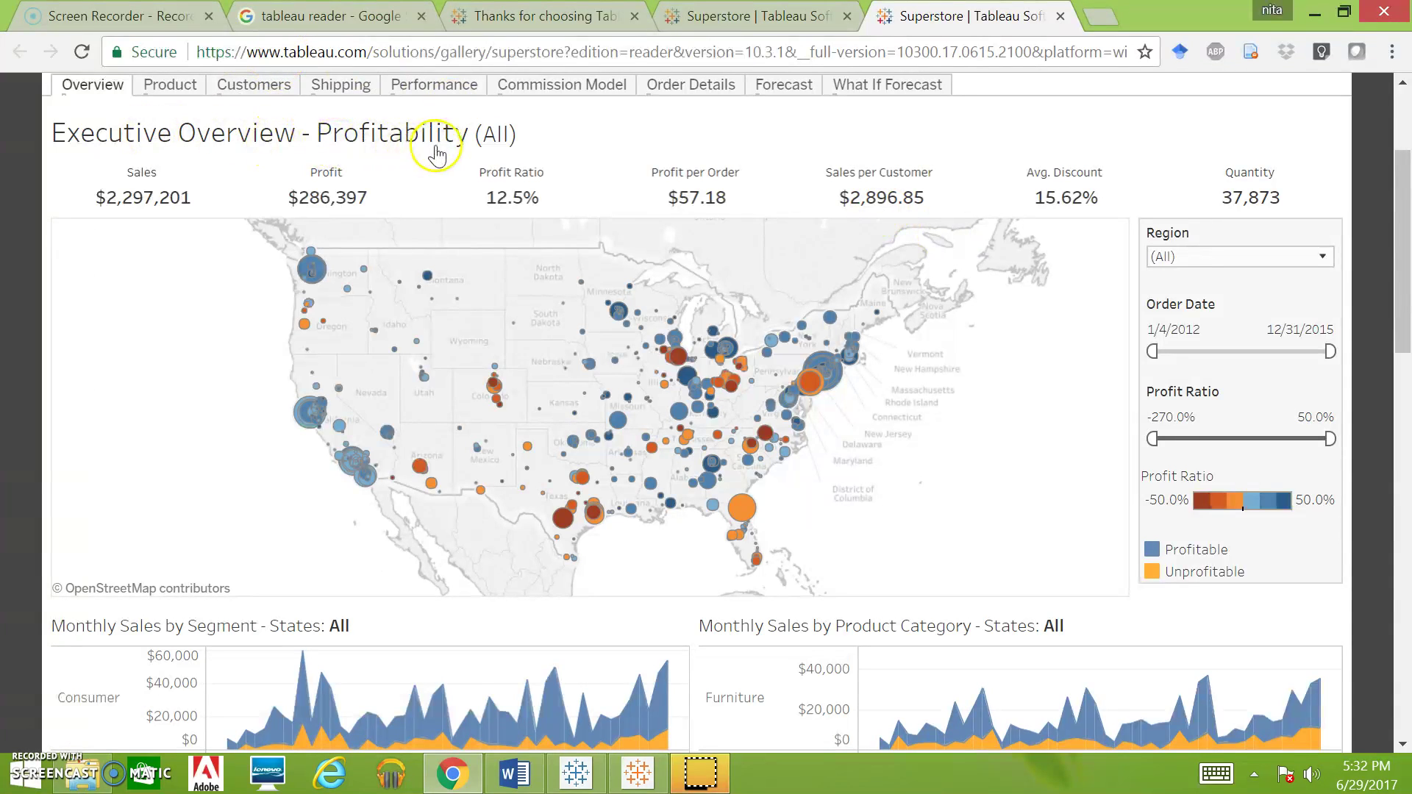
pyautogui.moveTo(487, 139)
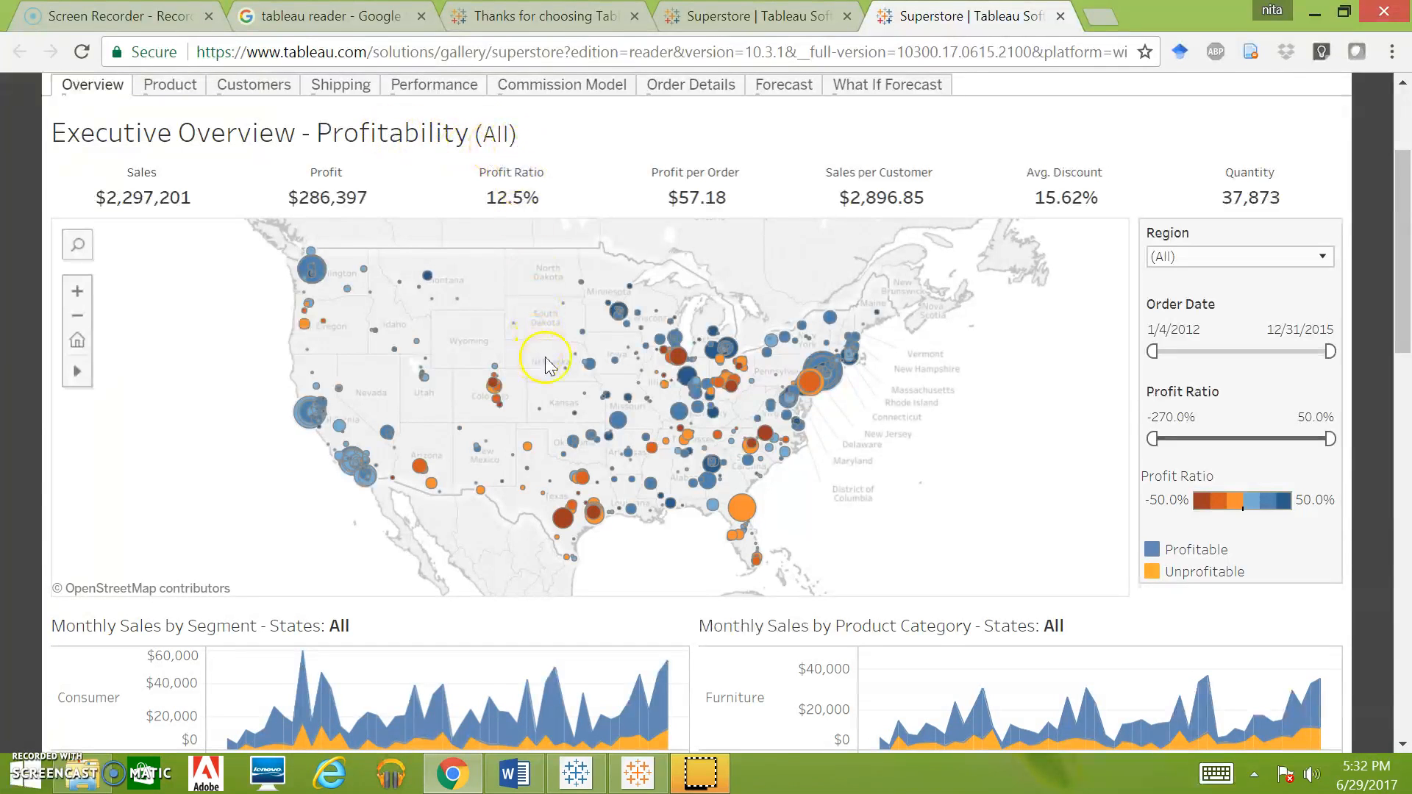
pyautogui.moveTo(768, 688)
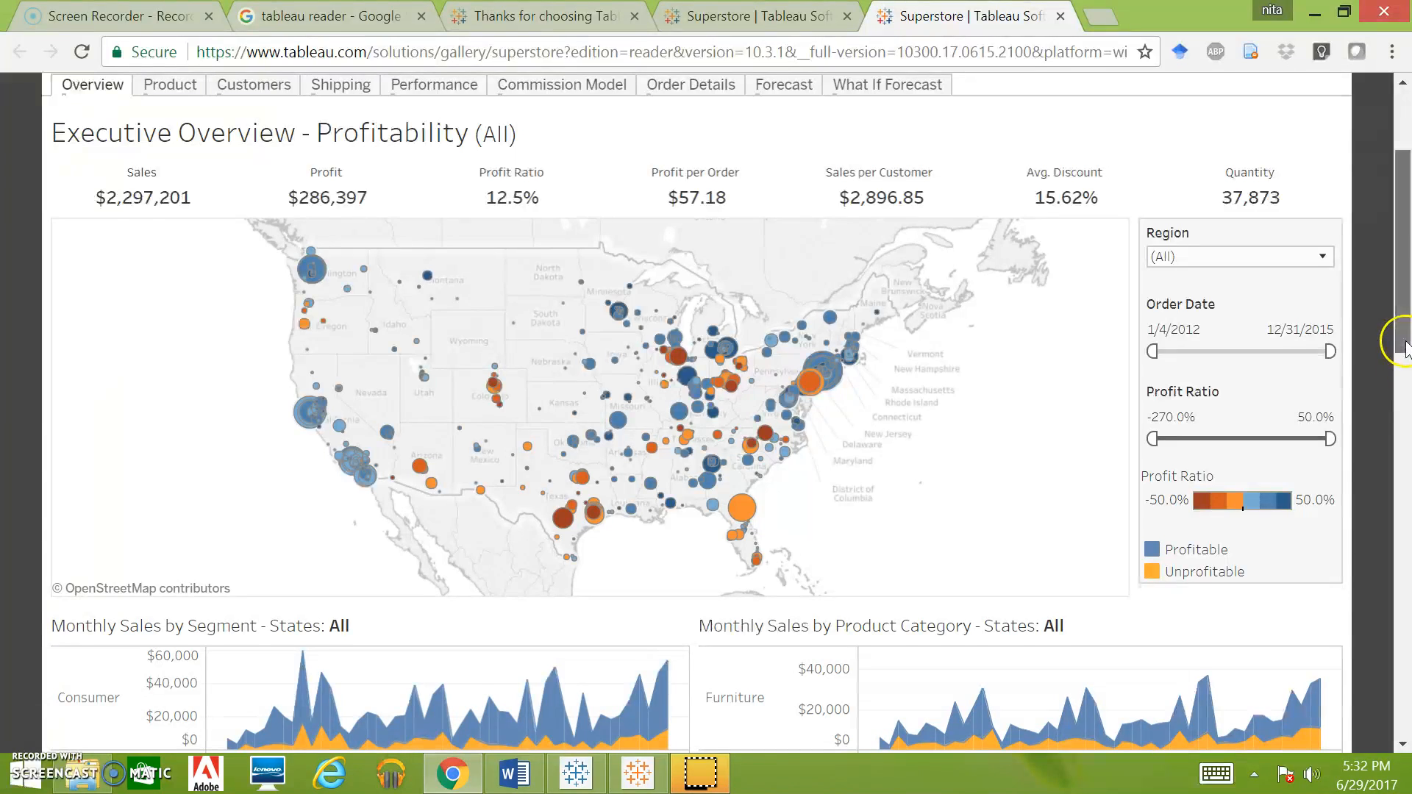
pyautogui.scroll(-3)
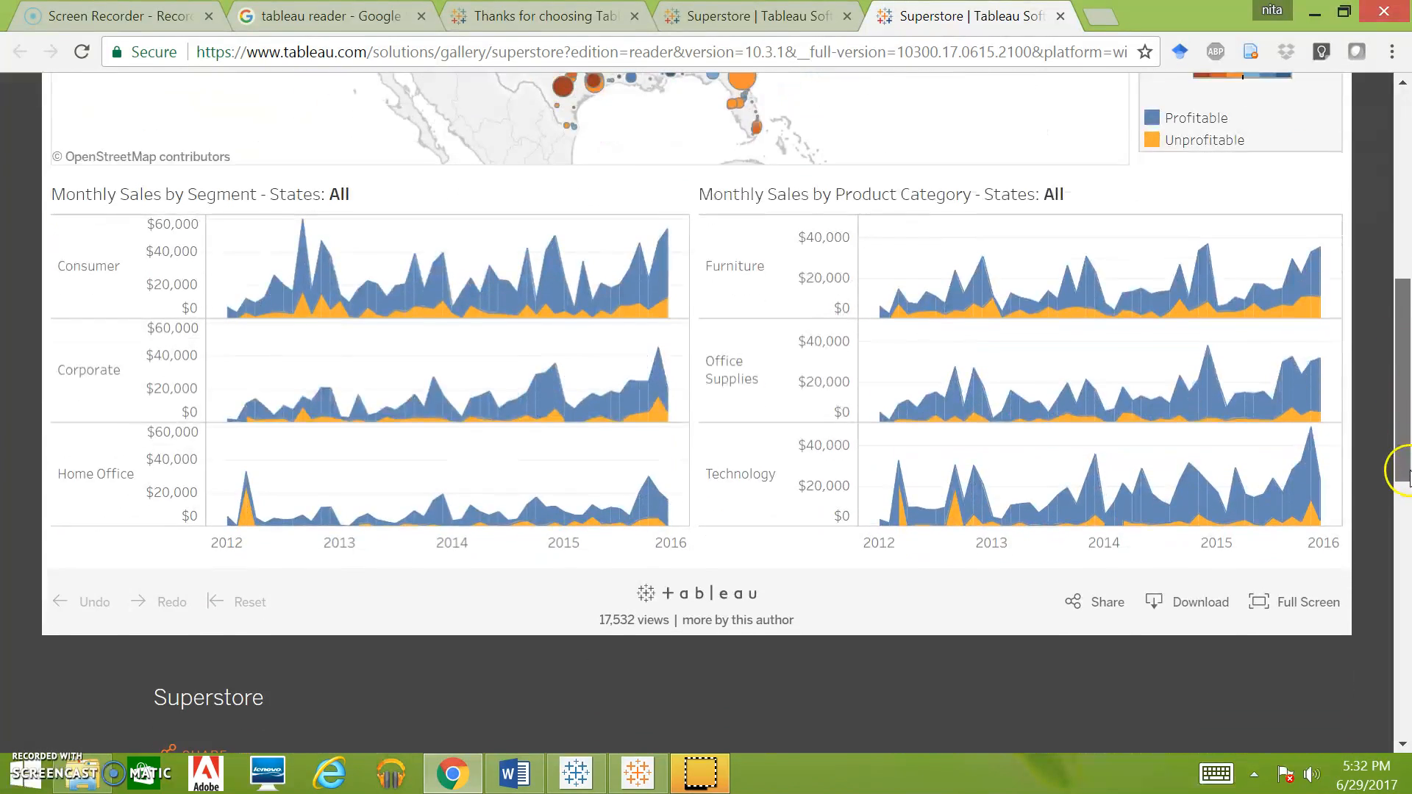
pyautogui.scroll(3)
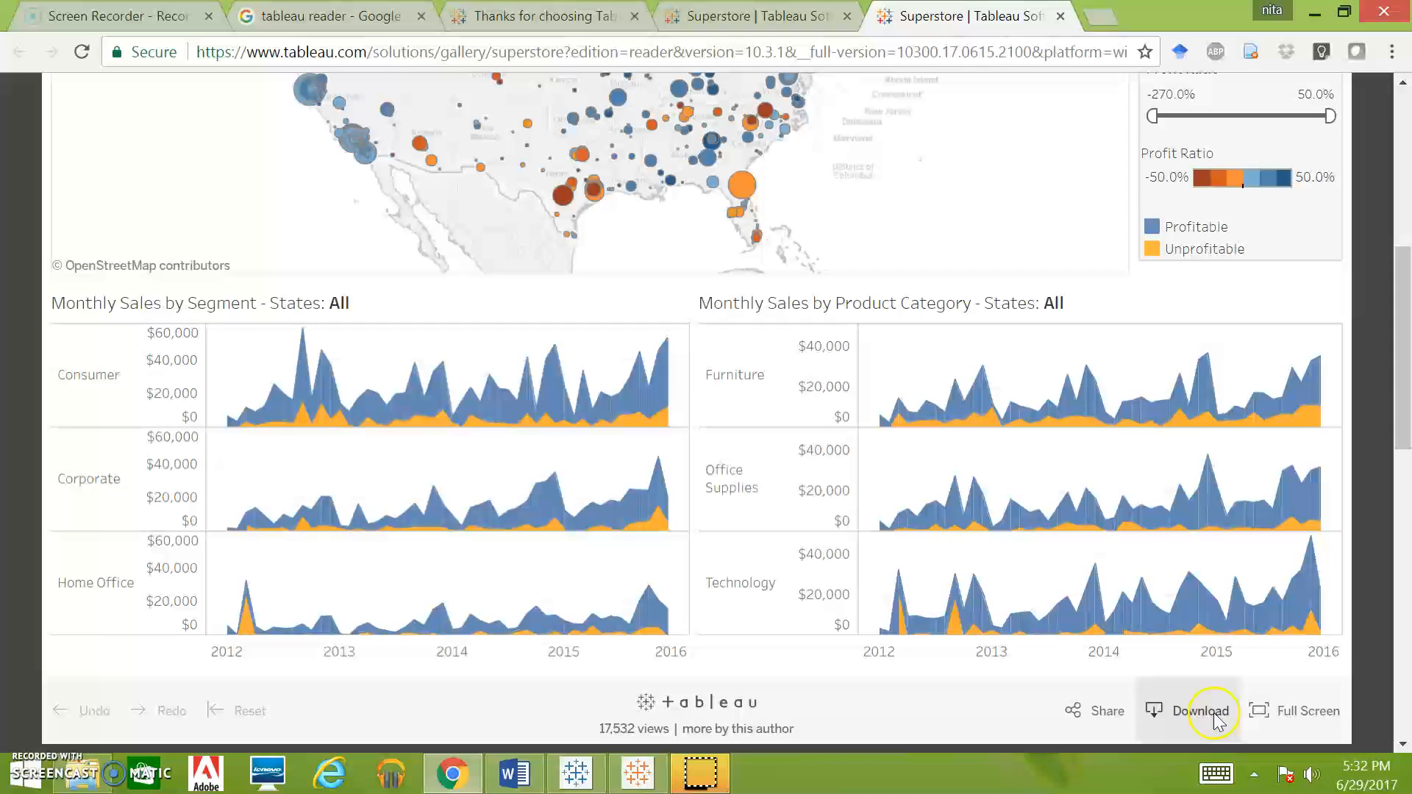
pyautogui.click(1304, 711)
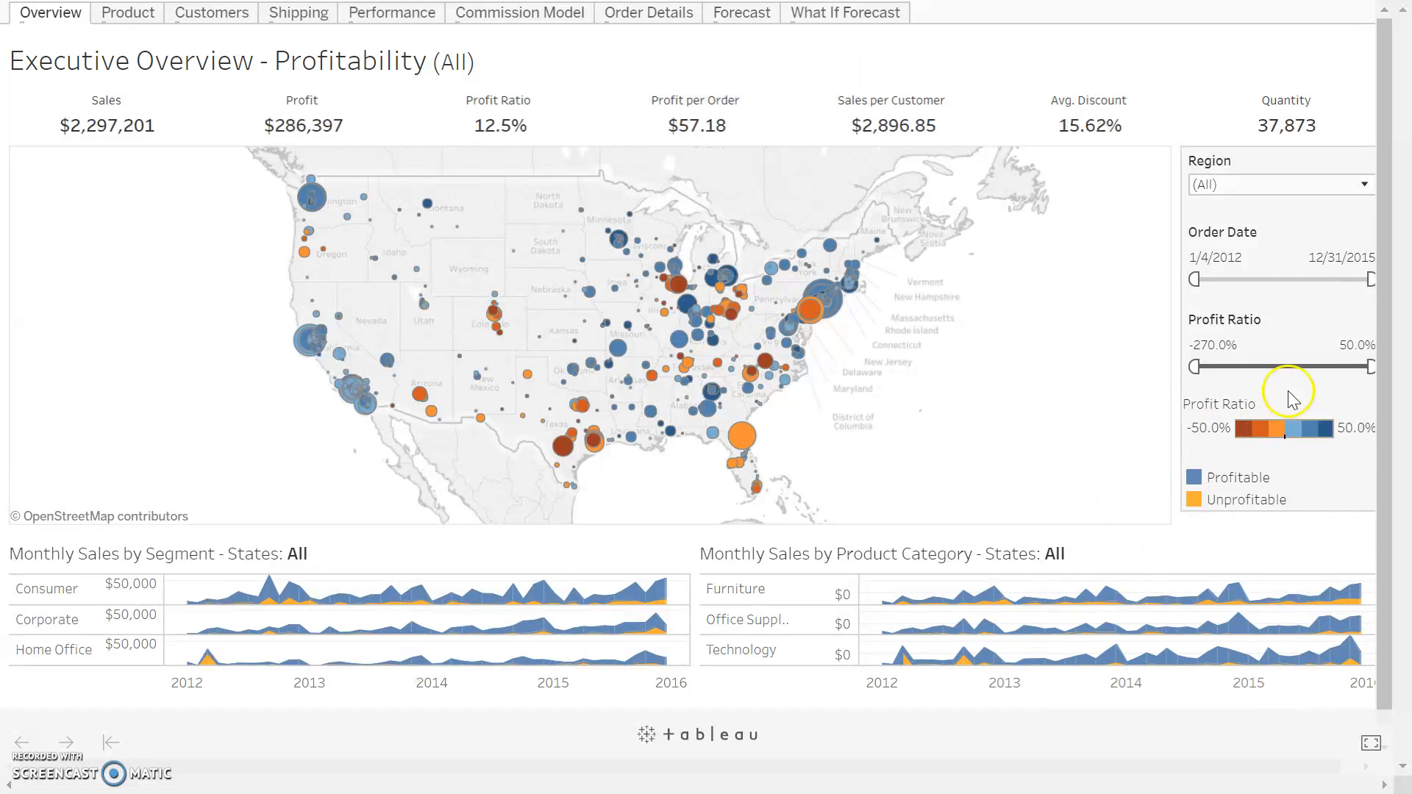
pyautogui.moveTo(1302, 148)
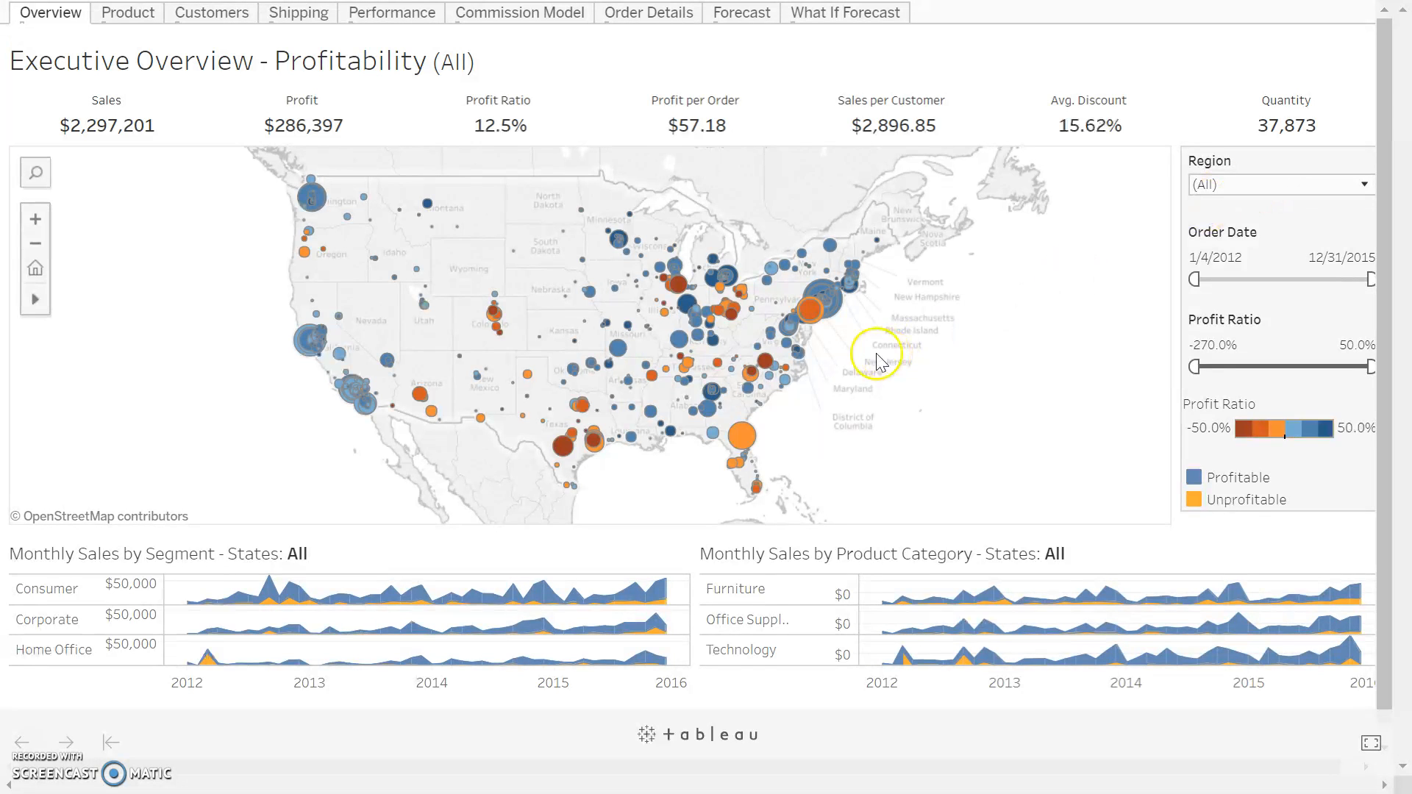
pyautogui.moveTo(693, 219)
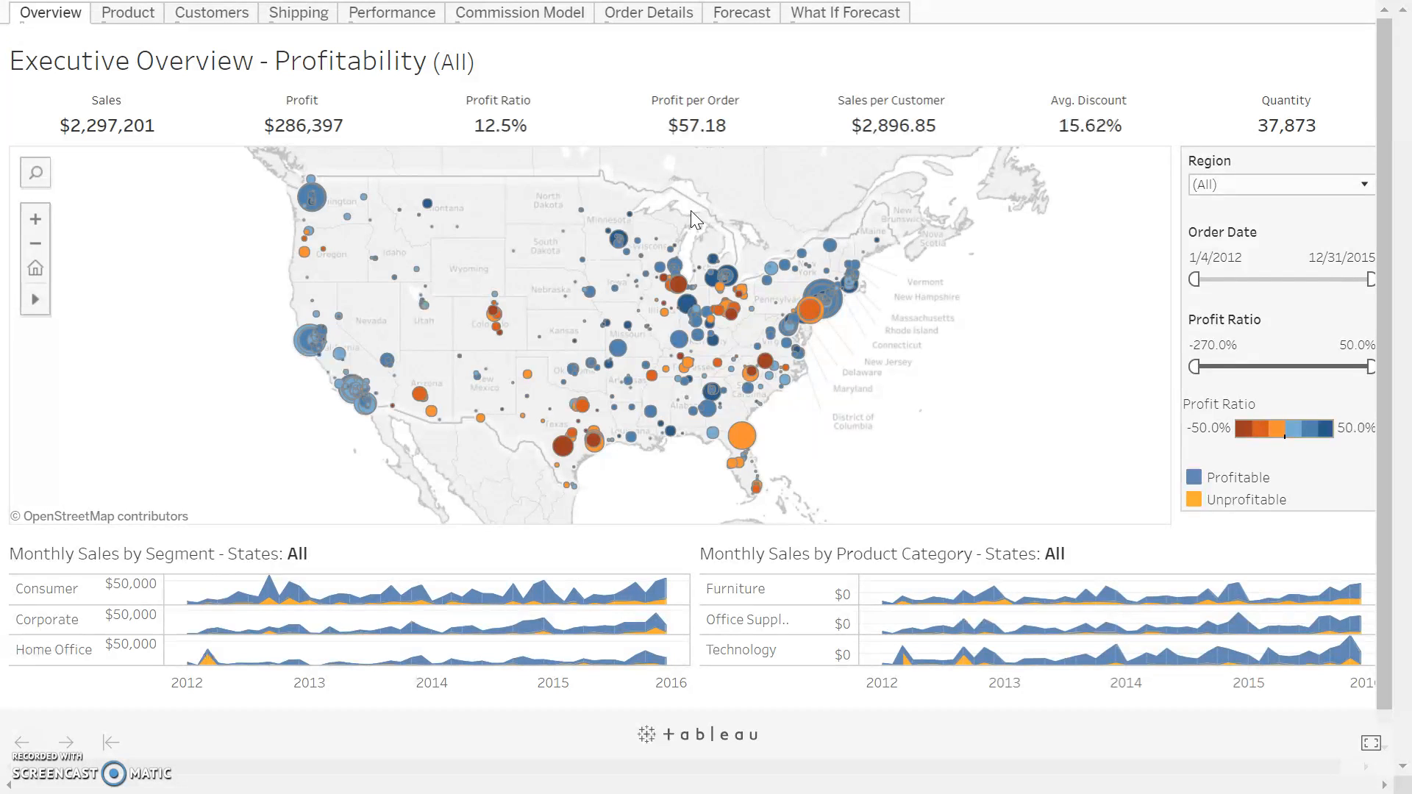
pyautogui.moveTo(795, 351)
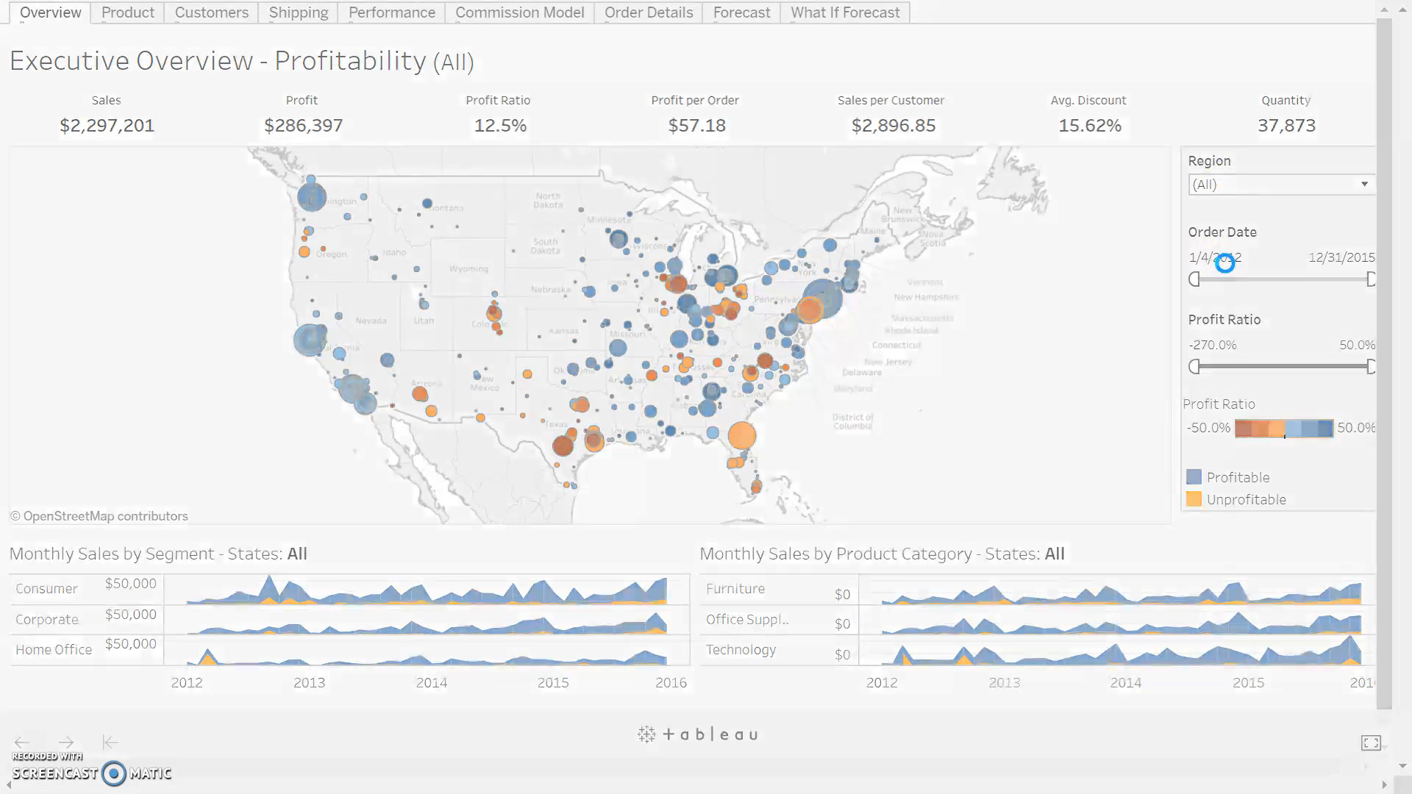
# Filter the Overview to the South region ($391,722 sales, 6,209 quantity) and return to full screen.
pyautogui.click(1278, 184)
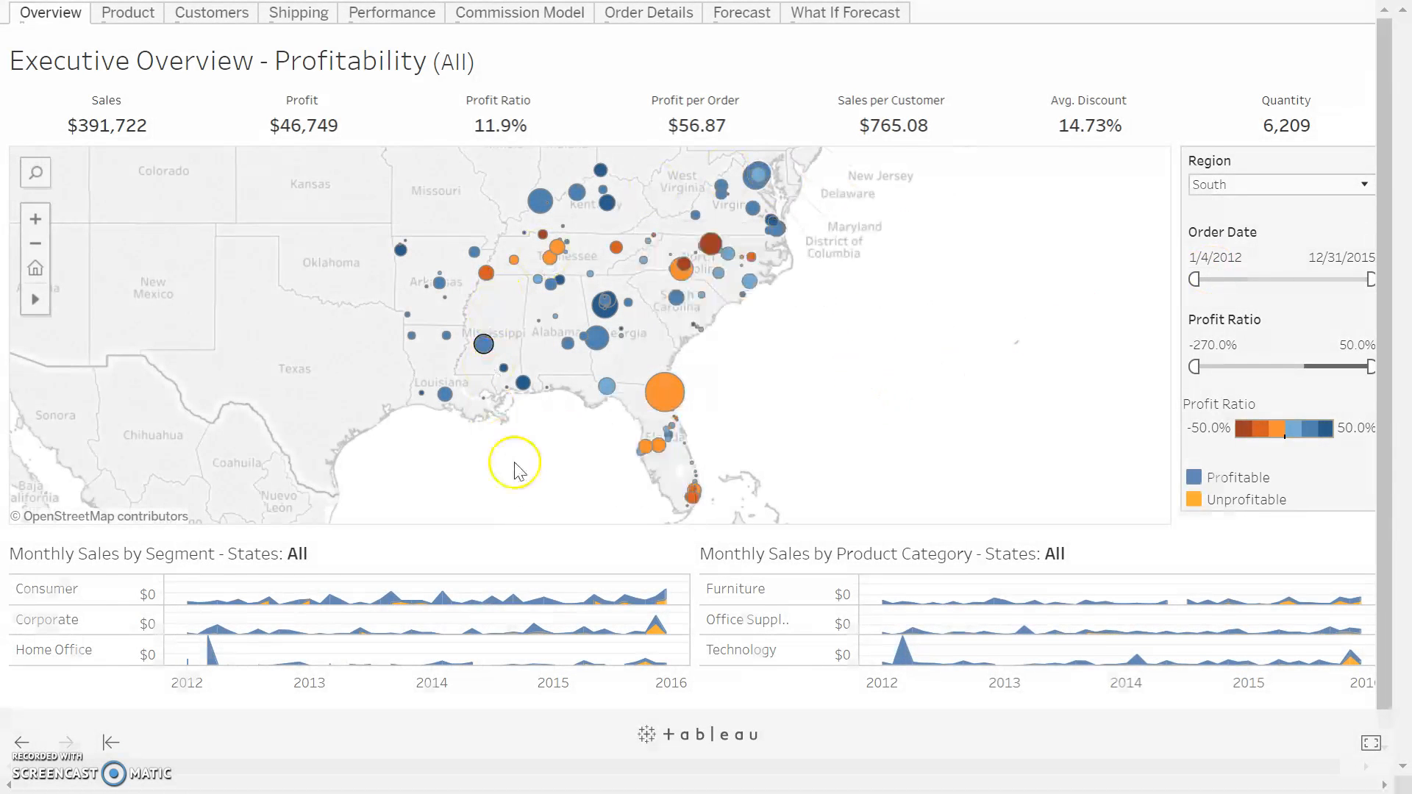
pyautogui.moveTo(631, 523)
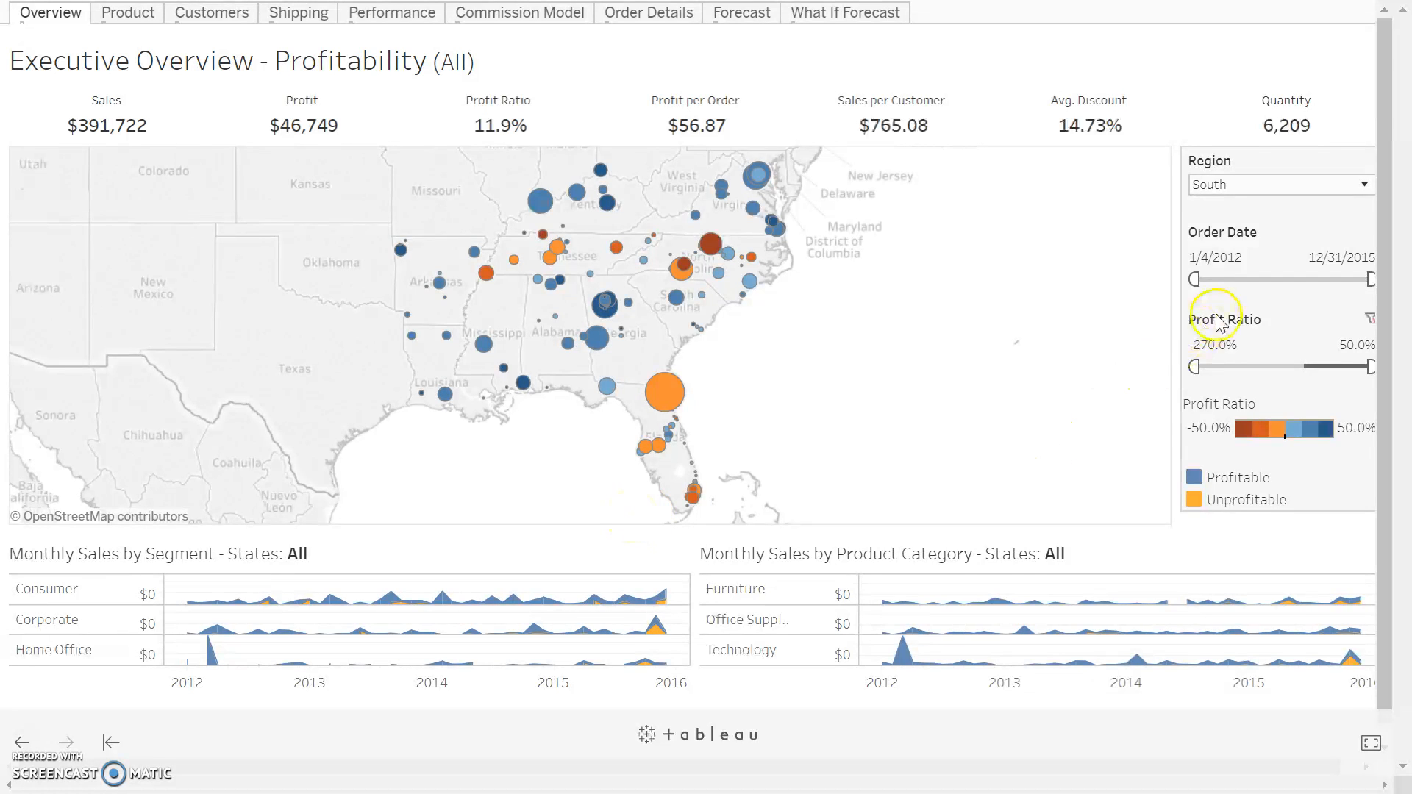
pyautogui.click(1231, 344)
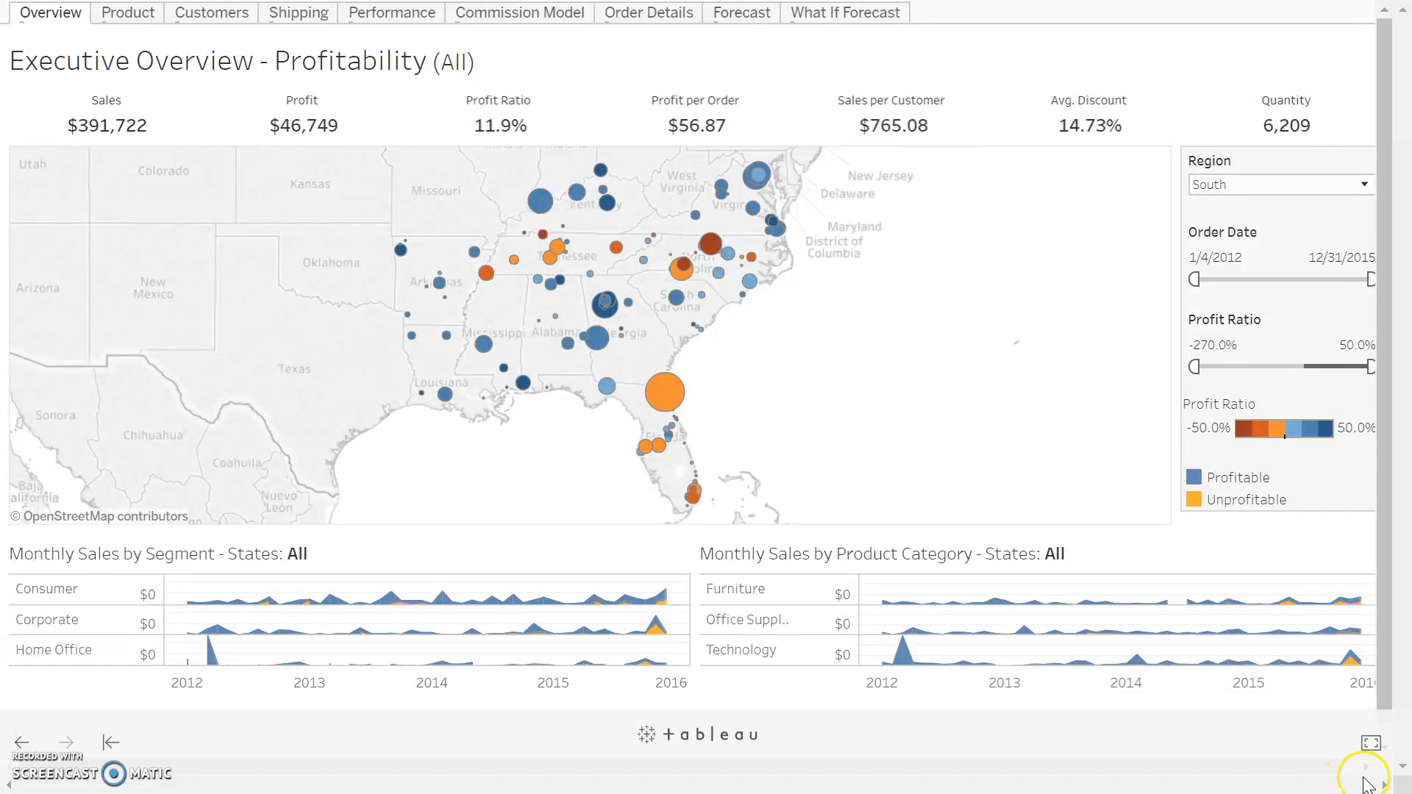
pyautogui.moveTo(1366, 776)
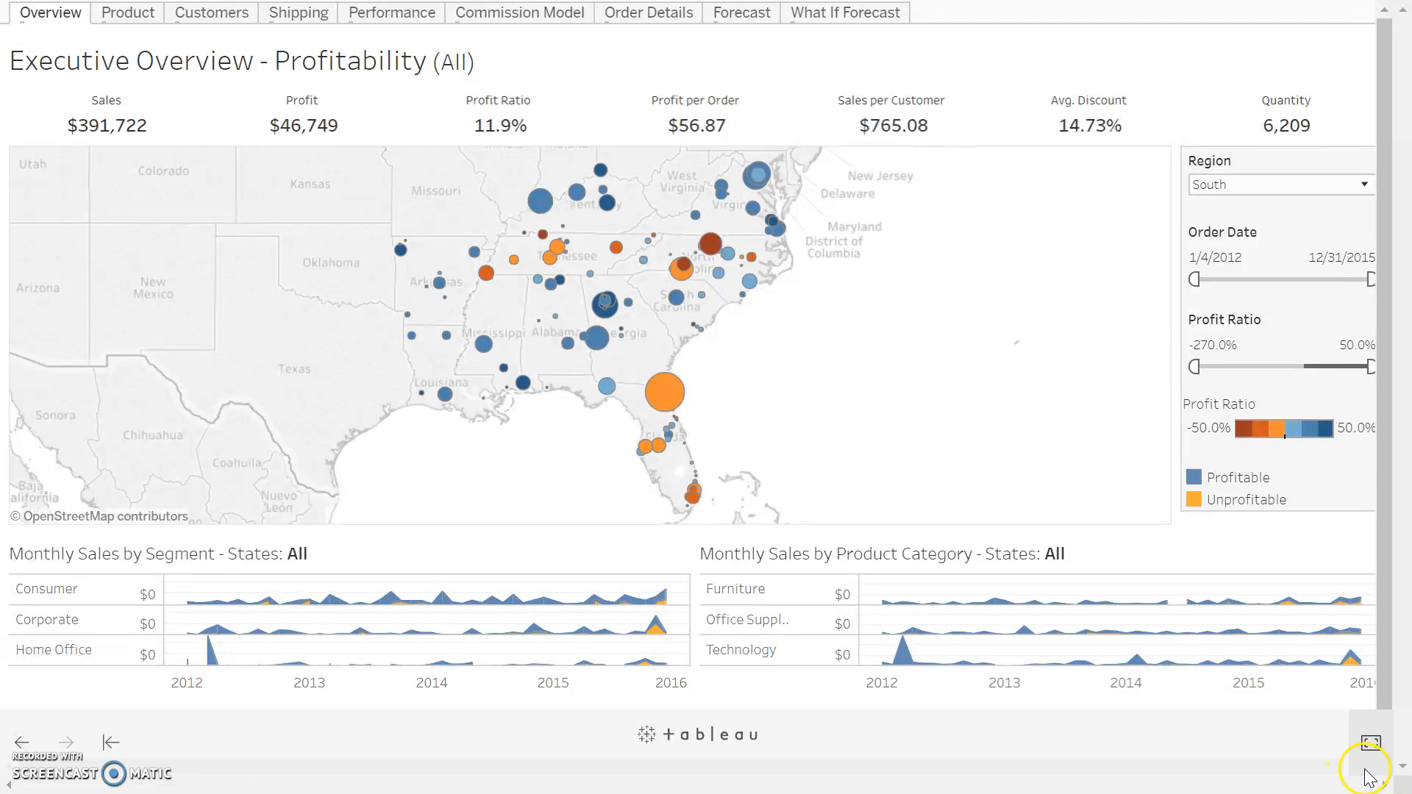
pyautogui.click(1391, 741)
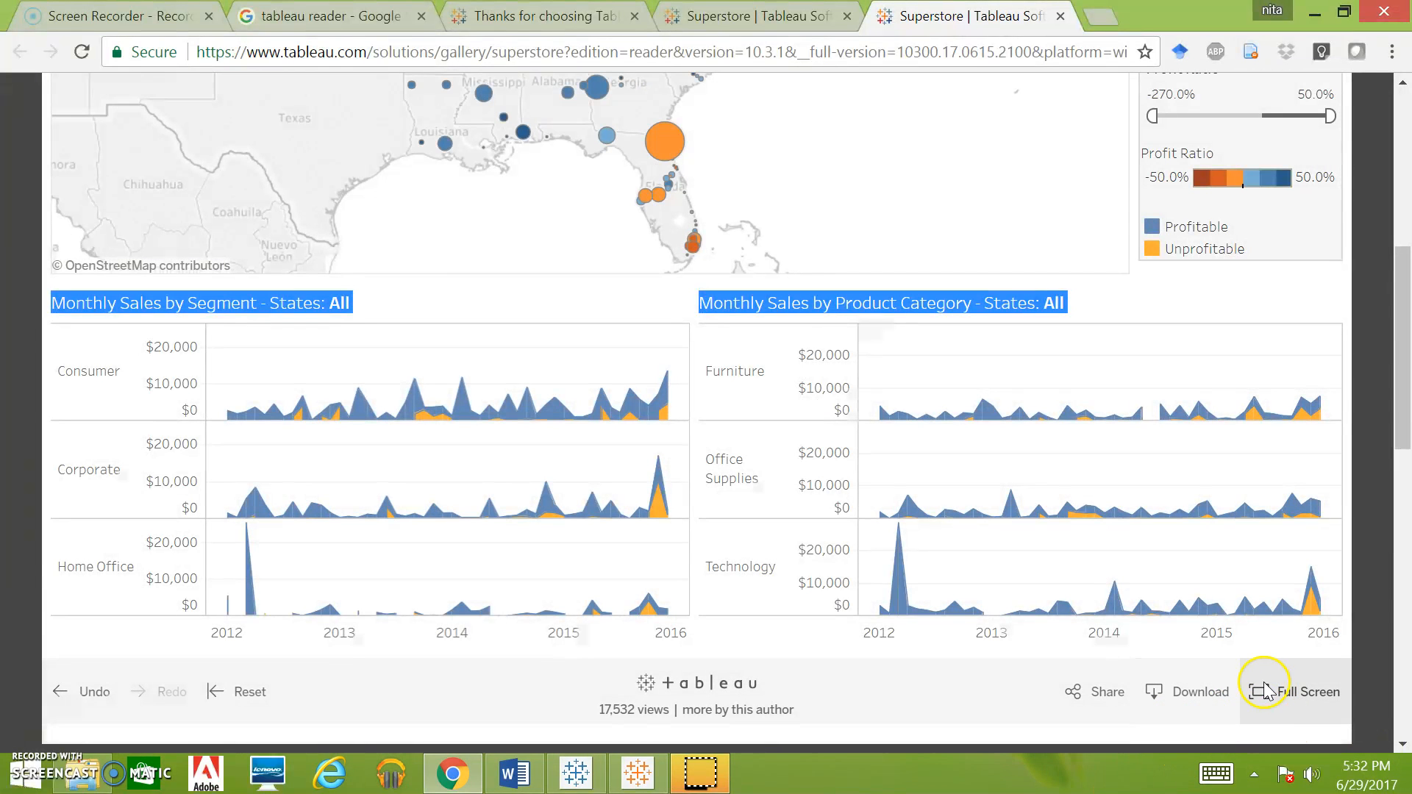
pyautogui.click(1303, 691)
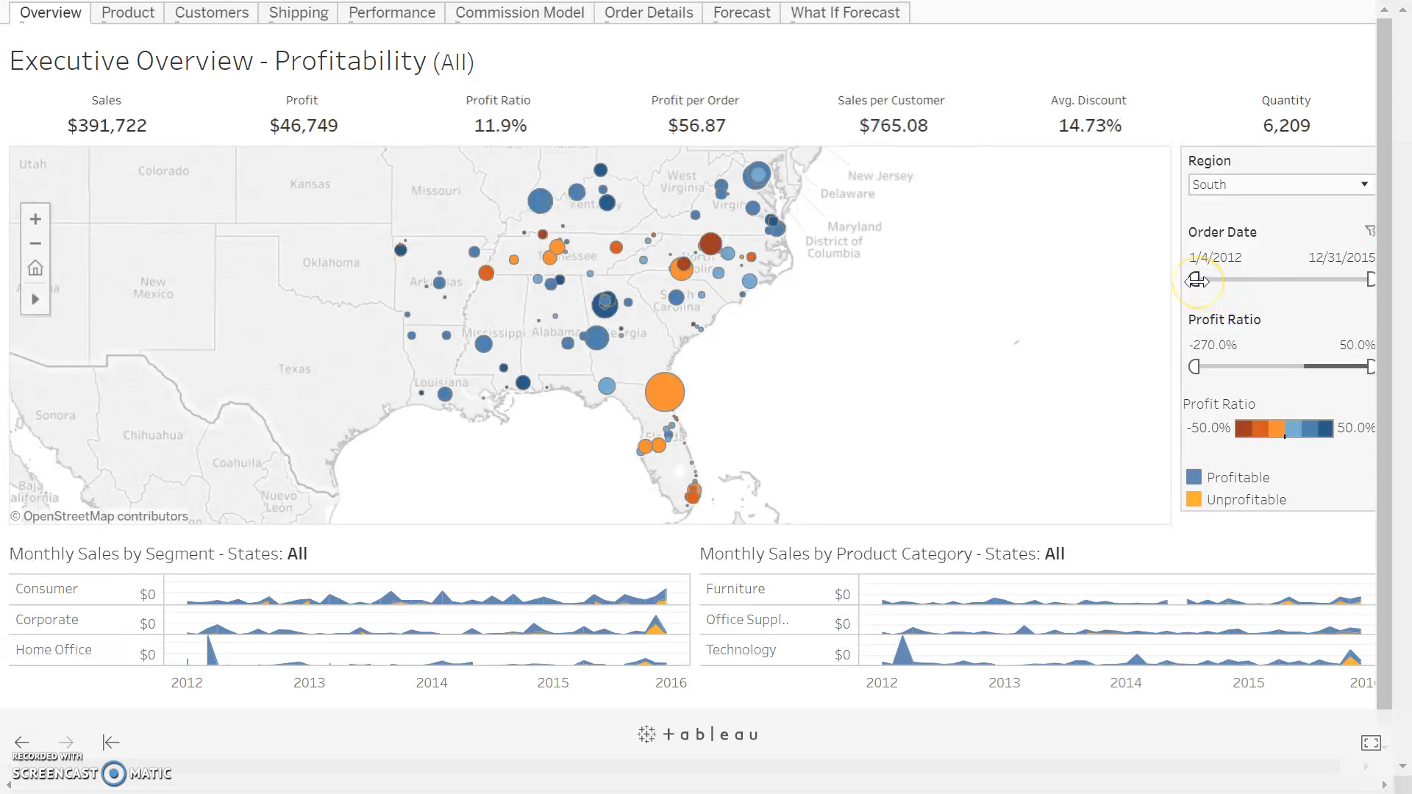
pyautogui.moveTo(1218, 252)
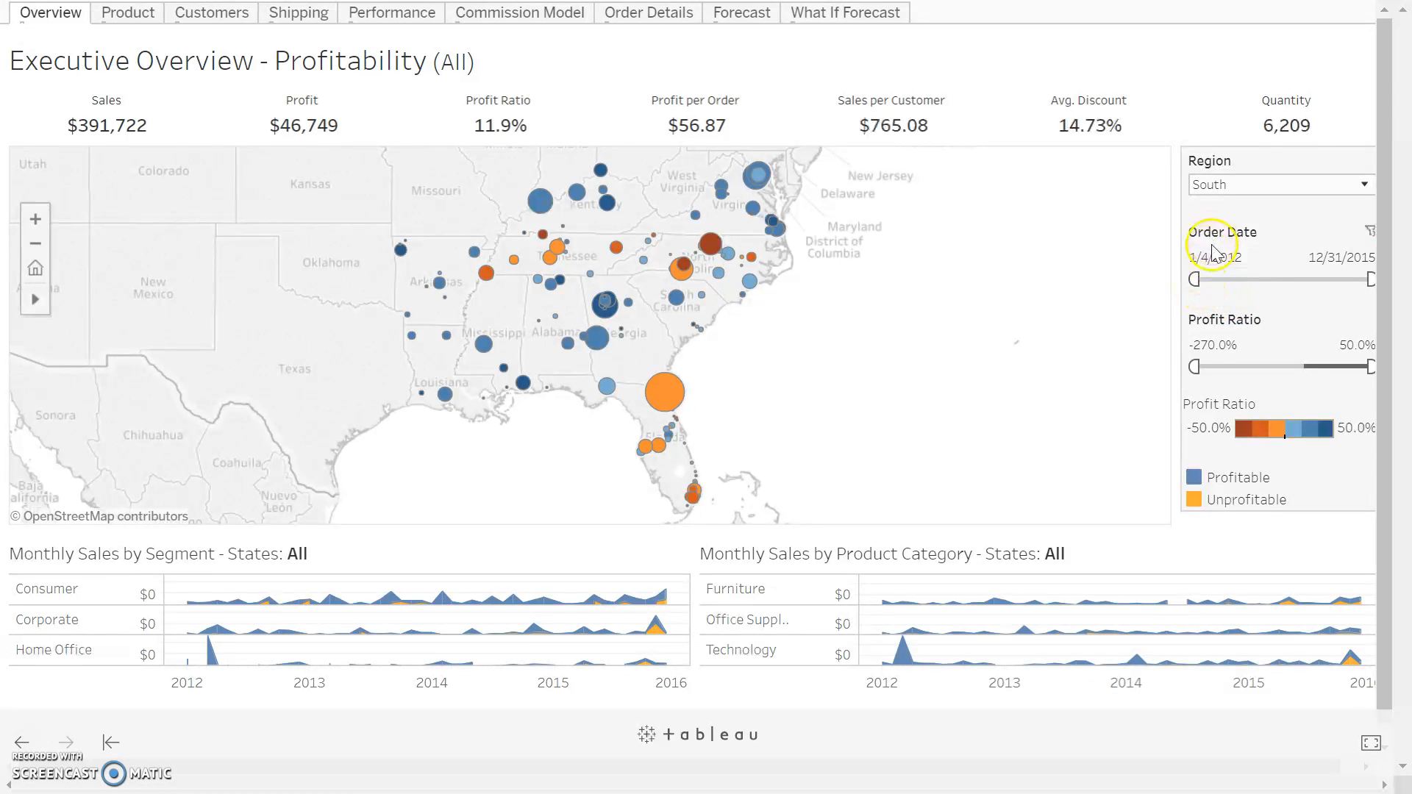
pyautogui.moveTo(1197, 279)
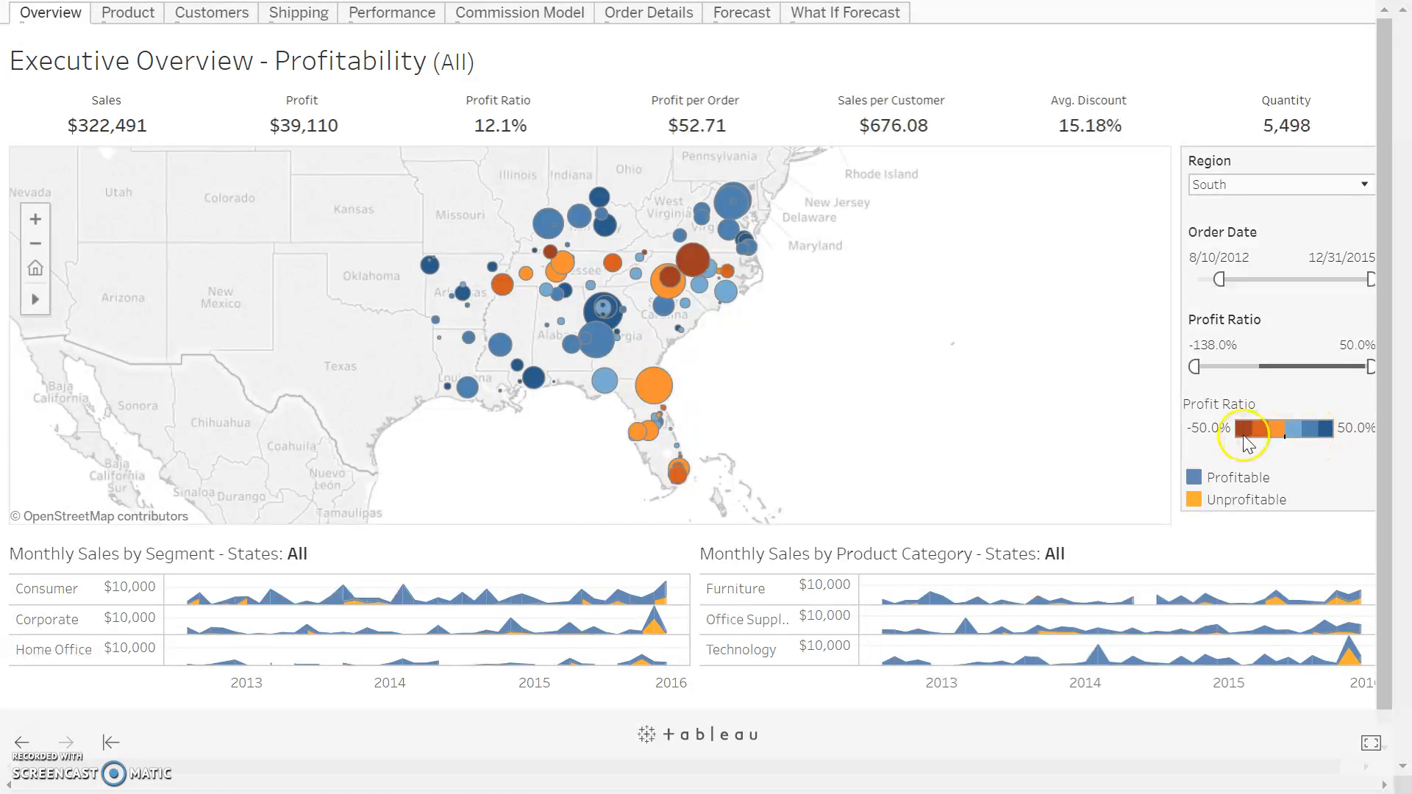
pyautogui.moveTo(1221, 486)
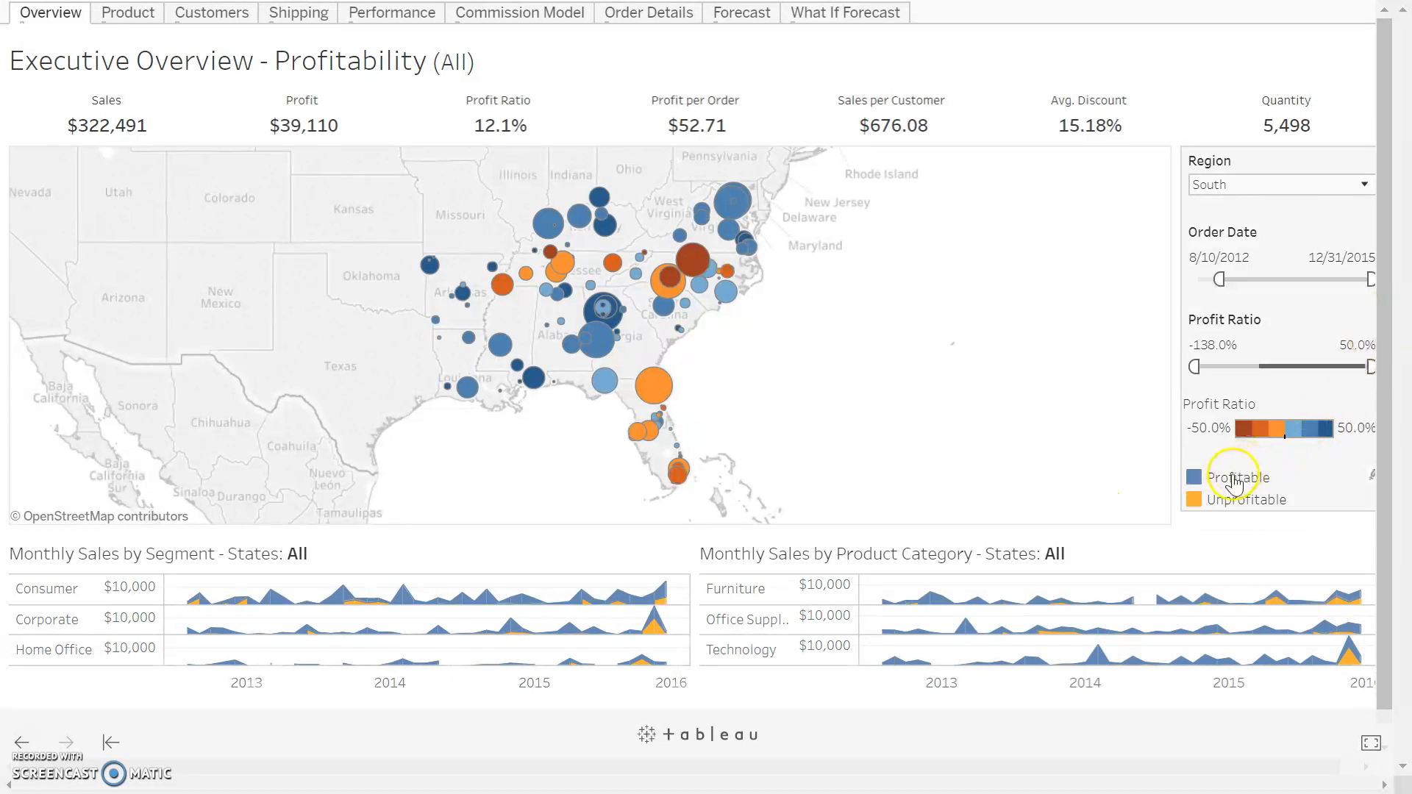
pyautogui.moveTo(643, 538)
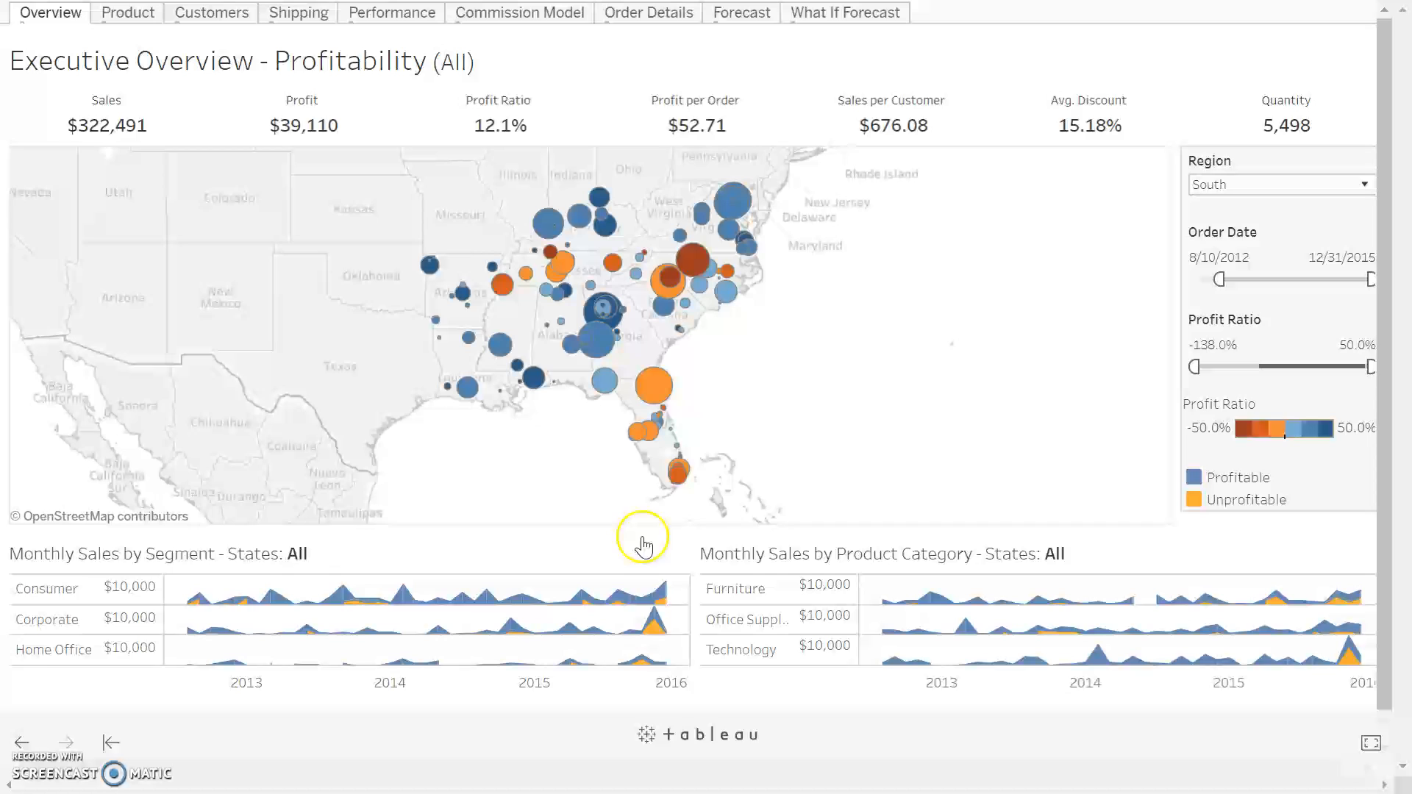
pyautogui.moveTo(377, 599)
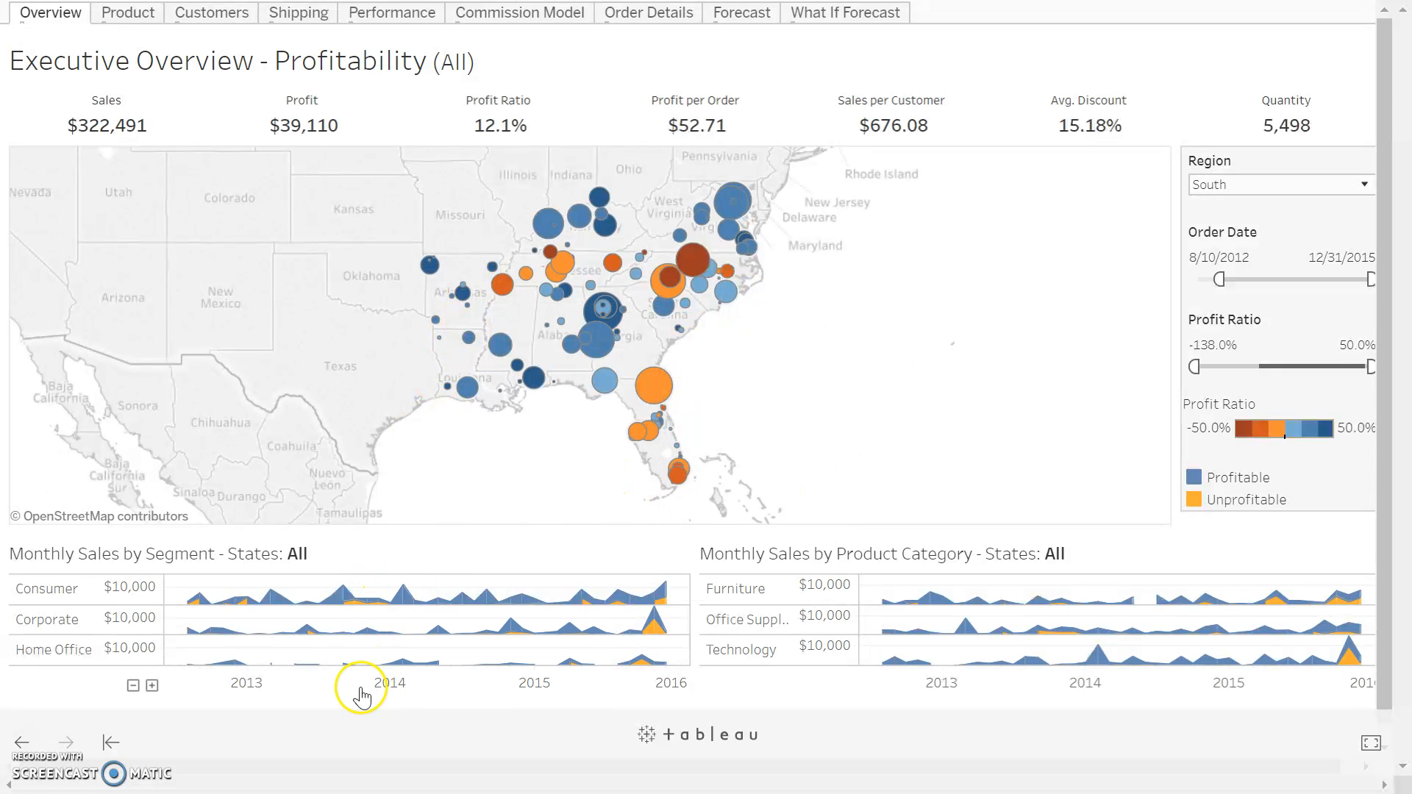
pyautogui.moveTo(928, 594)
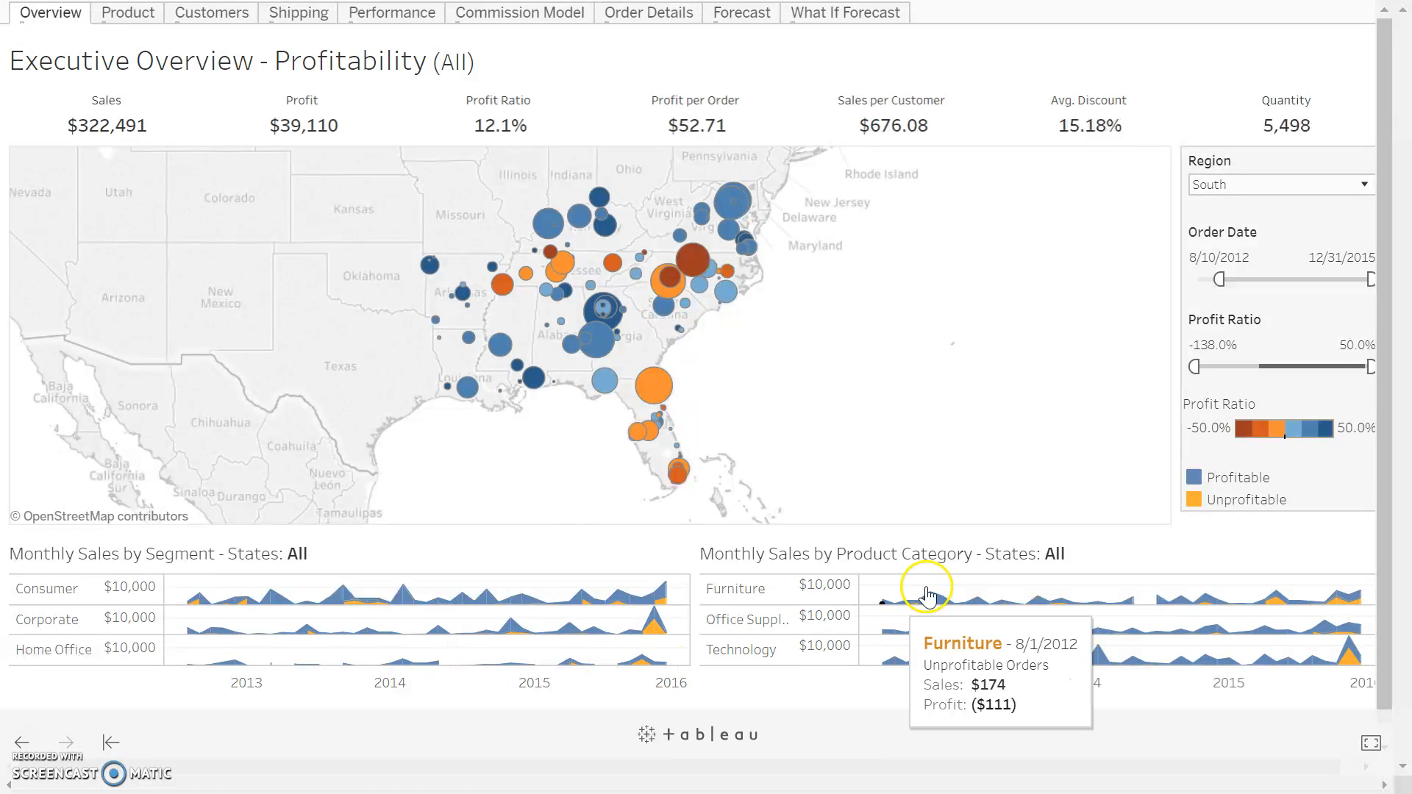
pyautogui.moveTo(1241, 298)
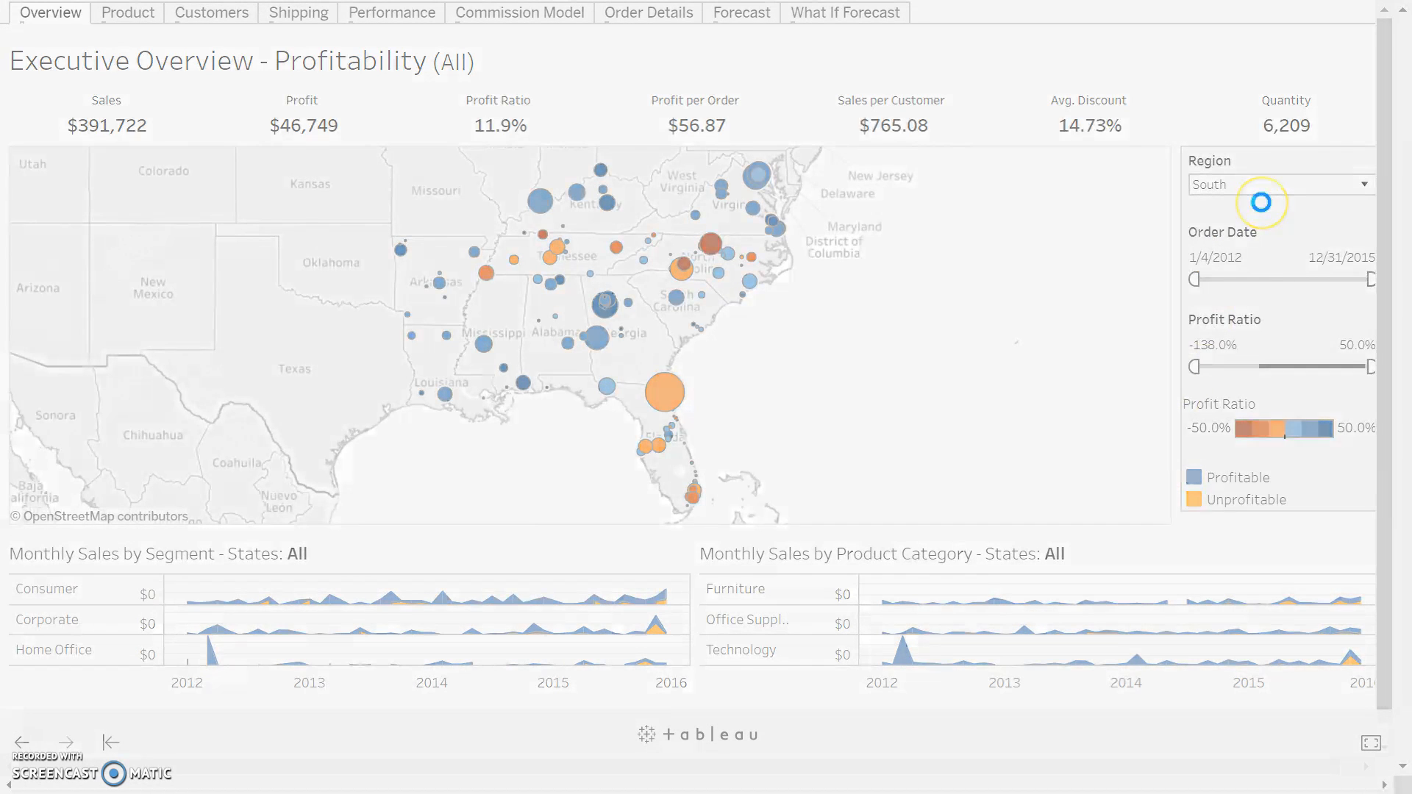
# Restore all regions, expand the map's selection tools, and switch to the Product Drilldown sheet.
pyautogui.click(1276, 184)
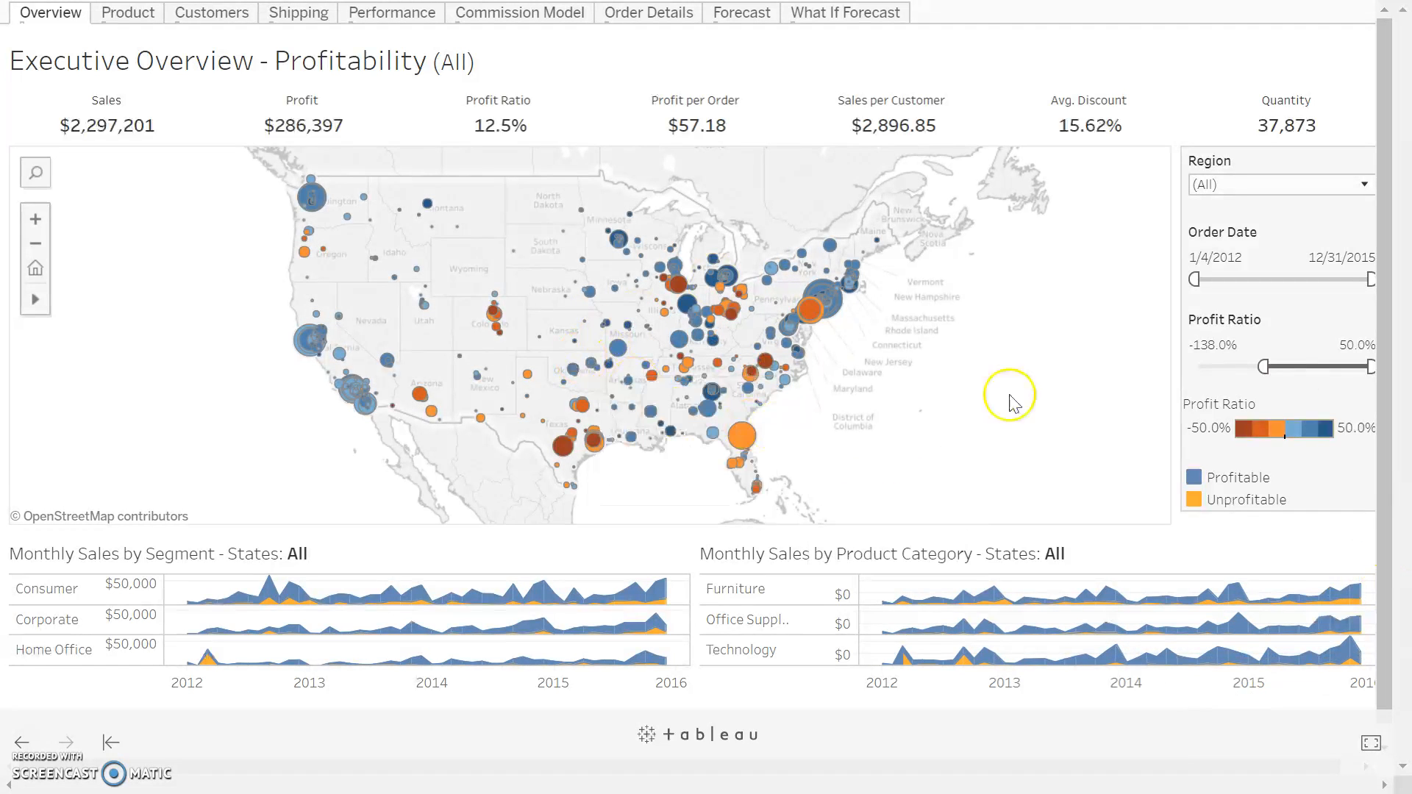
pyautogui.moveTo(318, 459)
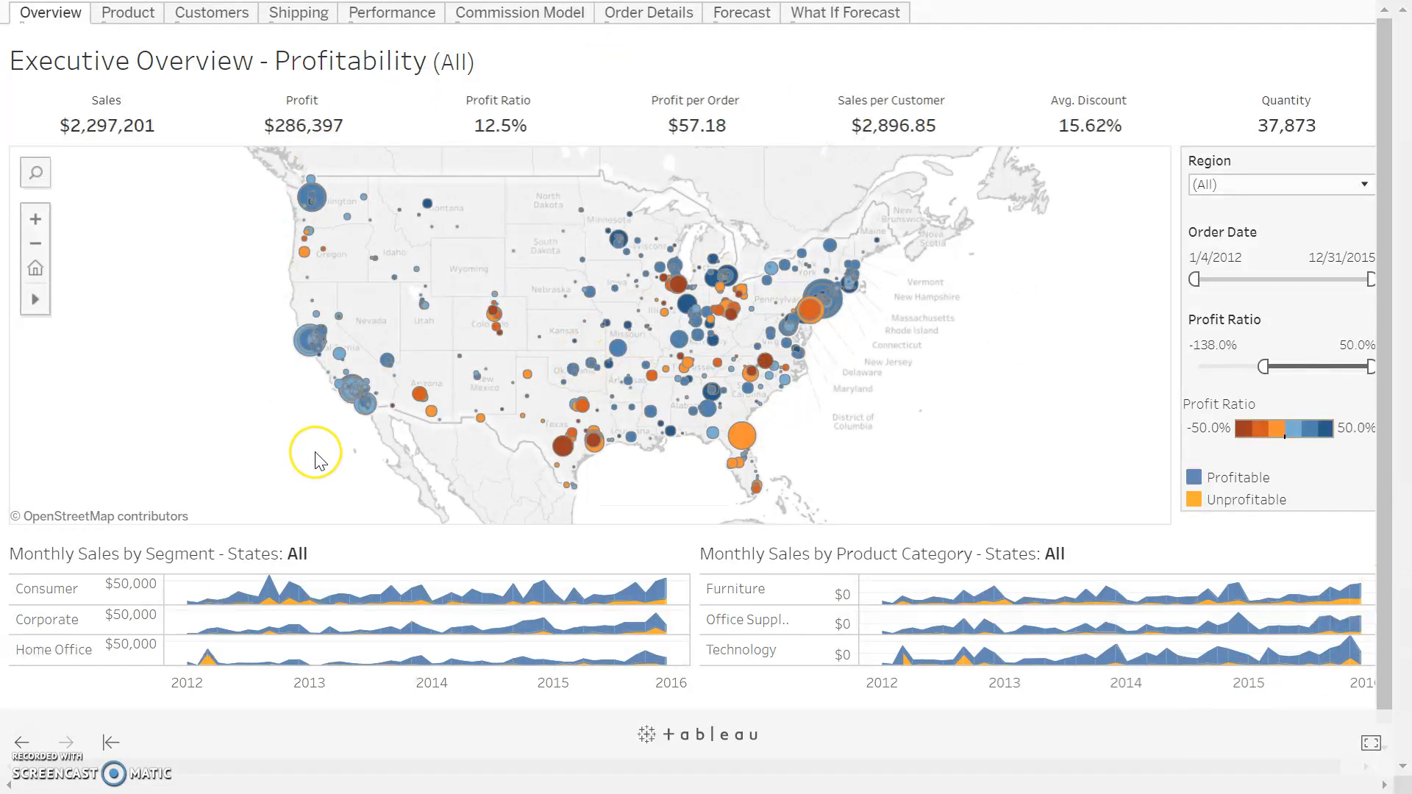
pyautogui.click(34, 299)
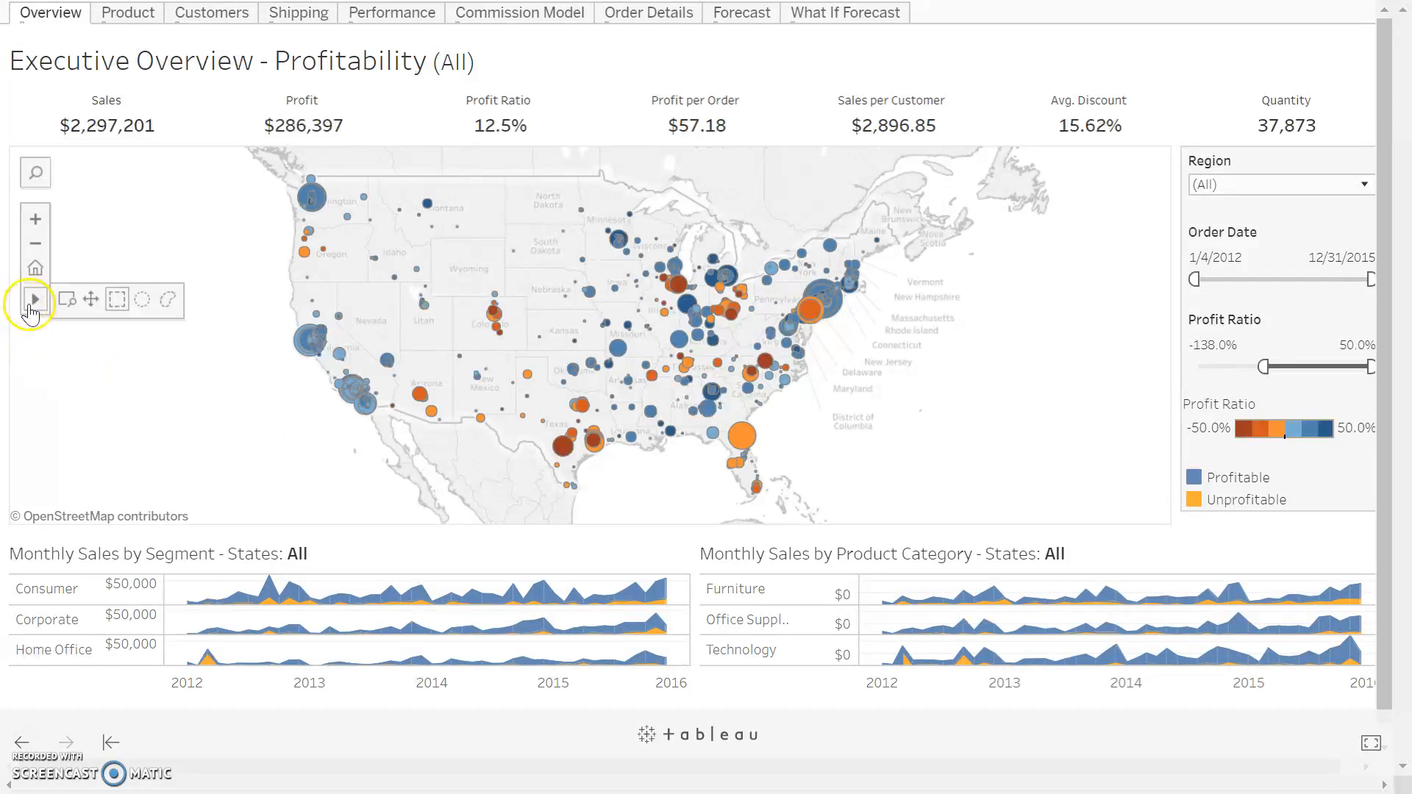
pyautogui.moveTo(126, 14)
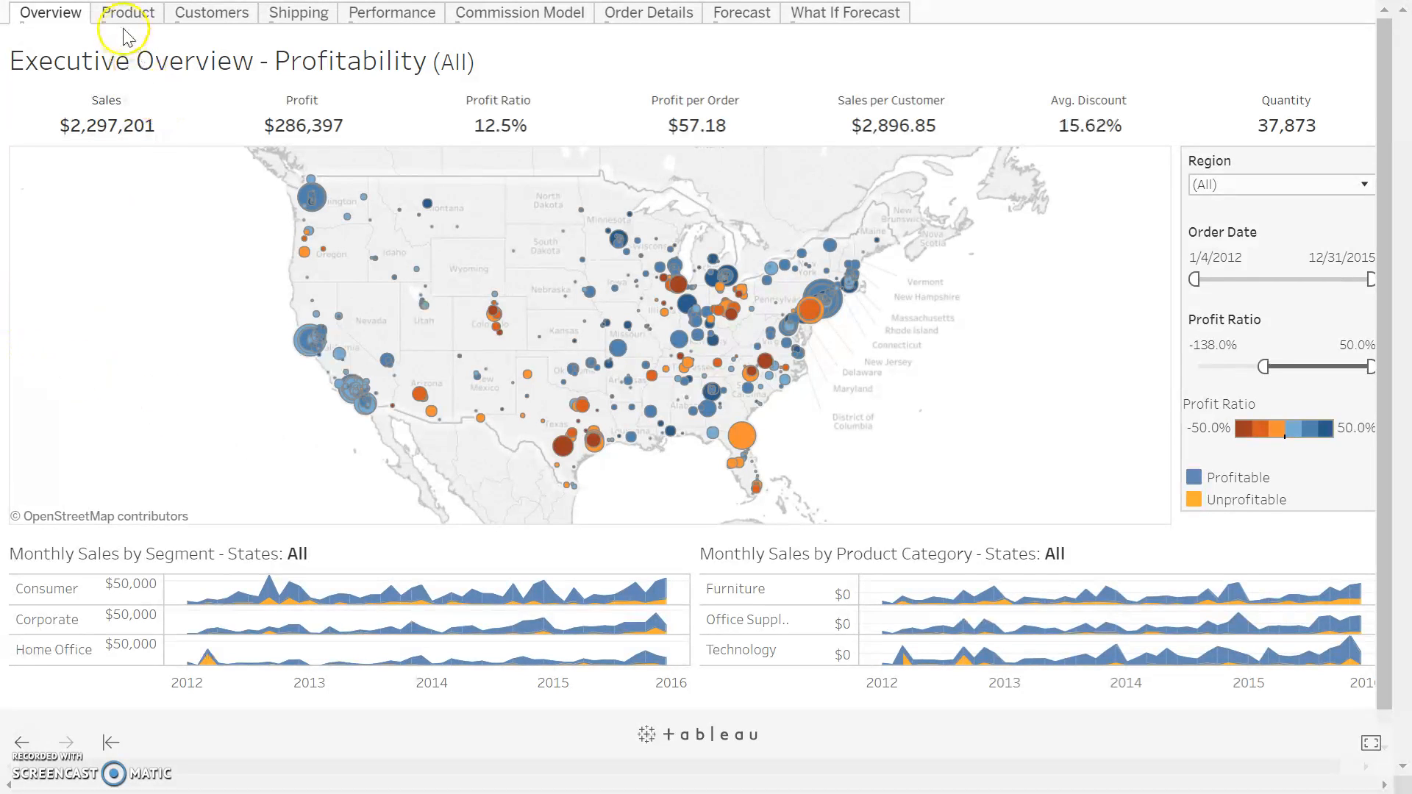
pyautogui.moveTo(584, 54)
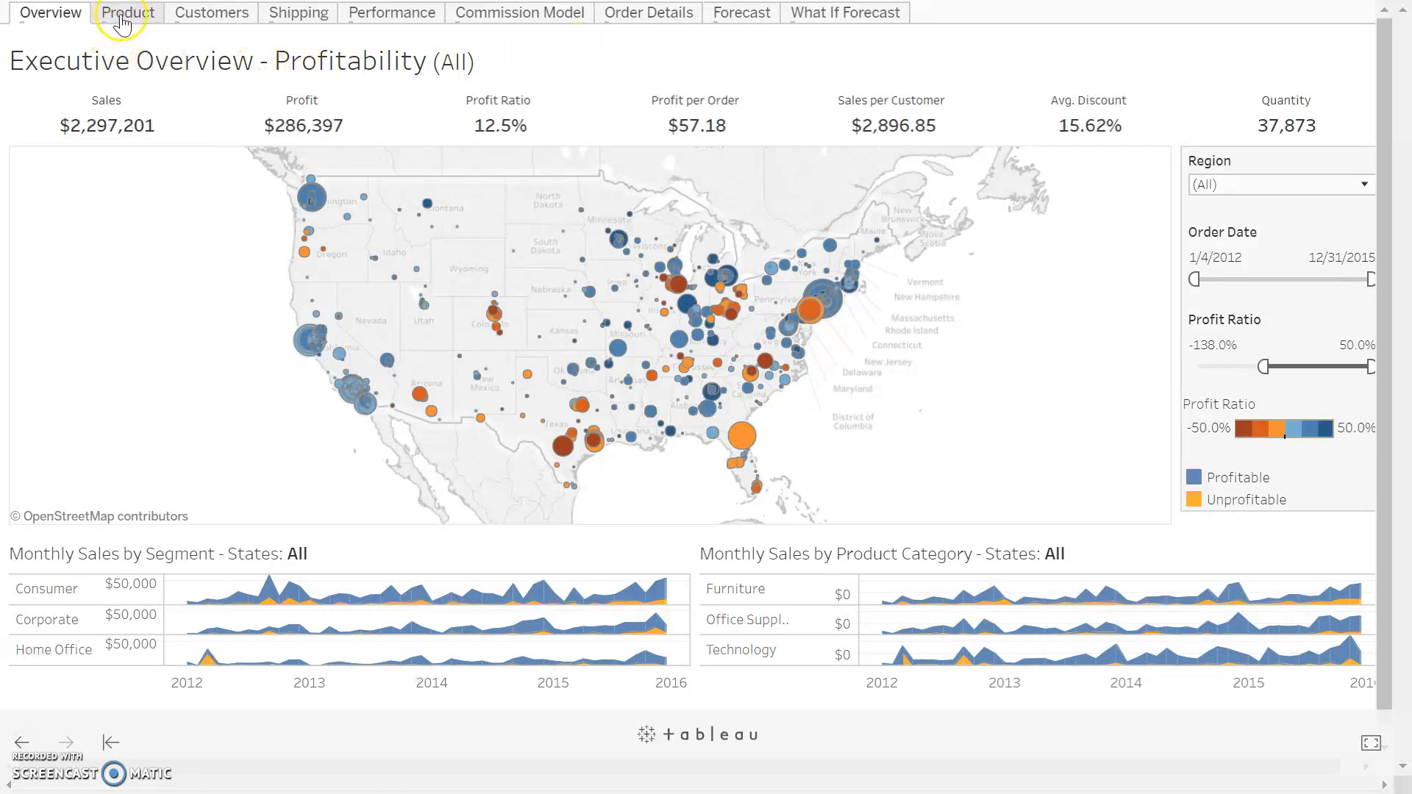
pyautogui.click(127, 12)
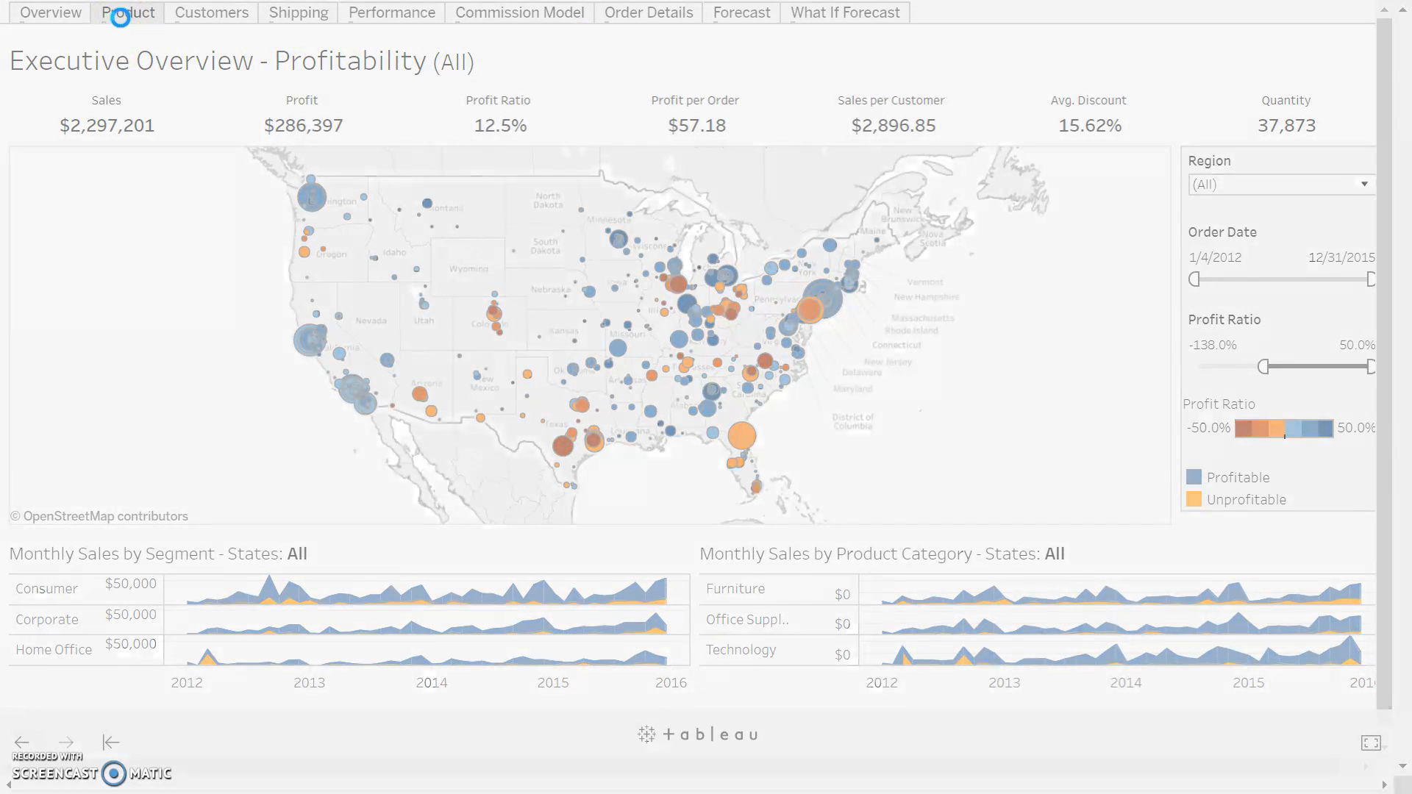
pyautogui.click(128, 12)
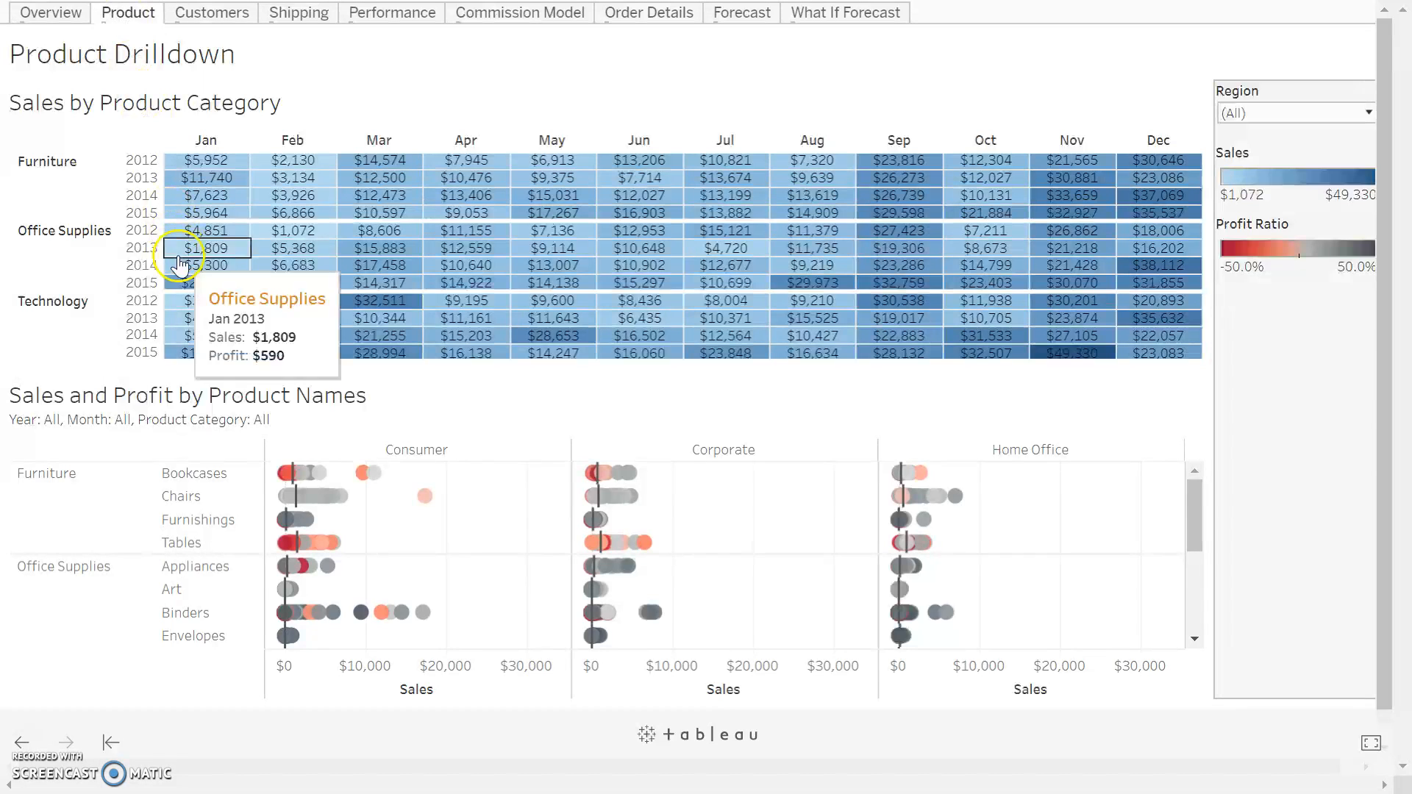
pyautogui.moveTo(1076, 95)
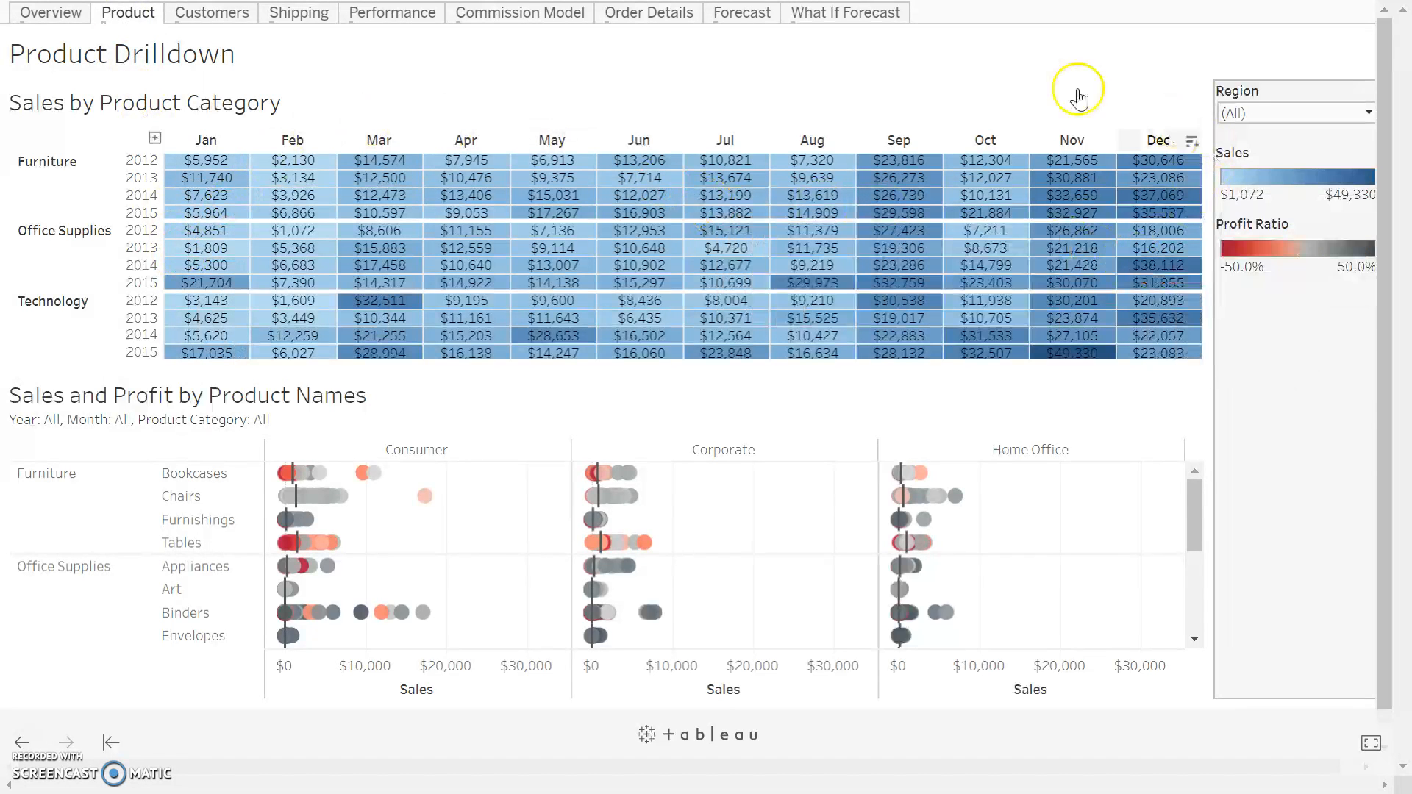
pyautogui.moveTo(271, 91)
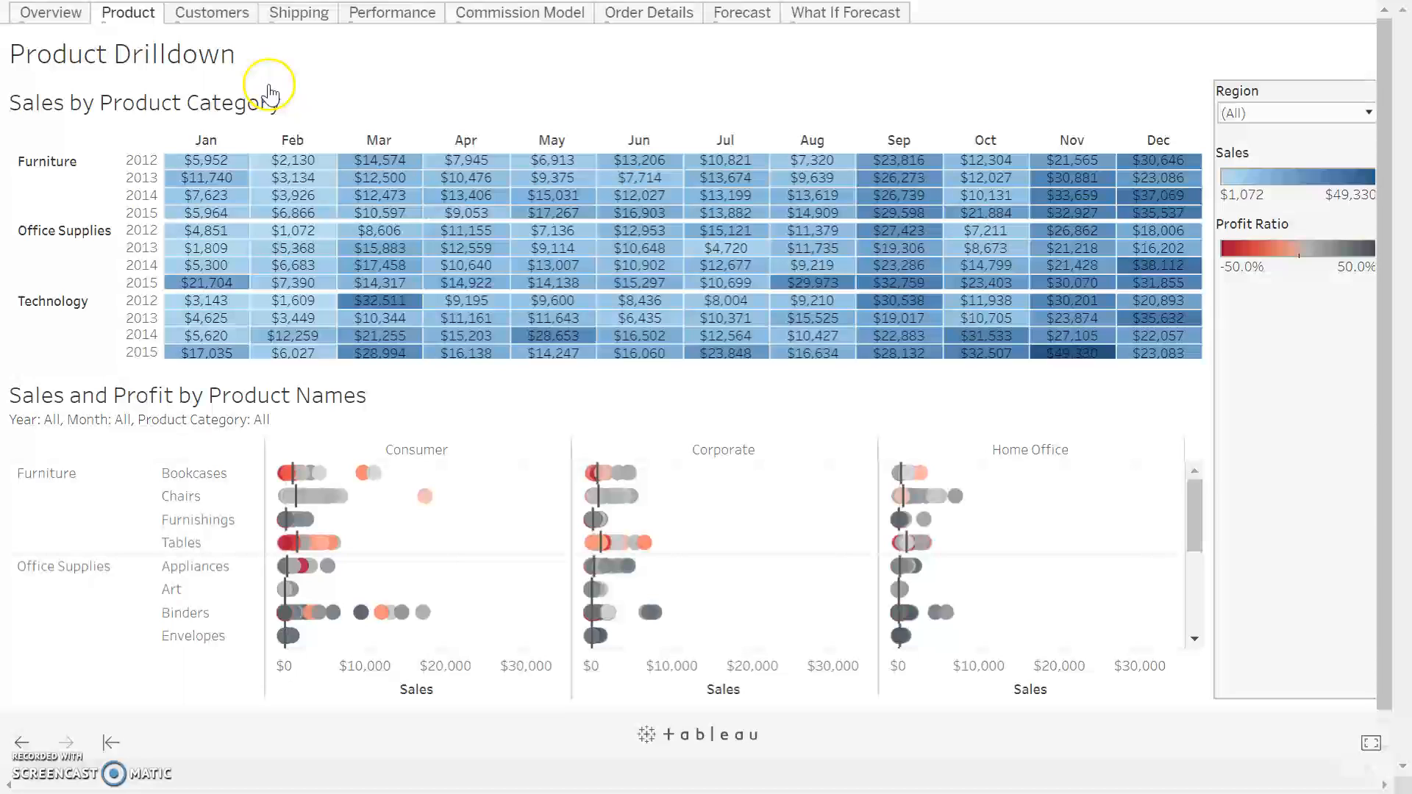
pyautogui.moveTo(263, 134)
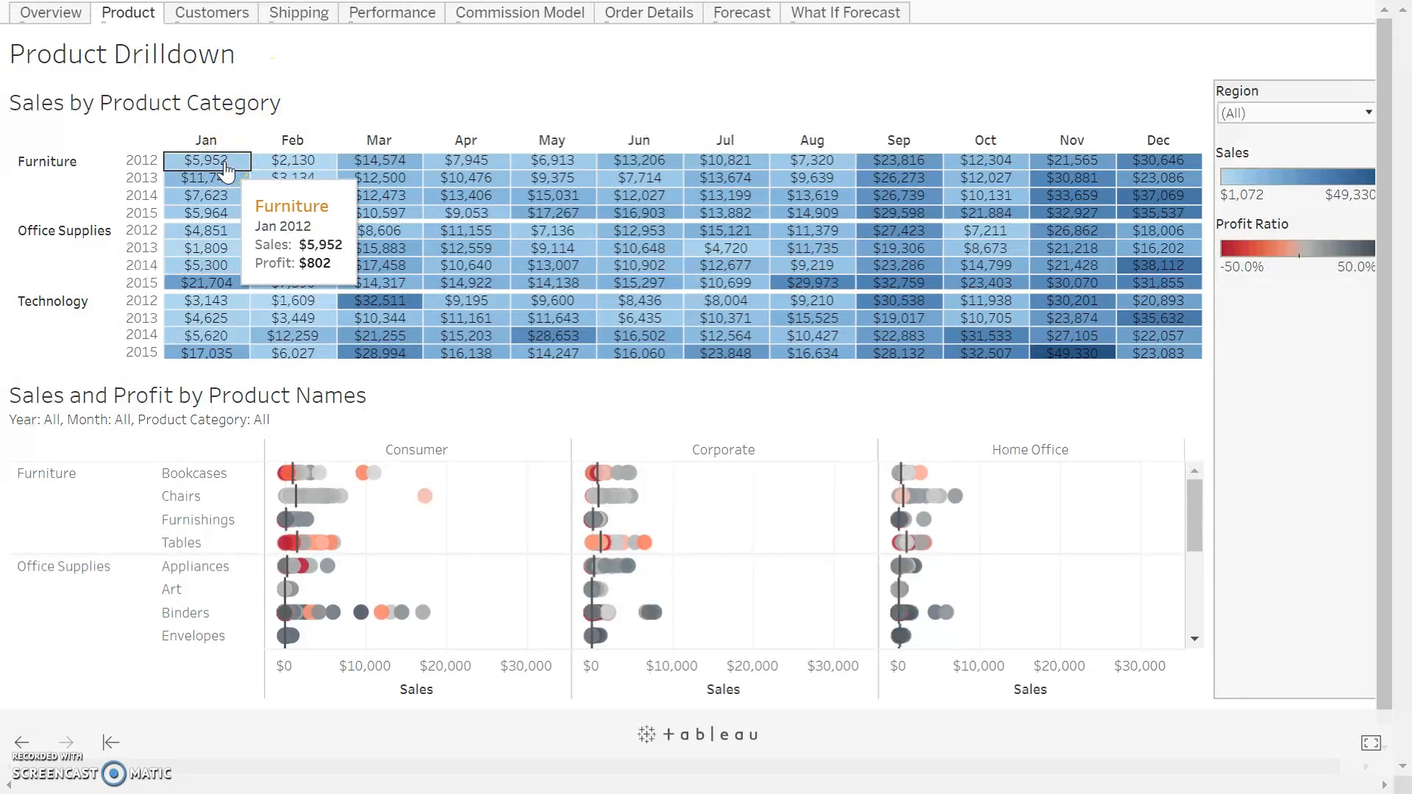
pyautogui.moveTo(280, 369)
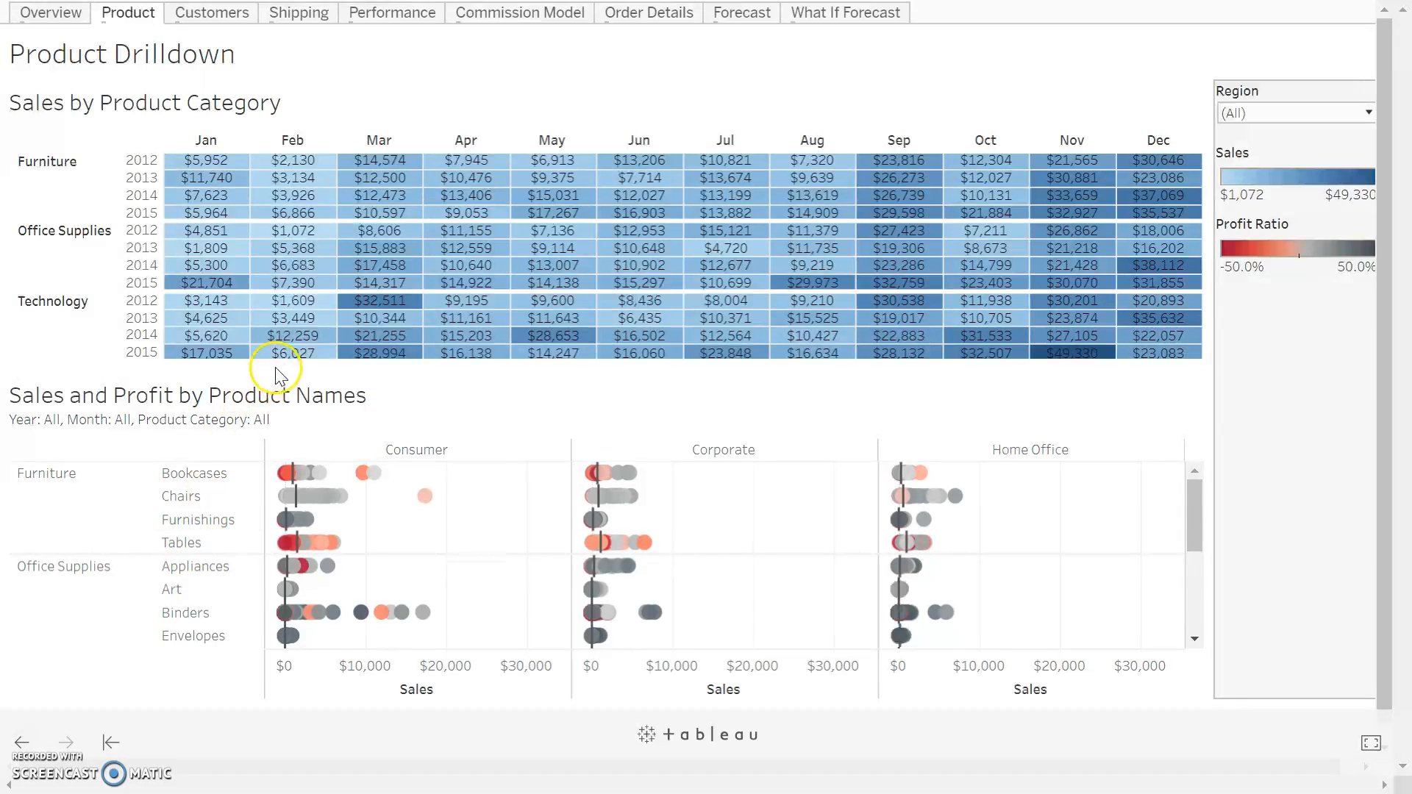
pyautogui.moveTo(378, 231)
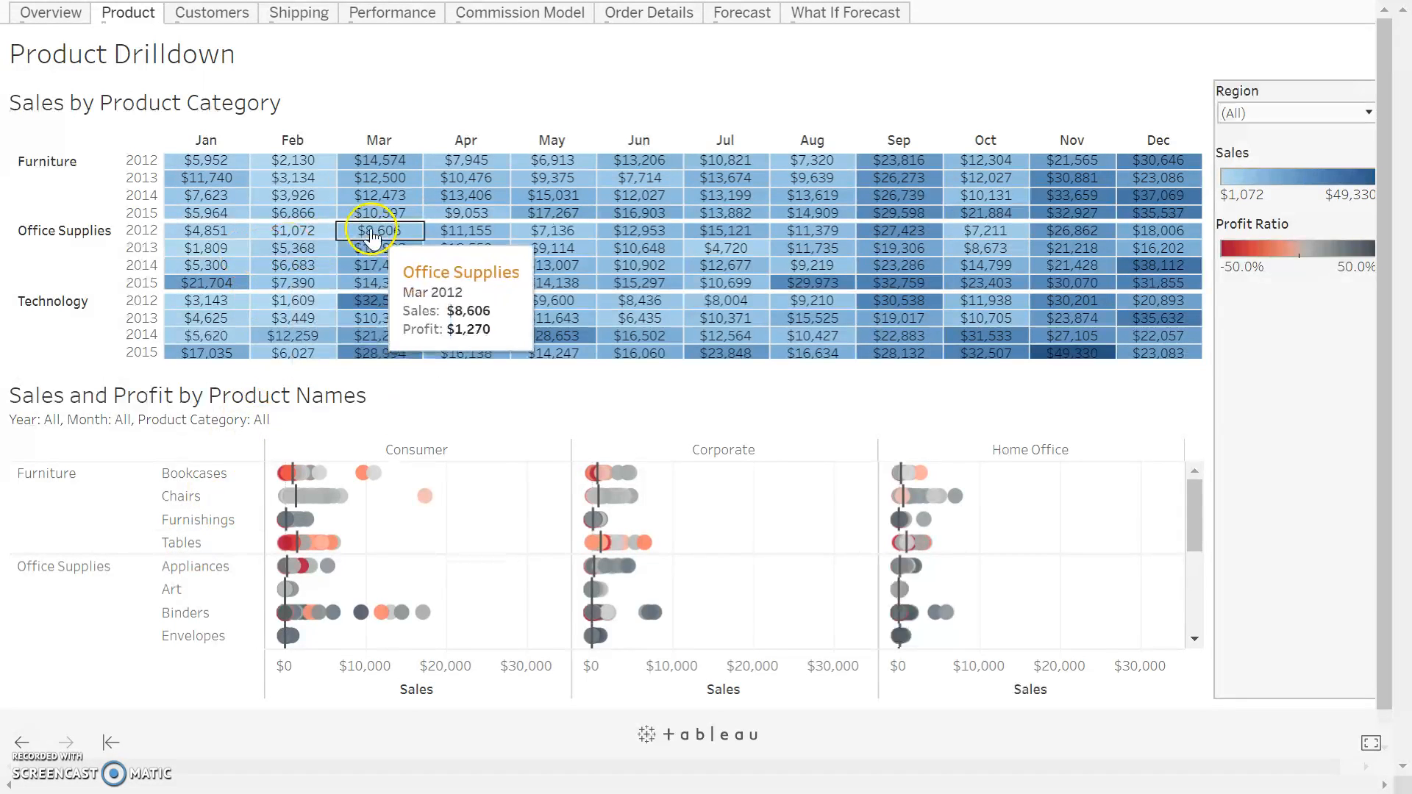
pyautogui.moveTo(466, 196)
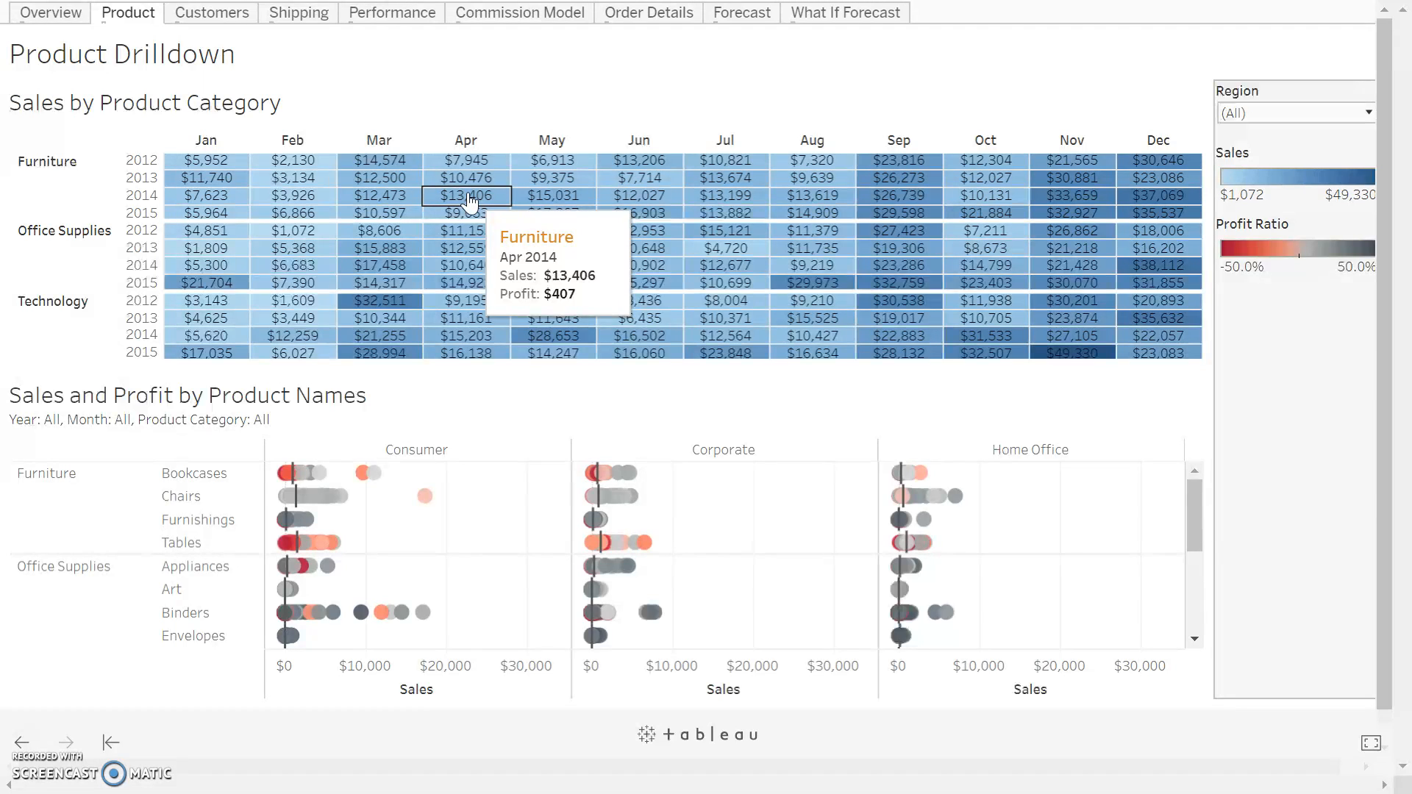
pyautogui.moveTo(1214, 368)
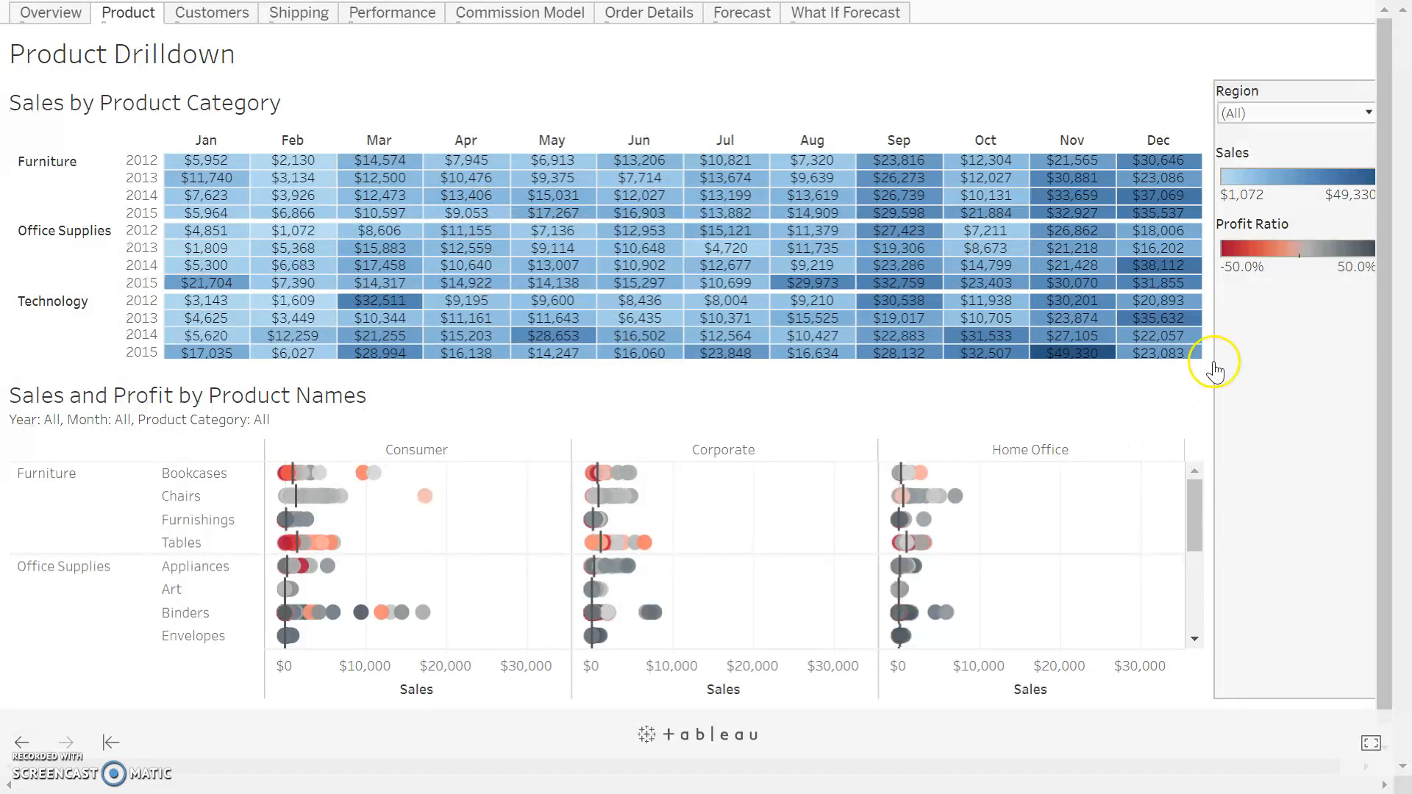
pyautogui.moveTo(1156, 487)
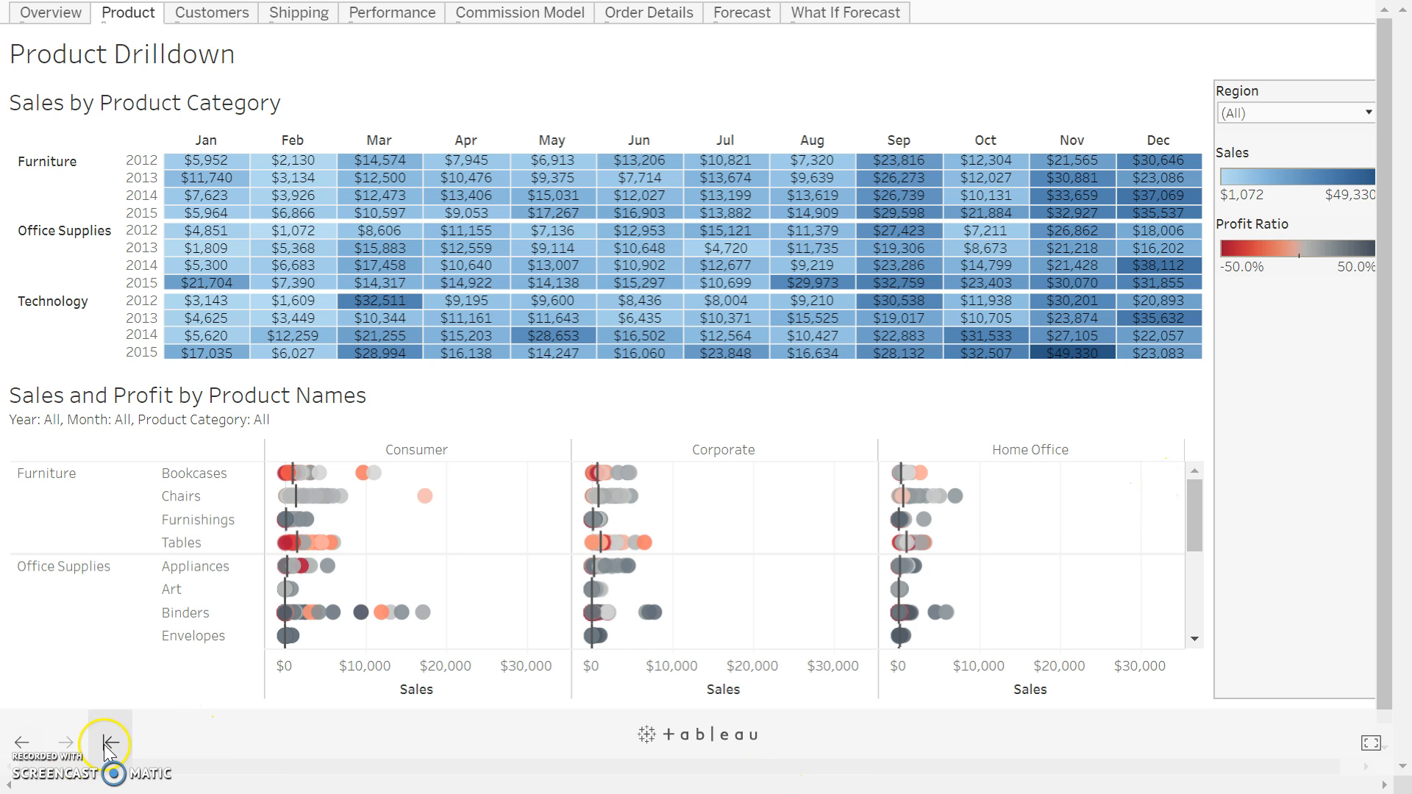
pyautogui.moveTo(107, 751)
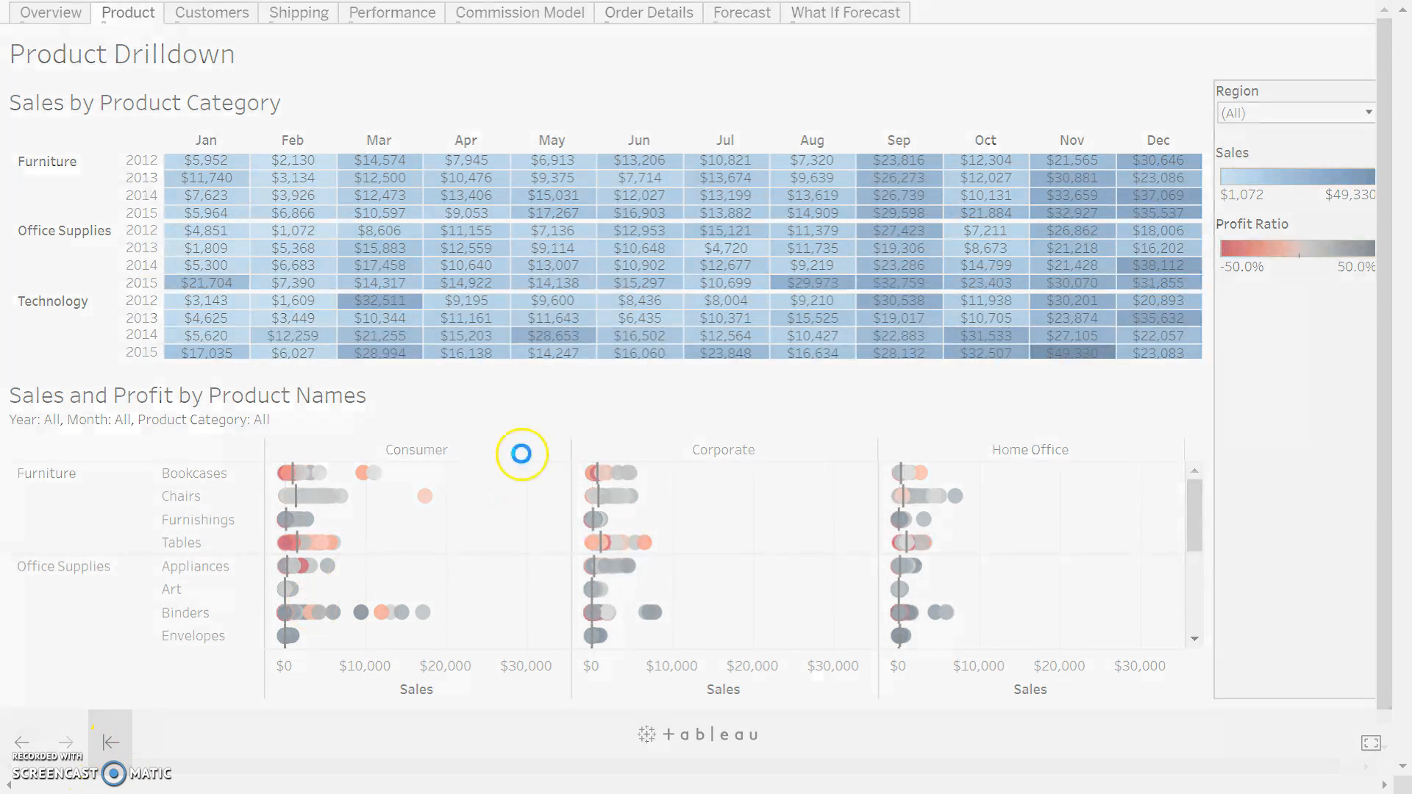
pyautogui.moveTo(1171, 137)
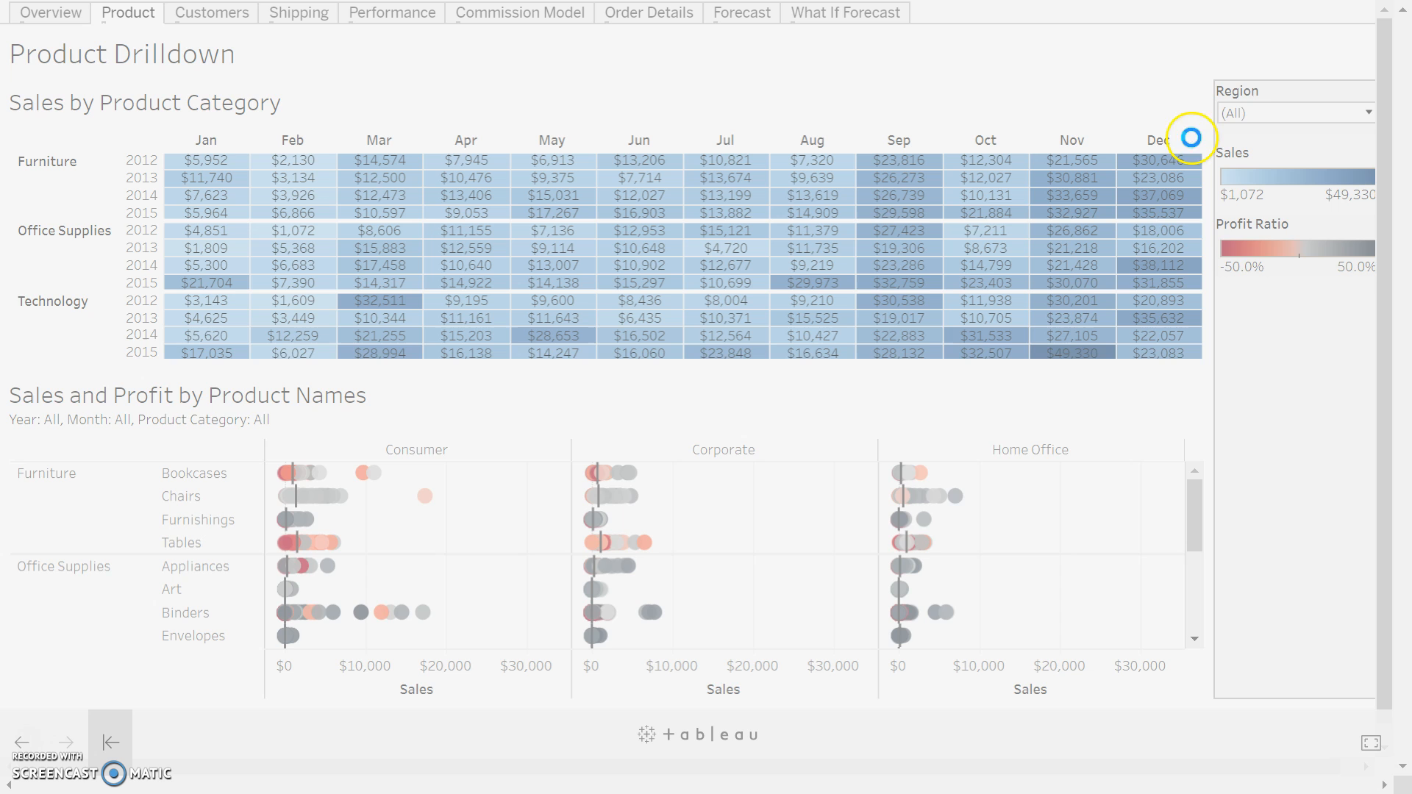
pyautogui.moveTo(1071, 335)
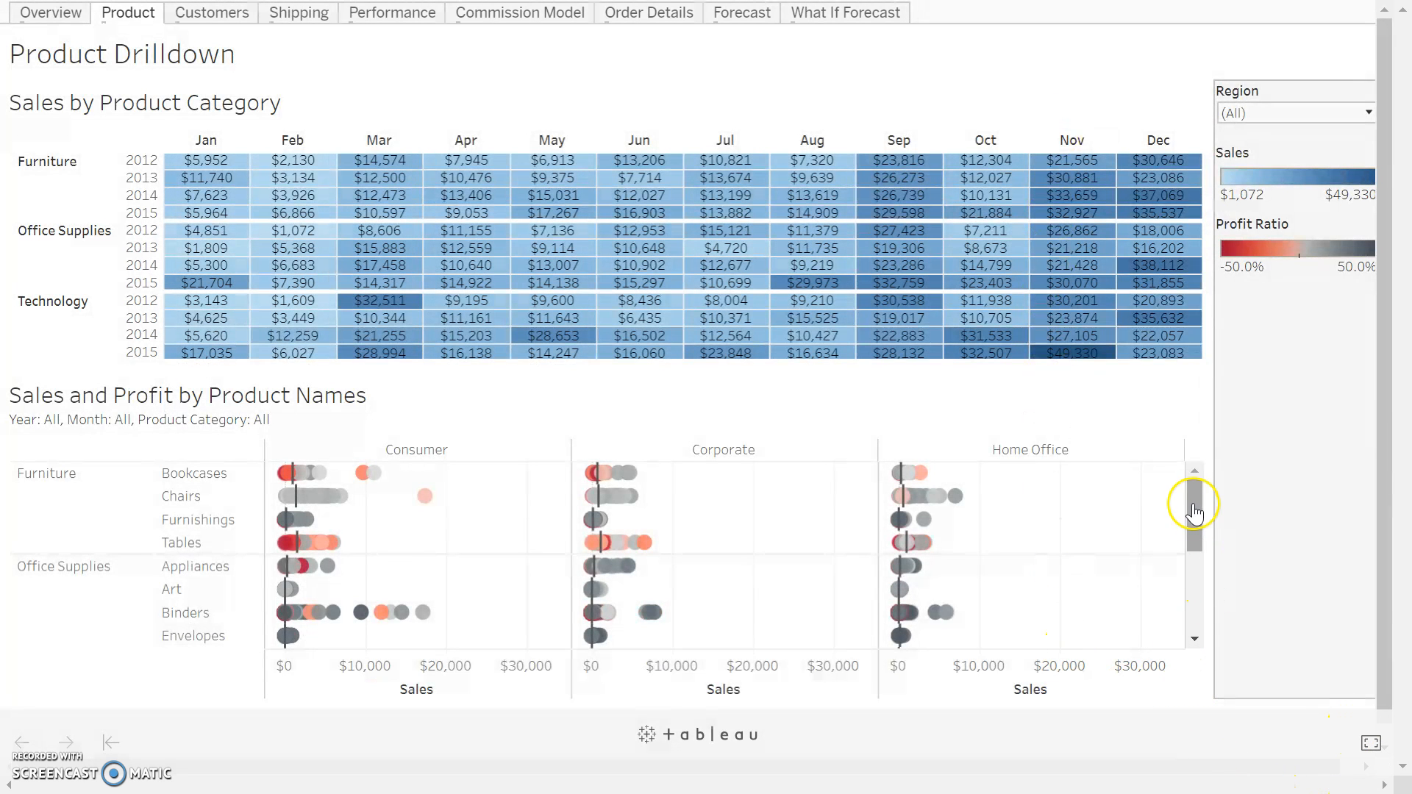
pyautogui.moveTo(284, 503)
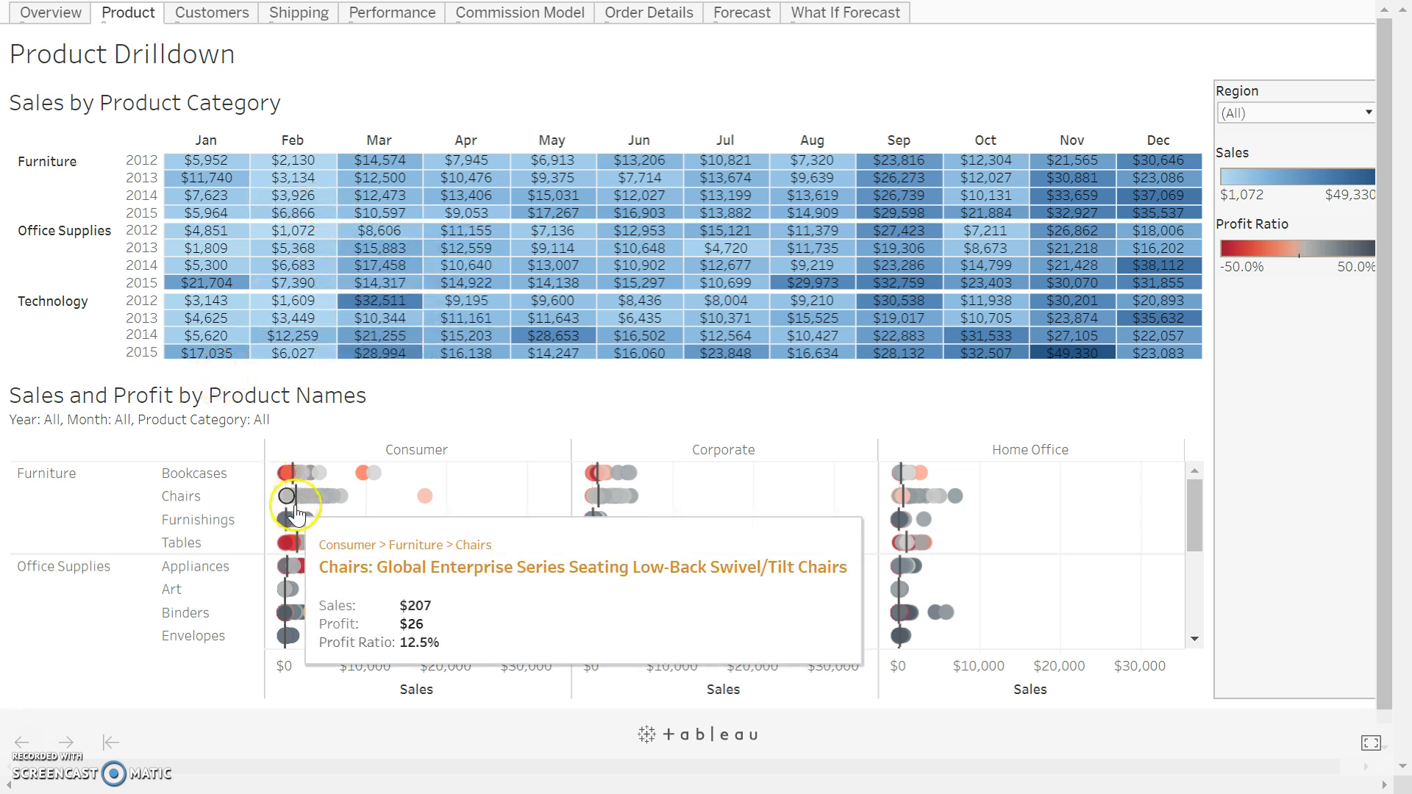
pyautogui.moveTo(372, 336)
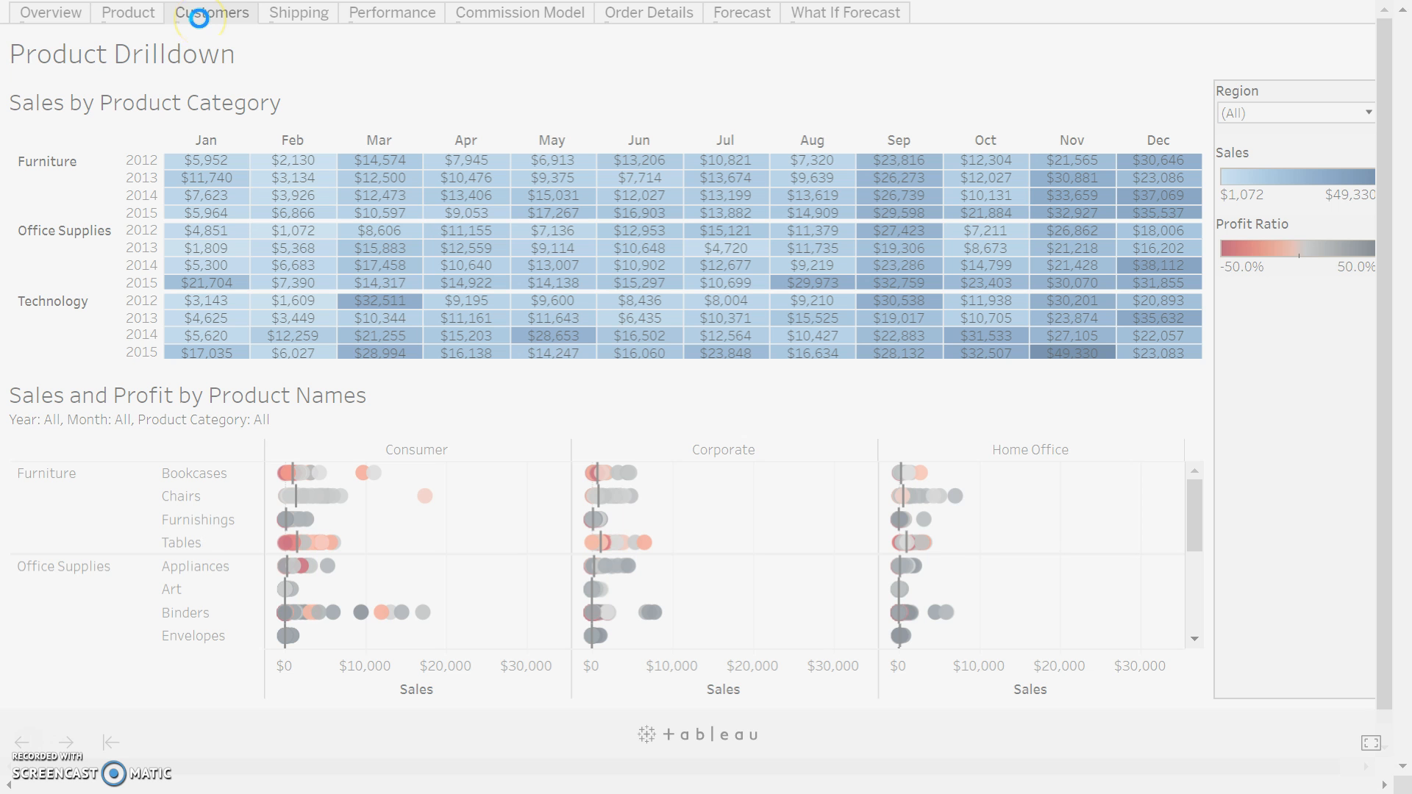
# Pass through Customer Analysis to the On-Time Shipment Trends sheet for 2012.
pyautogui.click(211, 12)
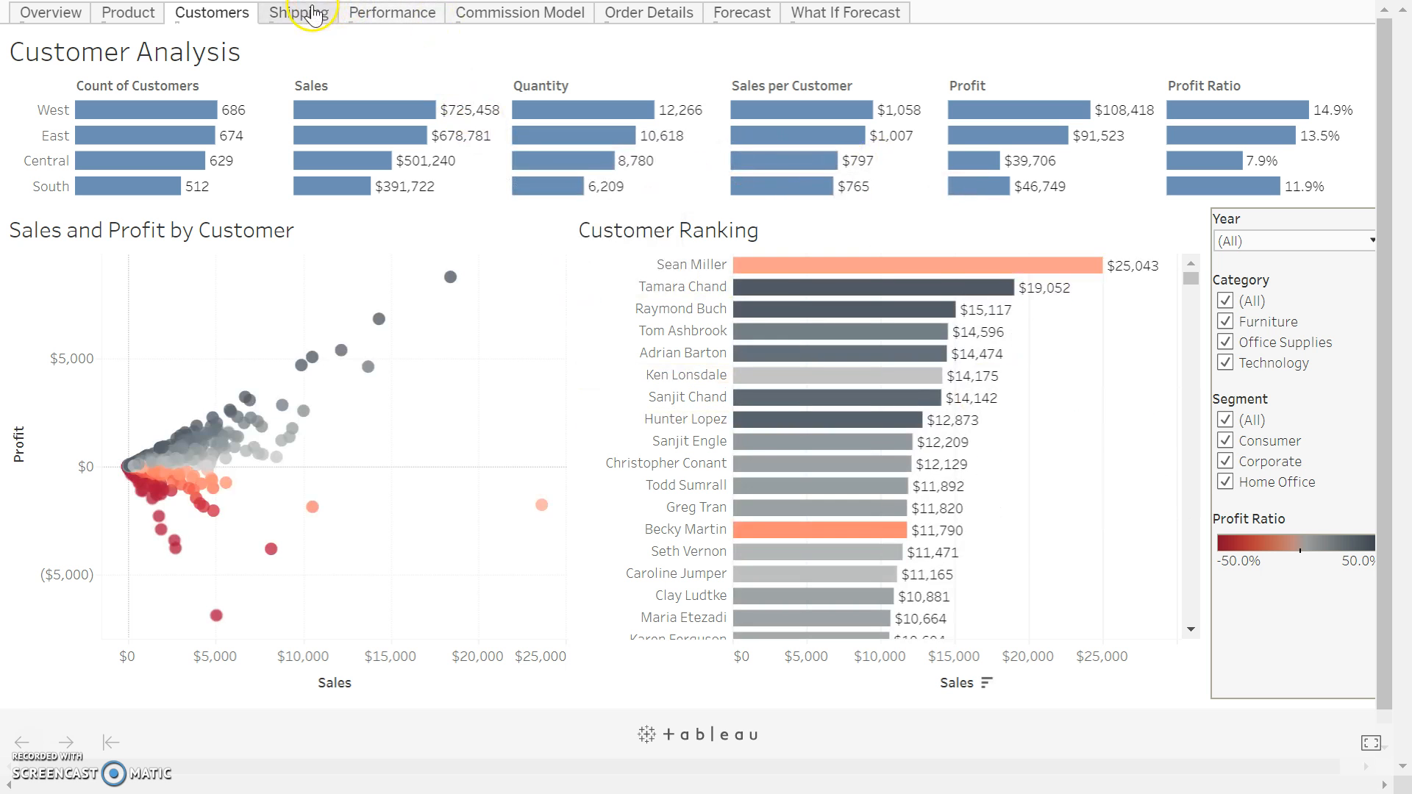
pyautogui.click(299, 12)
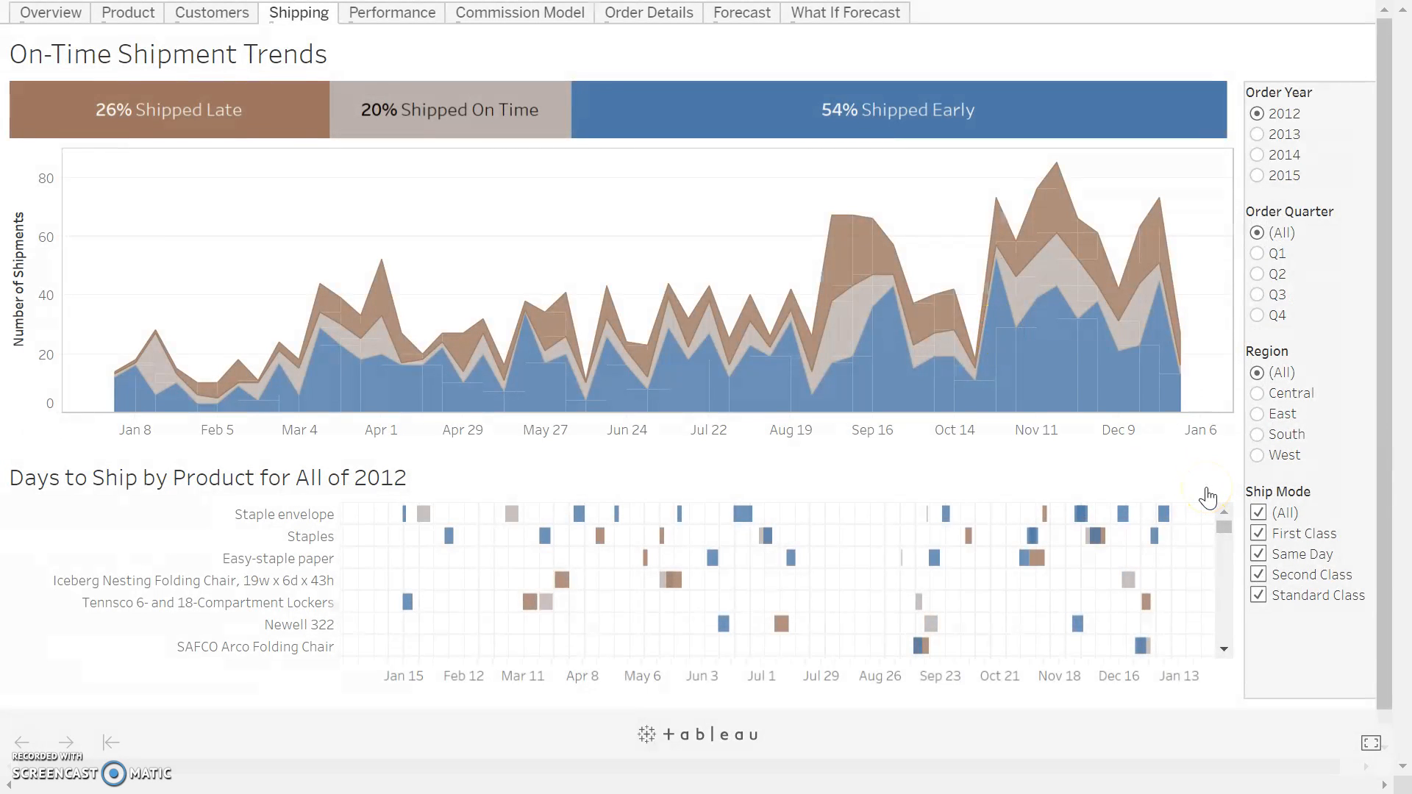
pyautogui.moveTo(1189, 374)
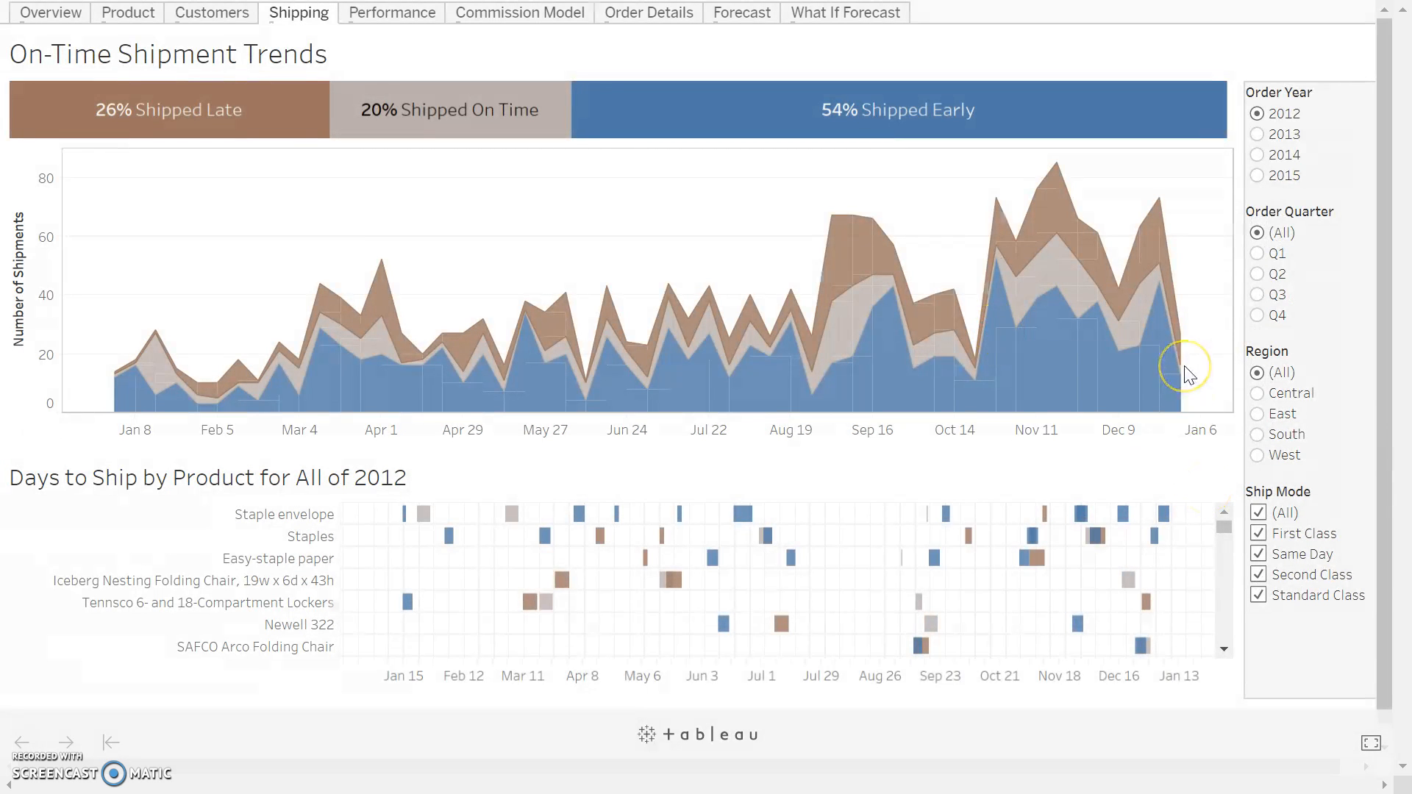
pyautogui.moveTo(1183, 369)
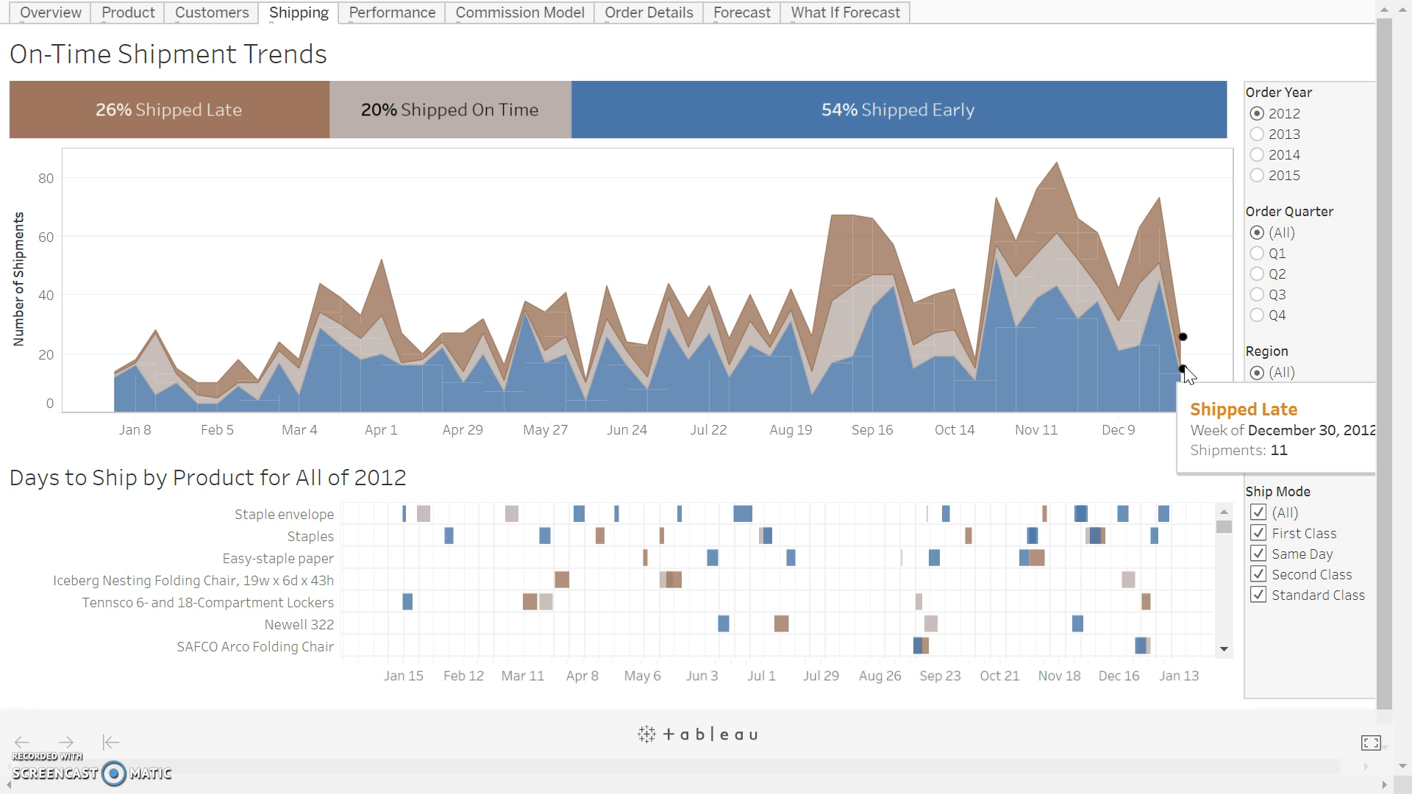